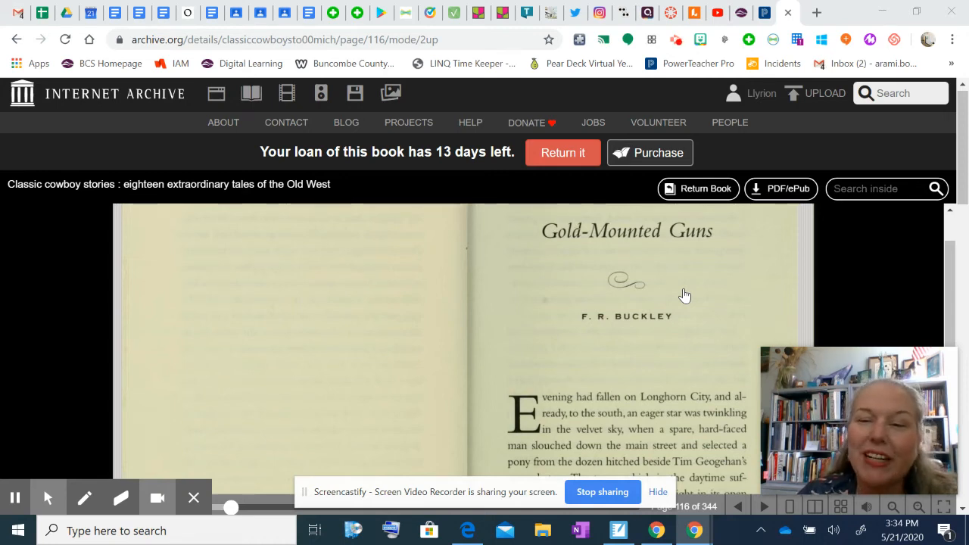
mouse_move(487, 502)
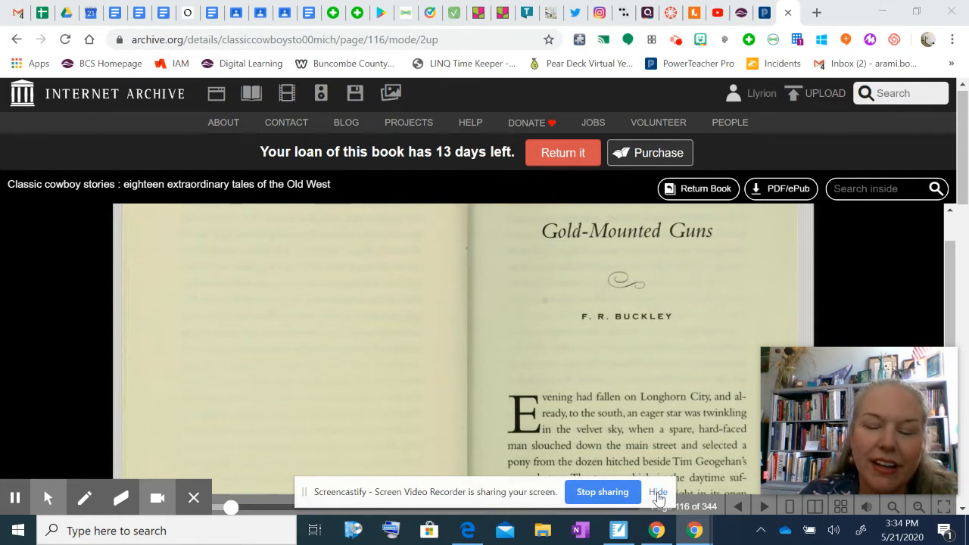
- Advance the BookReader from the page 116 spread to page 118 of 344
click(658, 492)
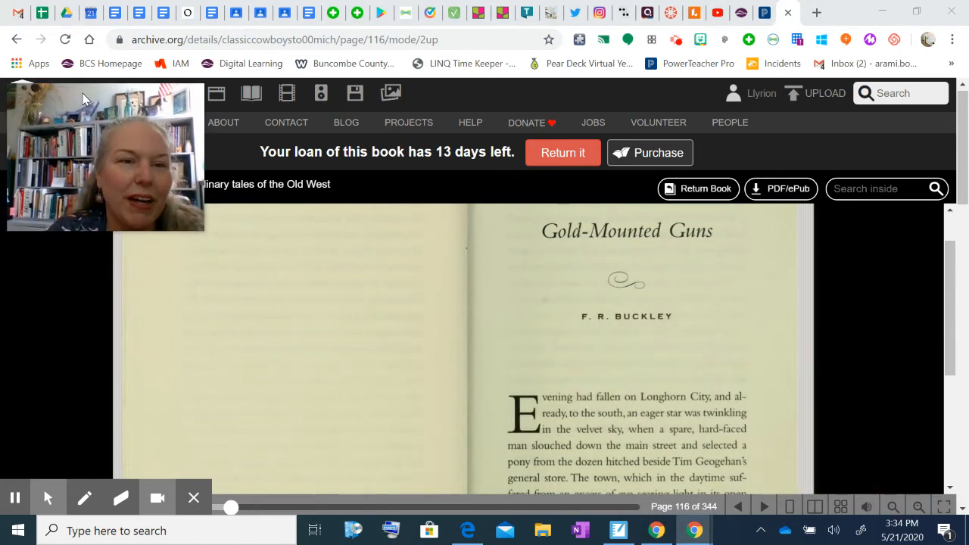
mouse_move(606, 291)
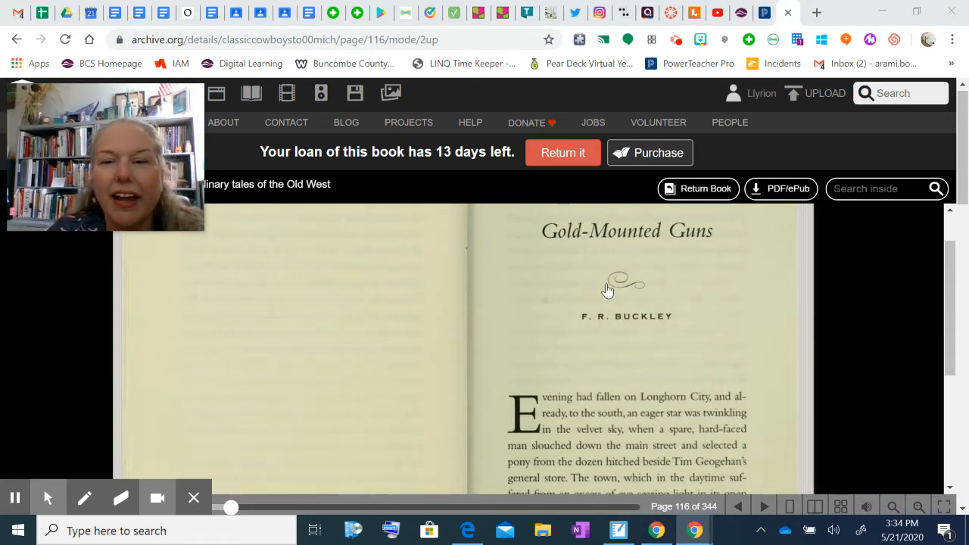
mouse_move(696, 278)
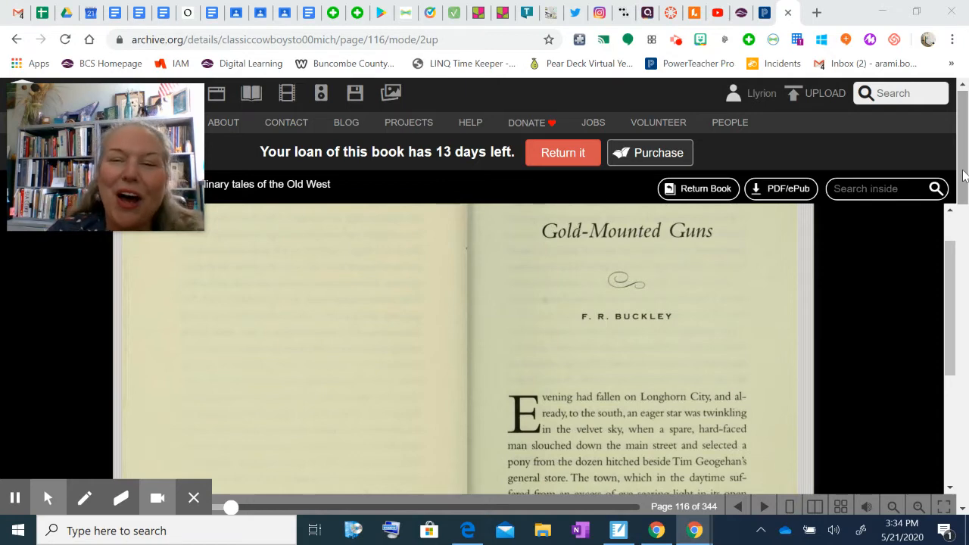
mouse_move(575, 237)
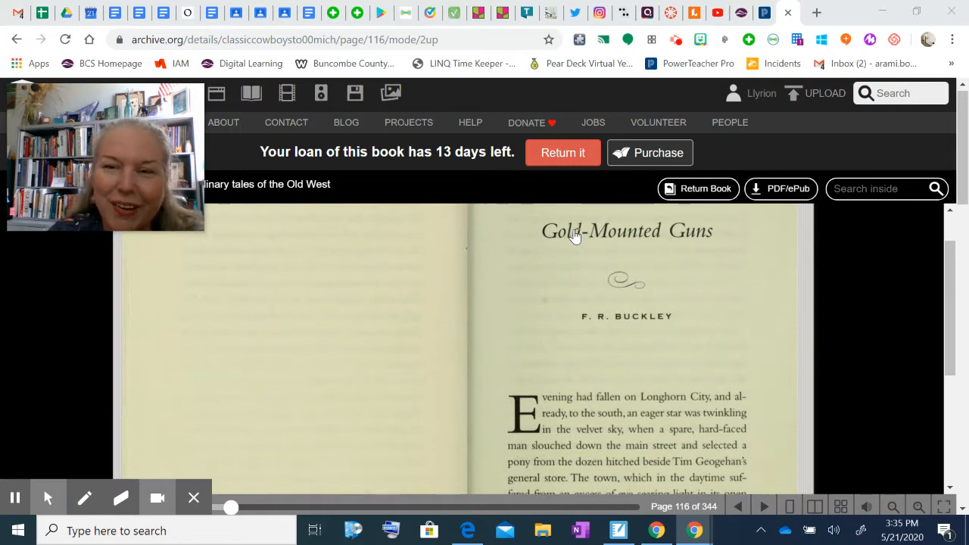
mouse_move(872, 282)
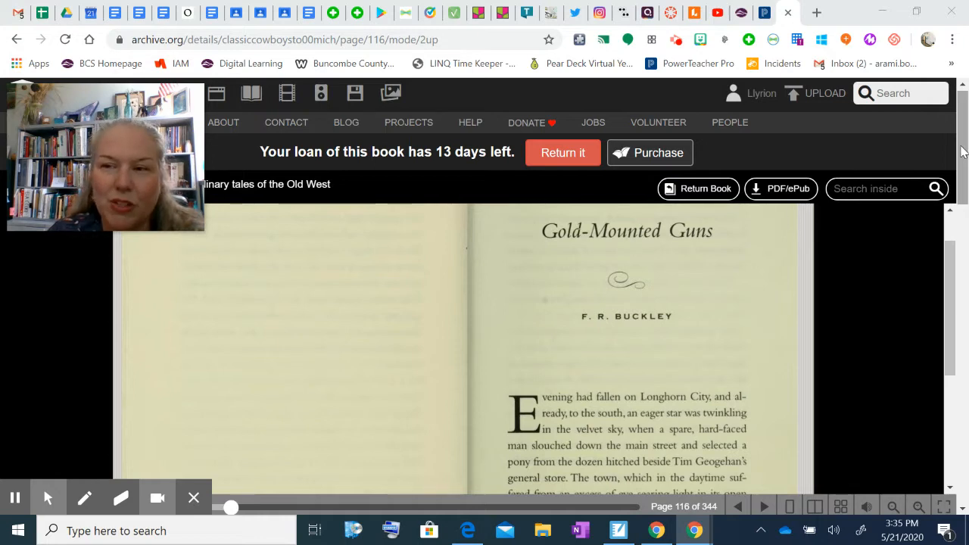
mouse_move(597, 249)
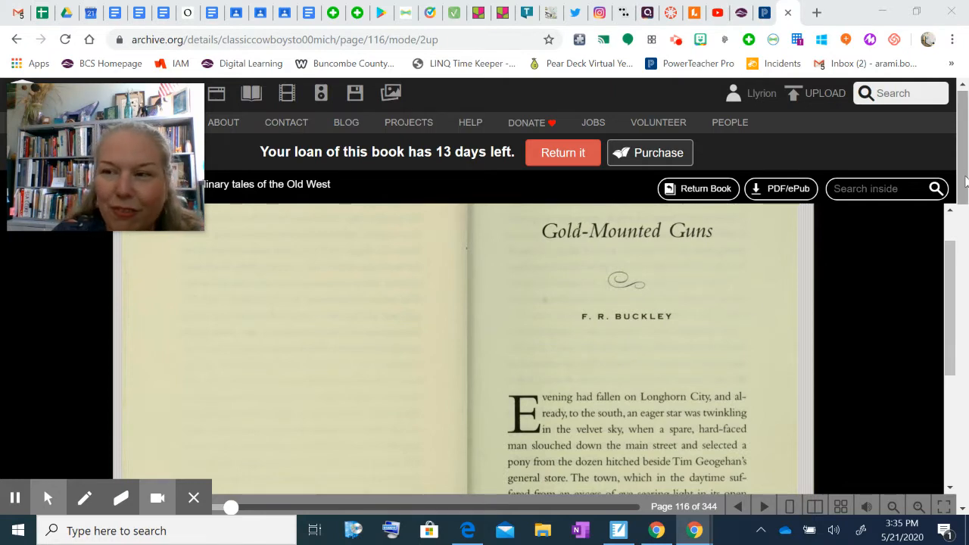
mouse_move(962, 151)
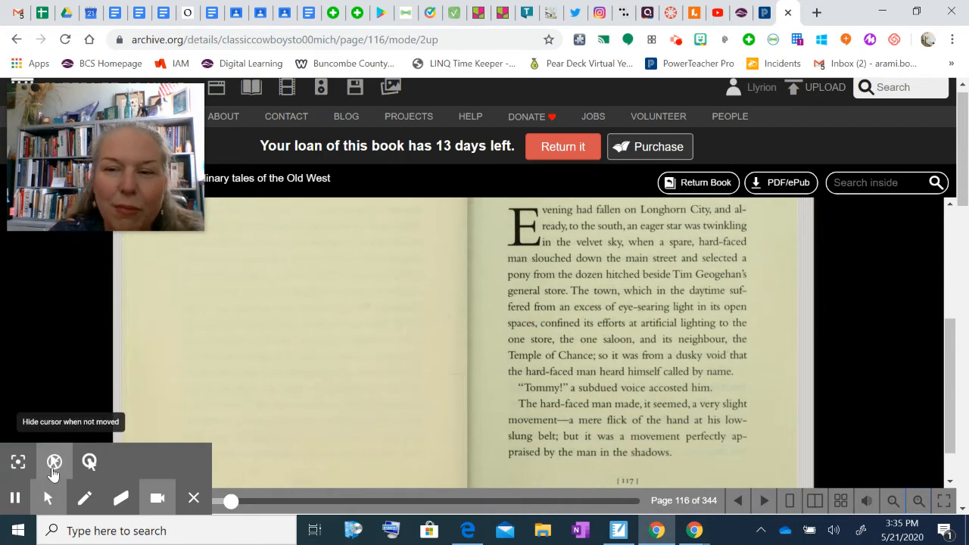
mouse_move(18, 462)
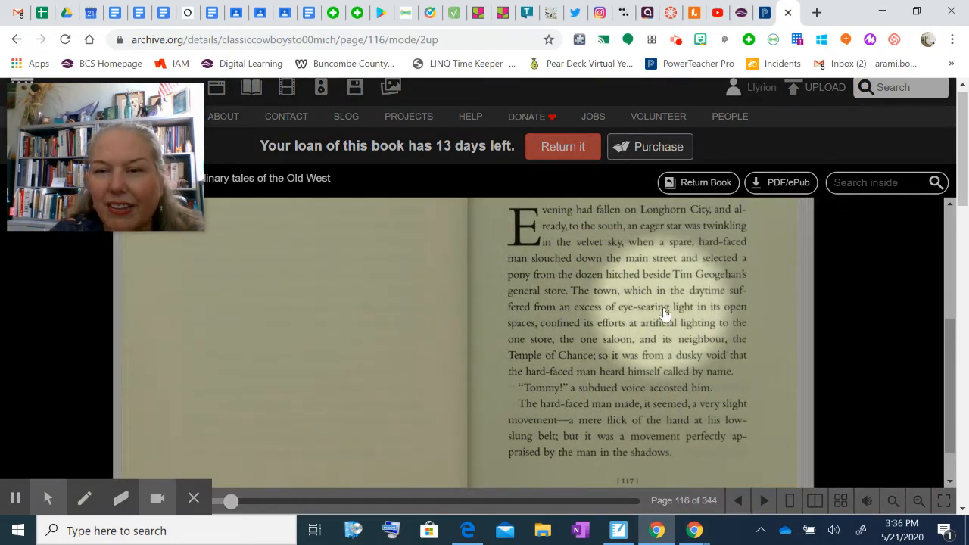
mouse_move(604, 332)
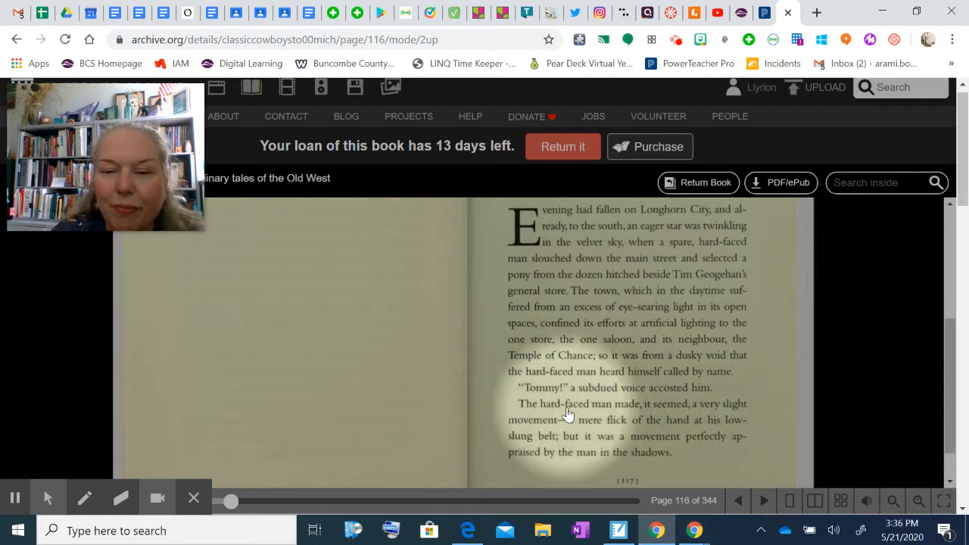
mouse_move(606, 421)
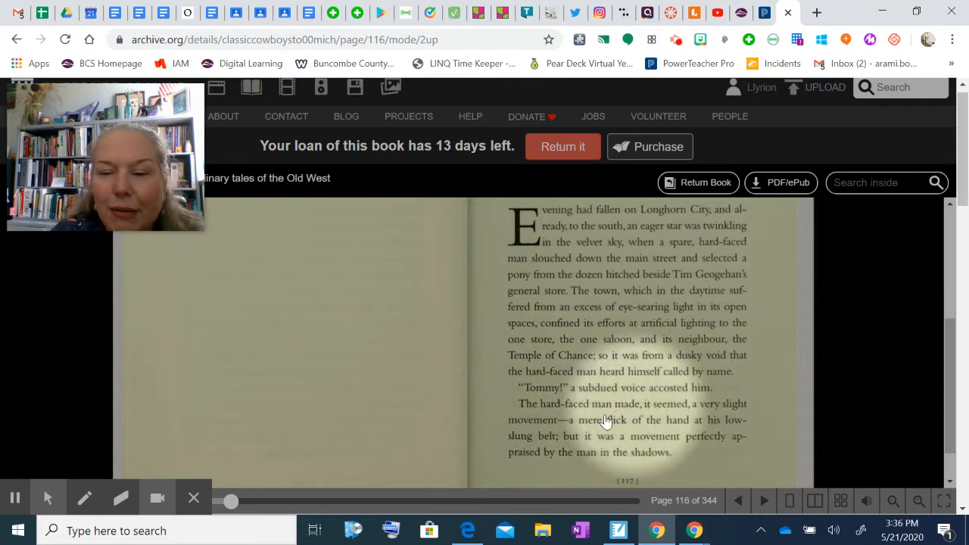
mouse_move(648, 423)
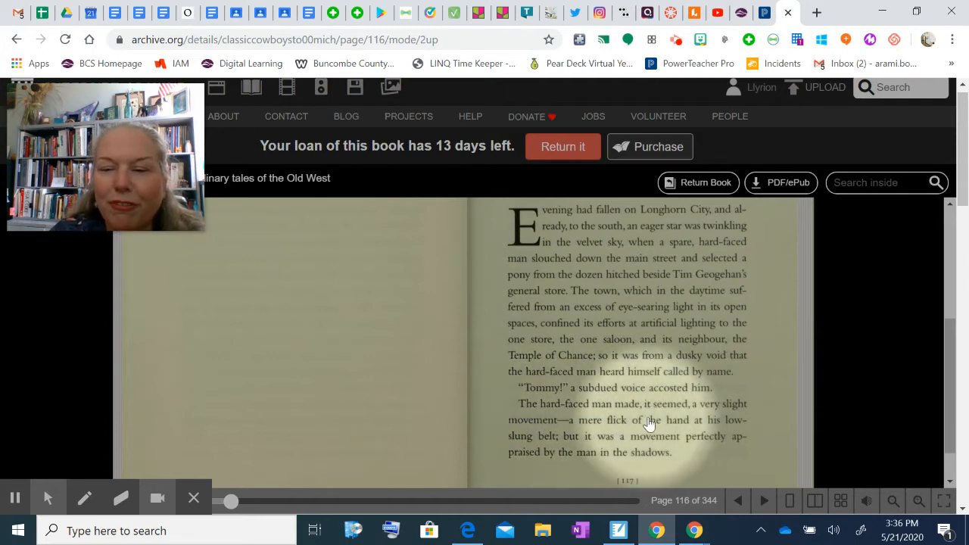
mouse_move(566, 442)
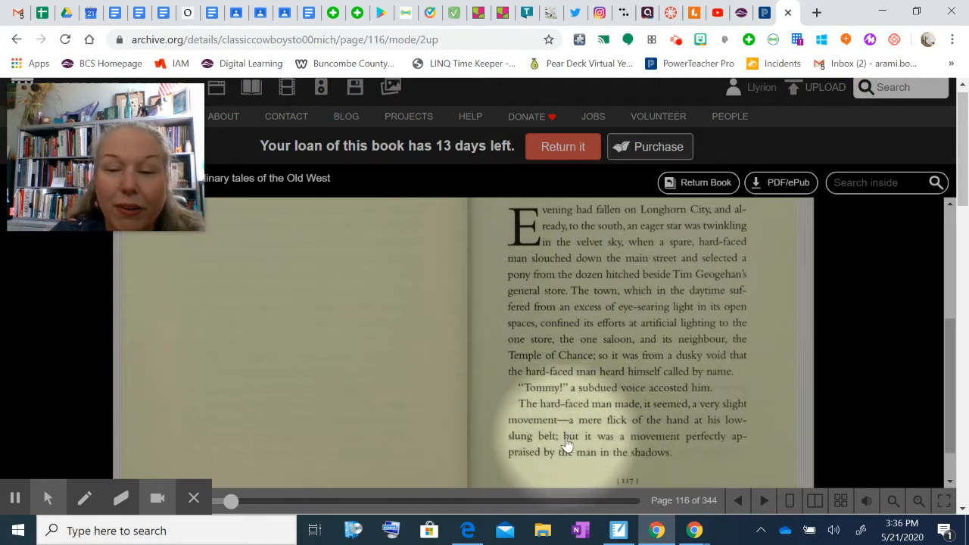
mouse_move(566, 445)
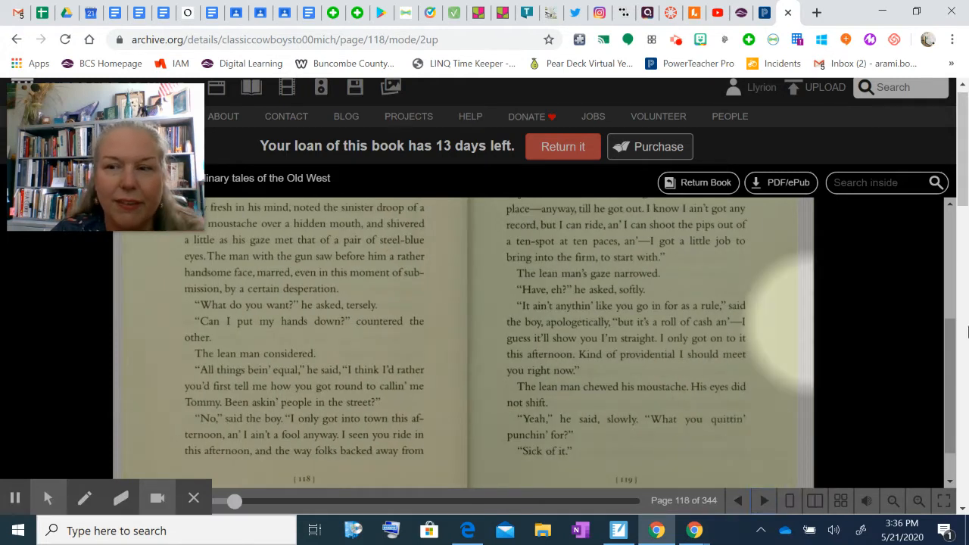
scroll(up, 3)
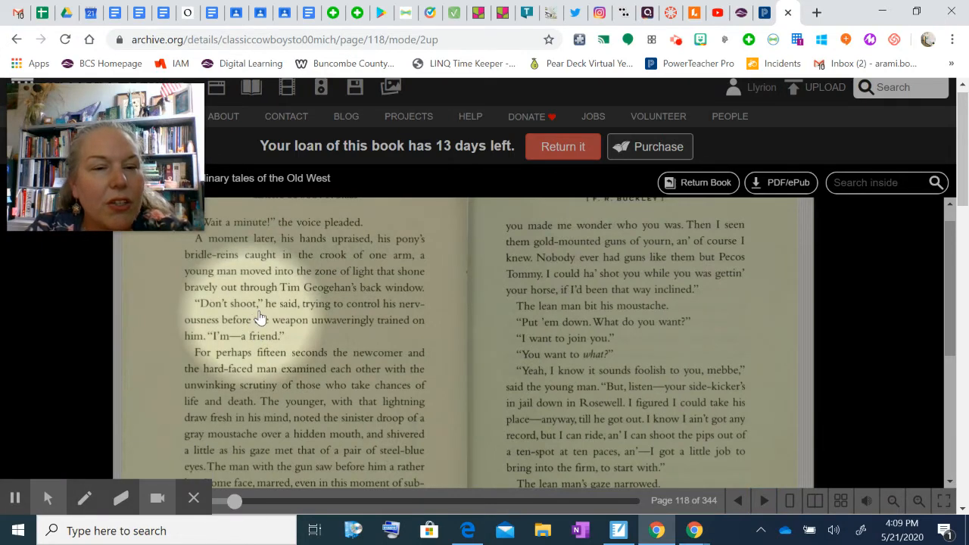
mouse_move(300, 313)
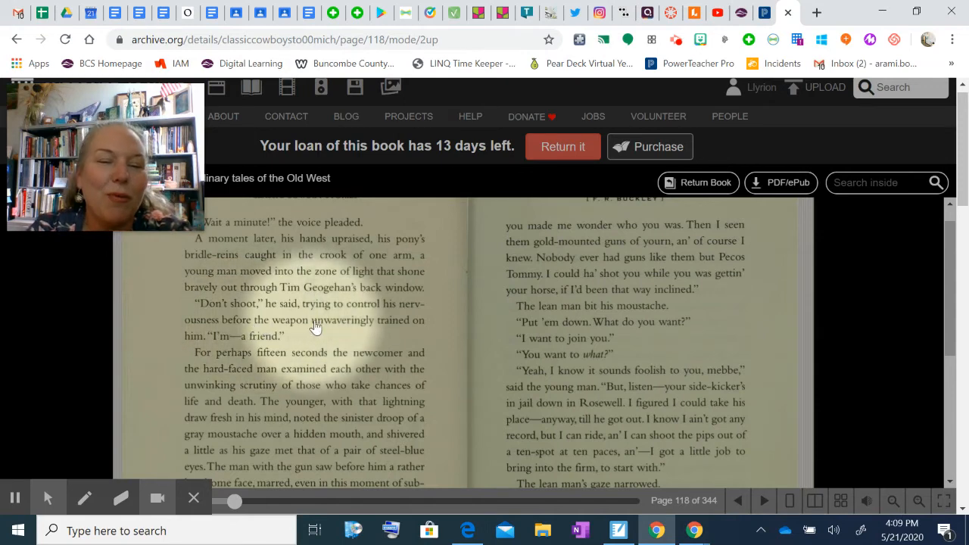
mouse_move(224, 347)
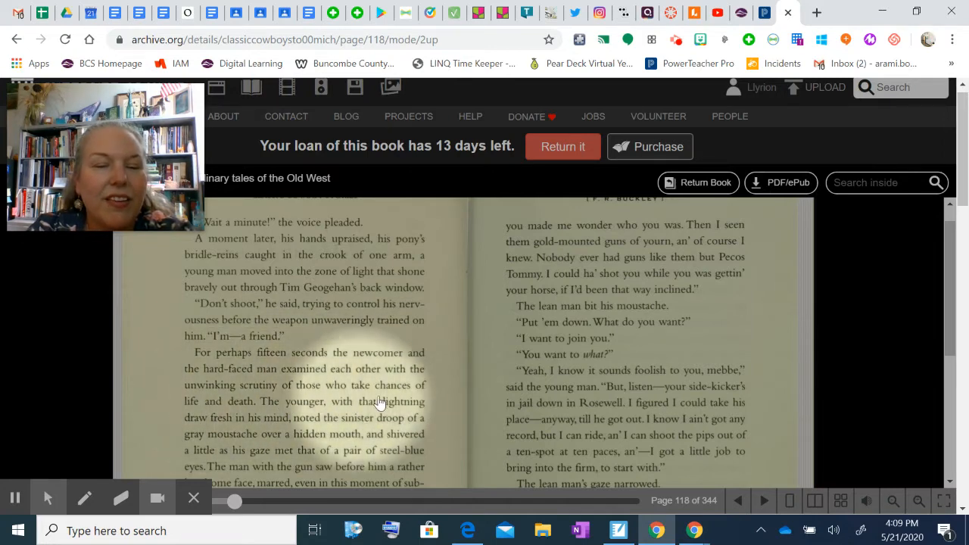
mouse_move(306, 427)
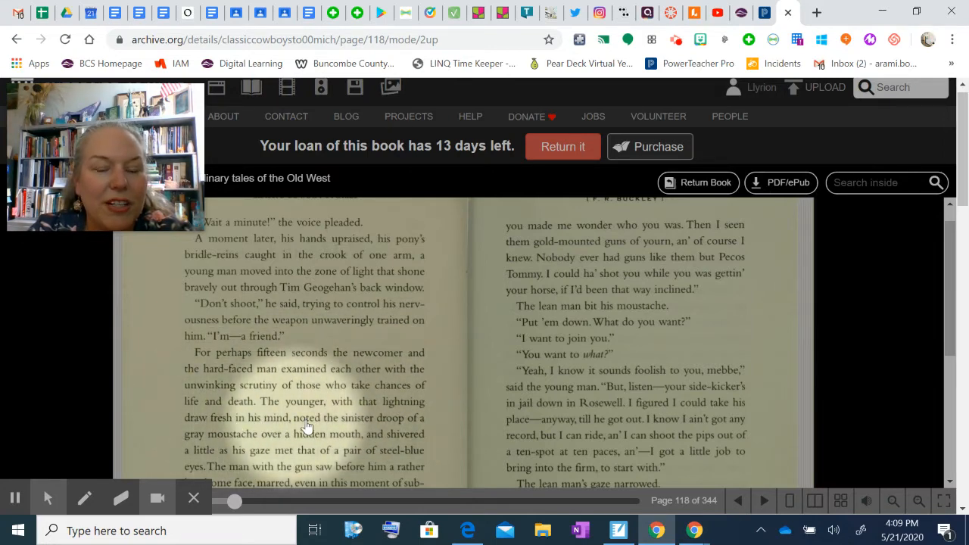
mouse_move(255, 443)
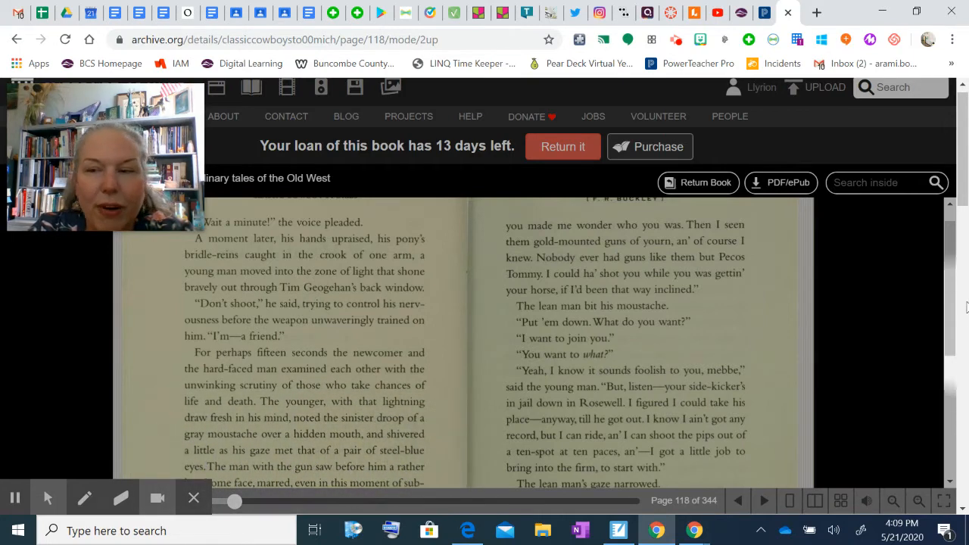
scroll(down, 3)
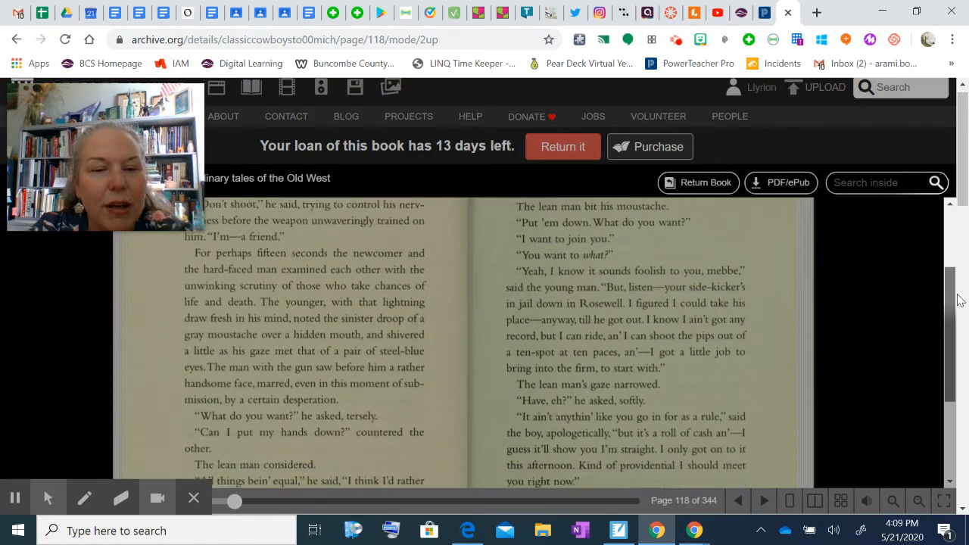
scroll(down, 3)
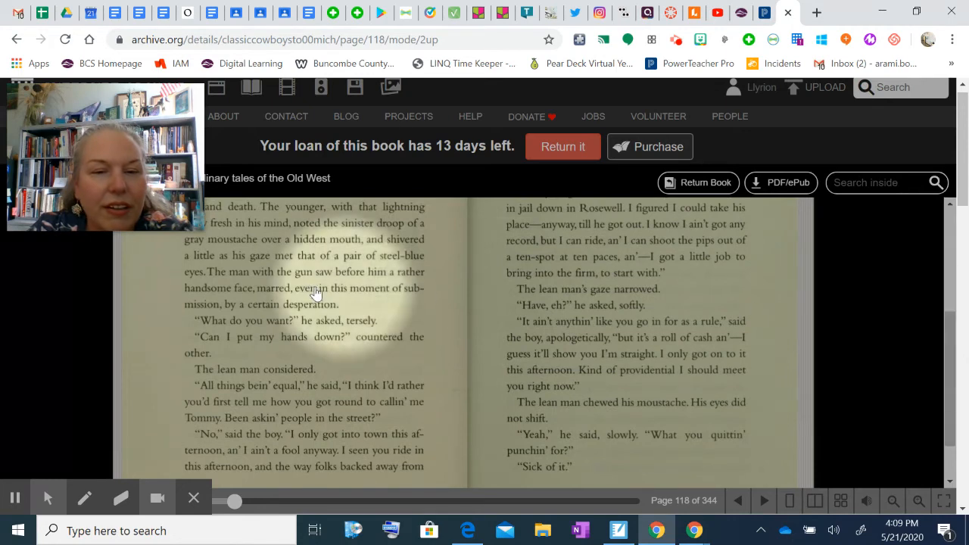
mouse_move(197, 368)
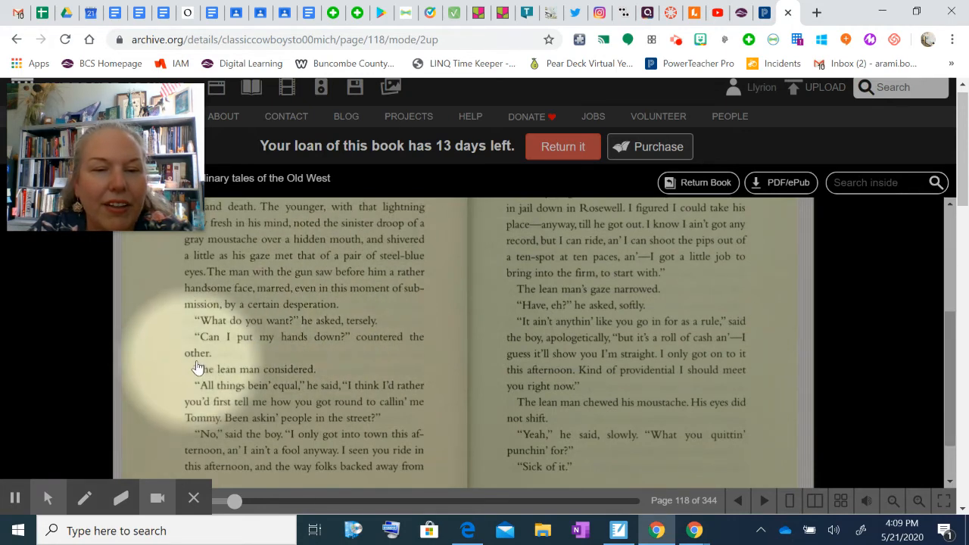
mouse_move(239, 390)
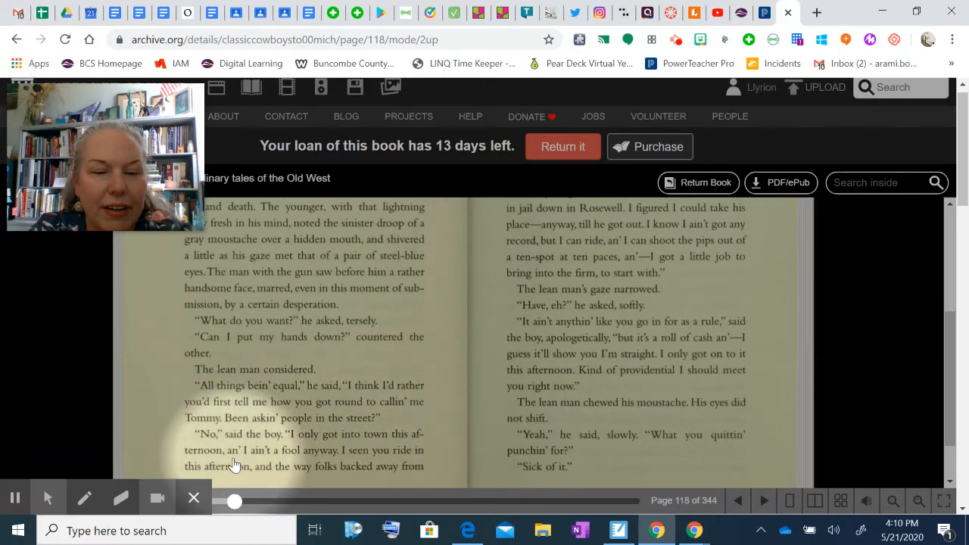
mouse_move(372, 454)
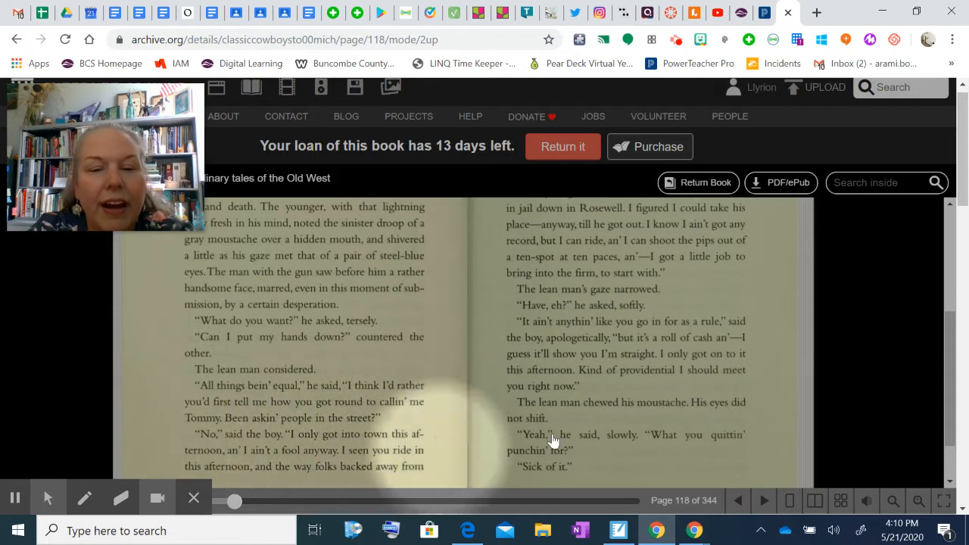
- Scroll the page 118 spread down to the boy's money confession and the lean man's question
scroll(up, 3)
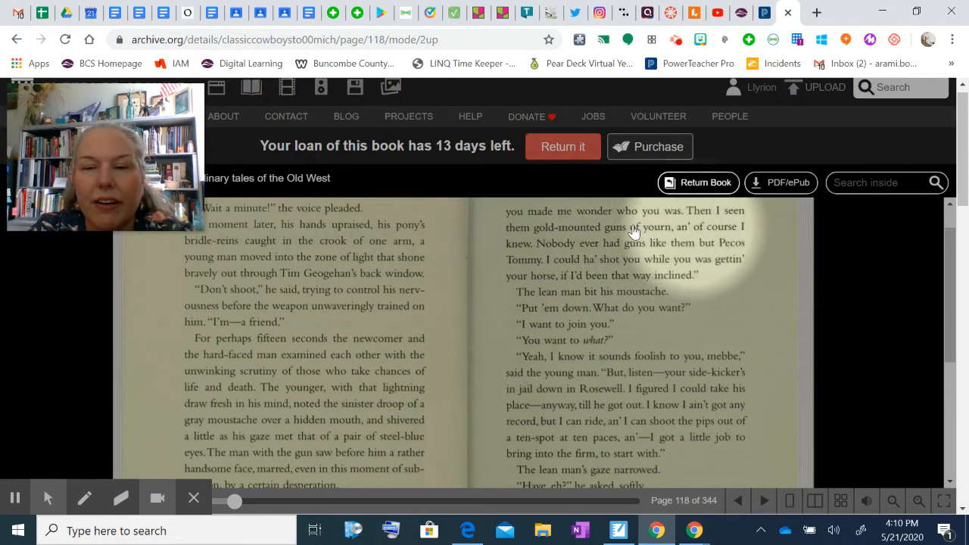
mouse_move(699, 252)
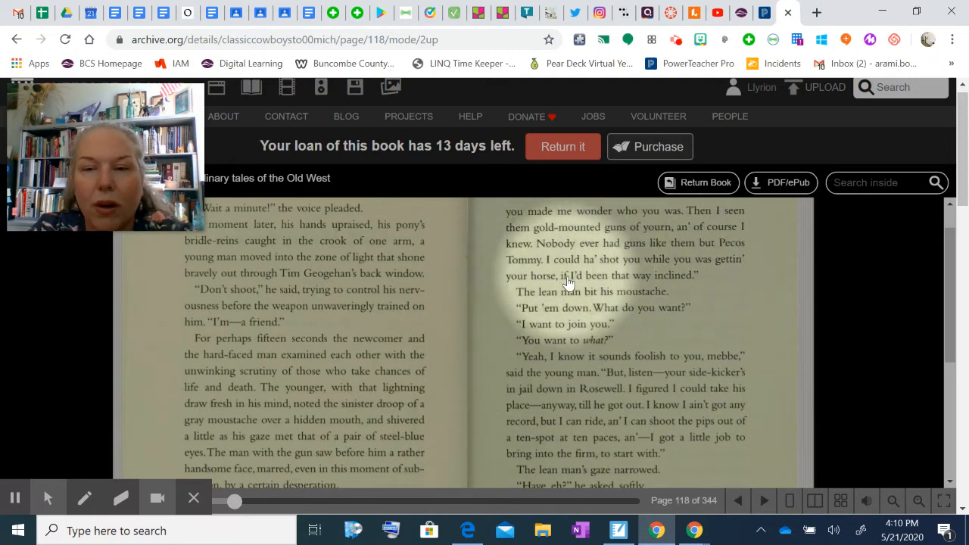
mouse_move(512, 291)
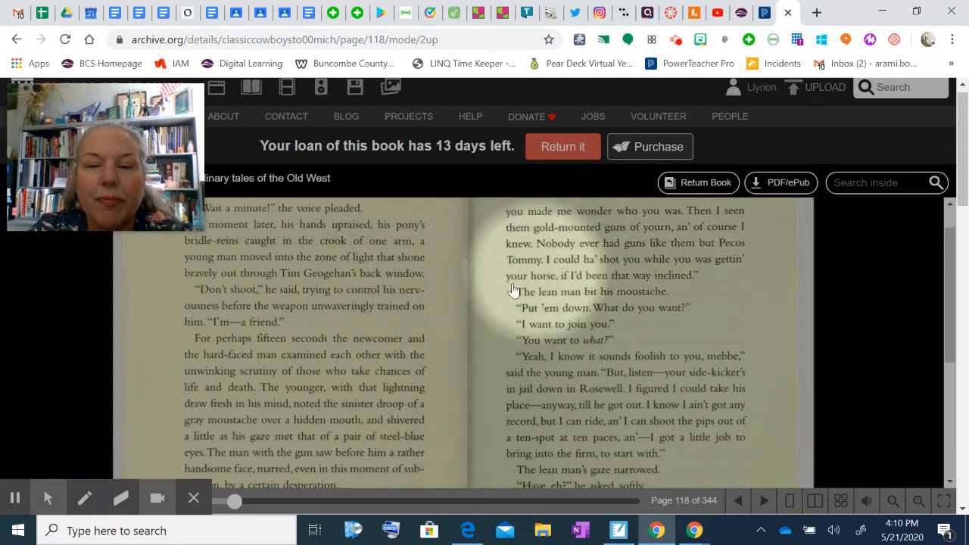
mouse_move(568, 312)
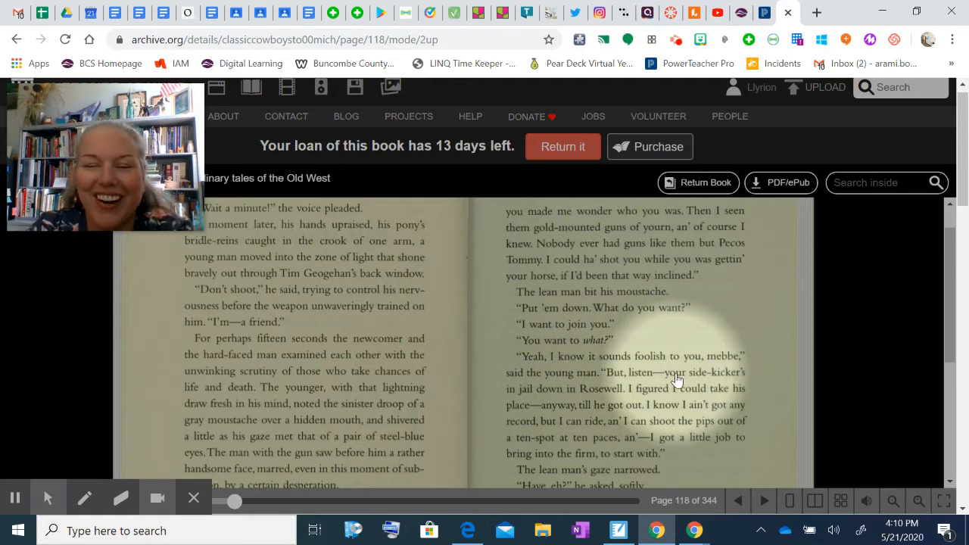
mouse_move(709, 368)
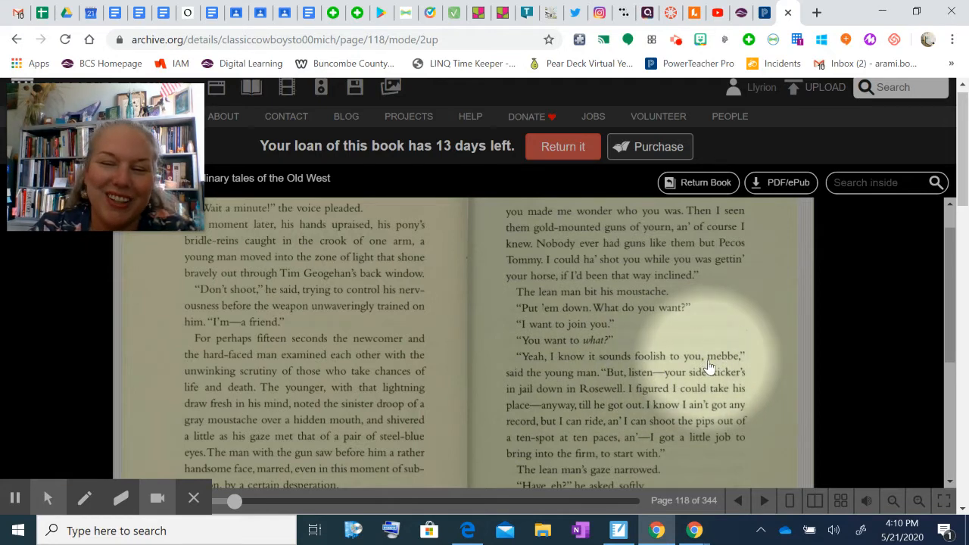
mouse_move(709, 368)
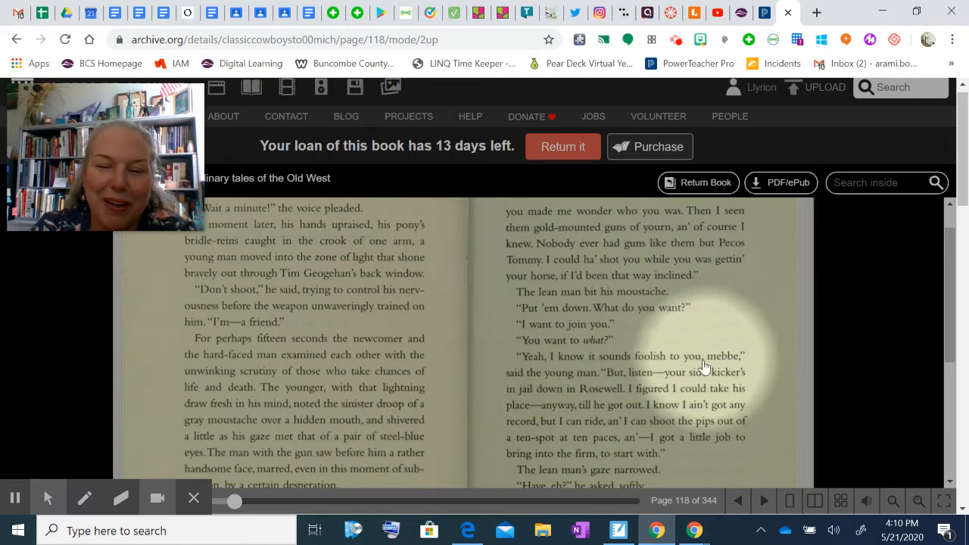
mouse_move(506, 433)
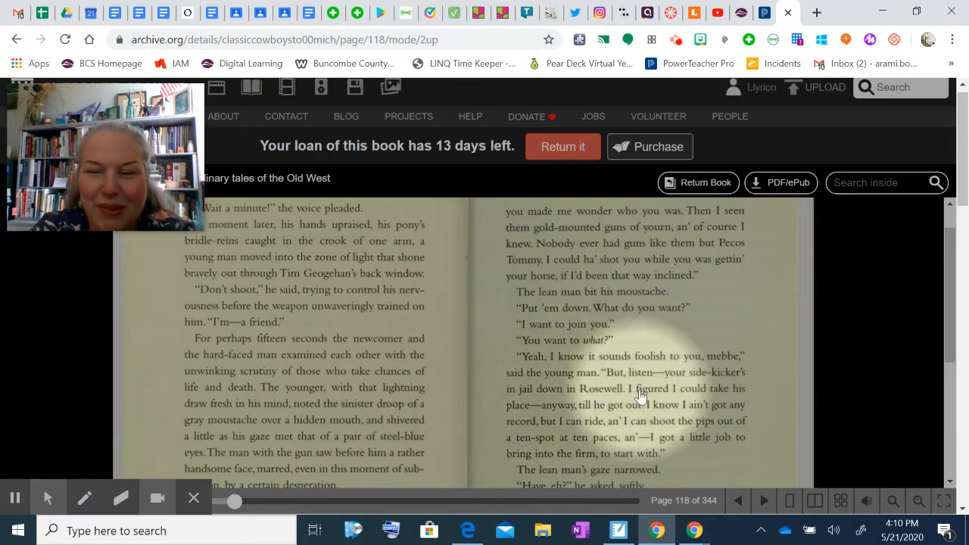
mouse_move(628, 411)
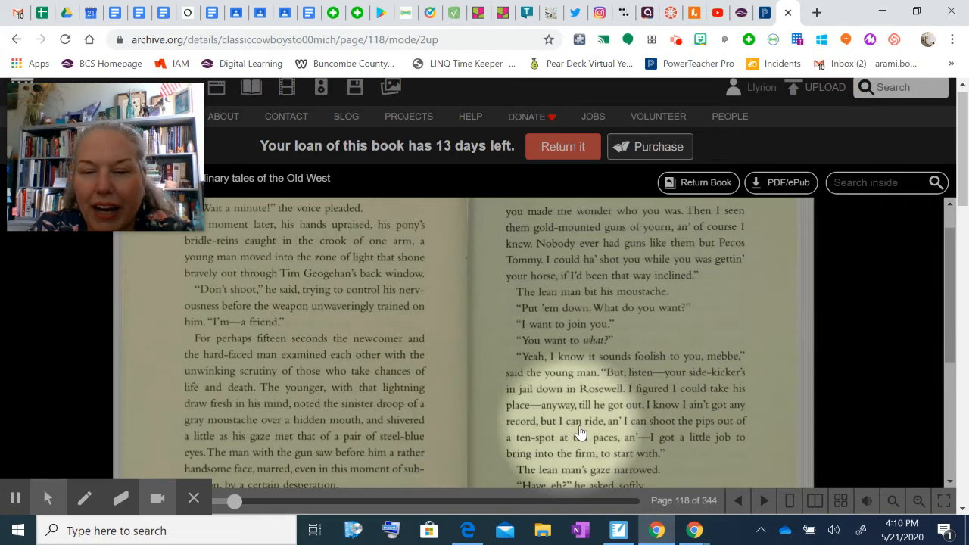
mouse_move(589, 442)
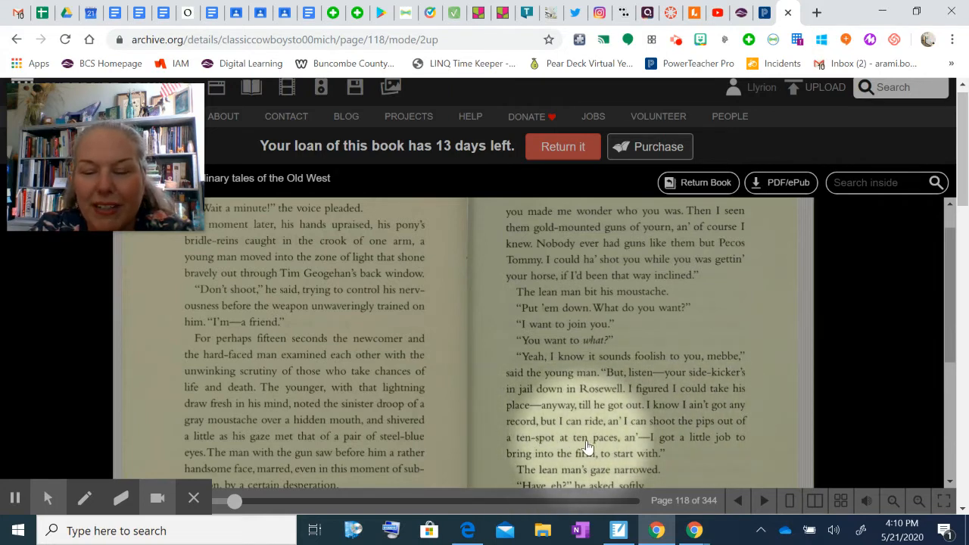
mouse_move(695, 447)
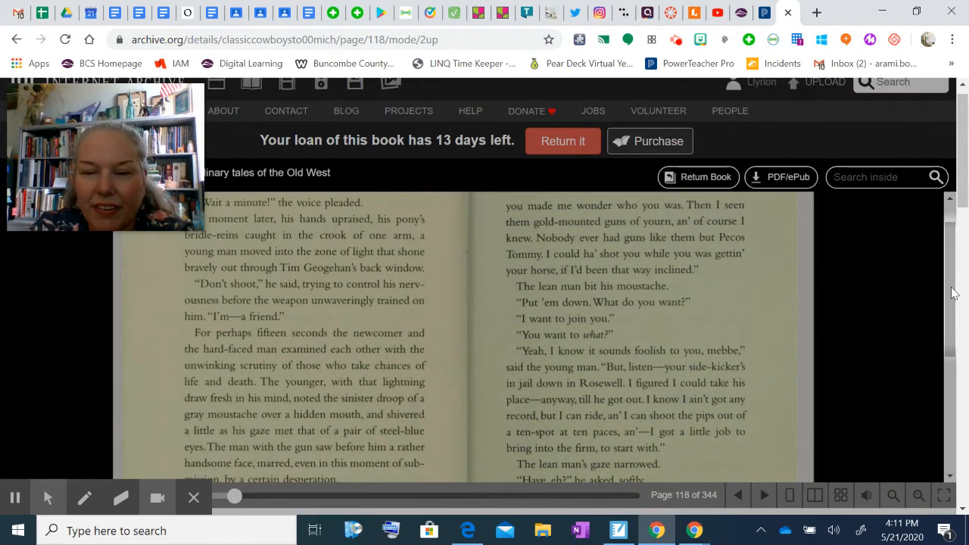
scroll(down, 3)
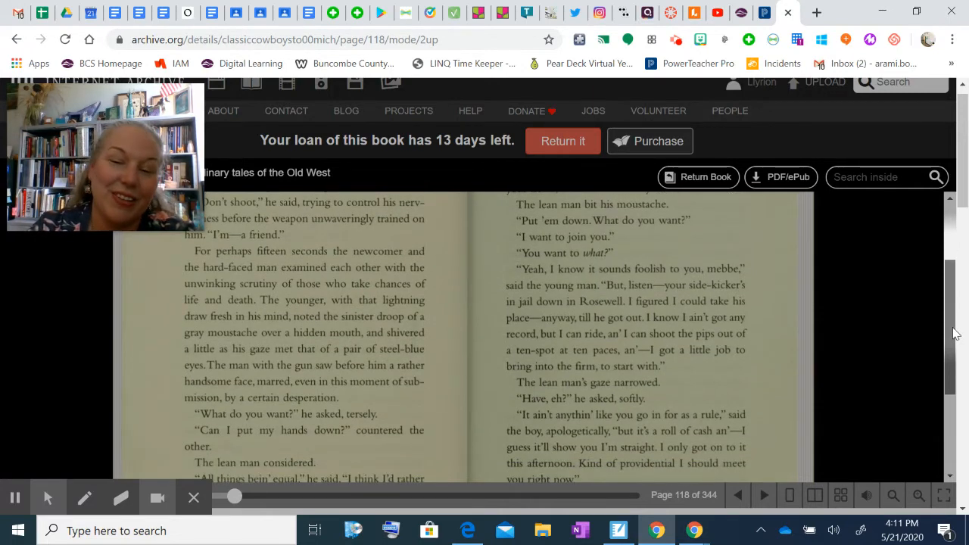
scroll(down, 3)
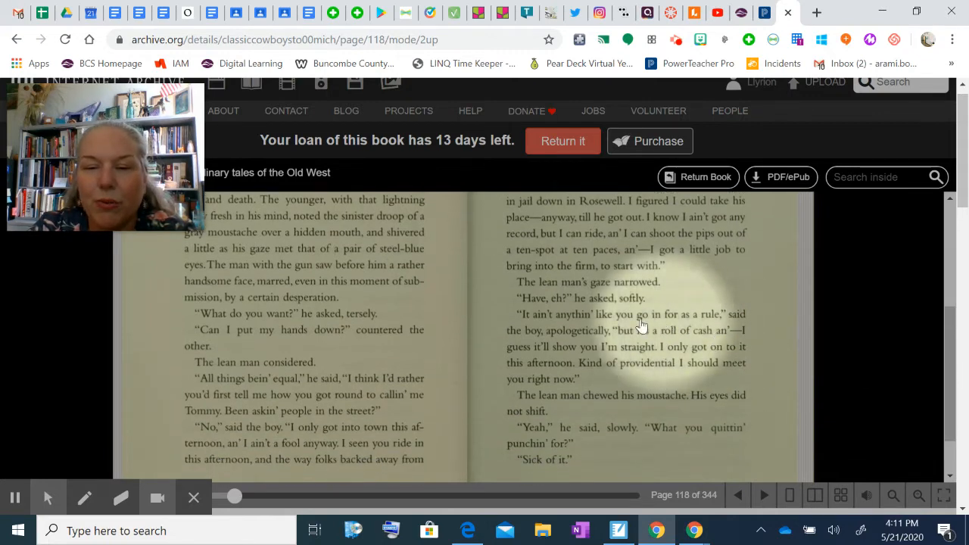
mouse_move(711, 336)
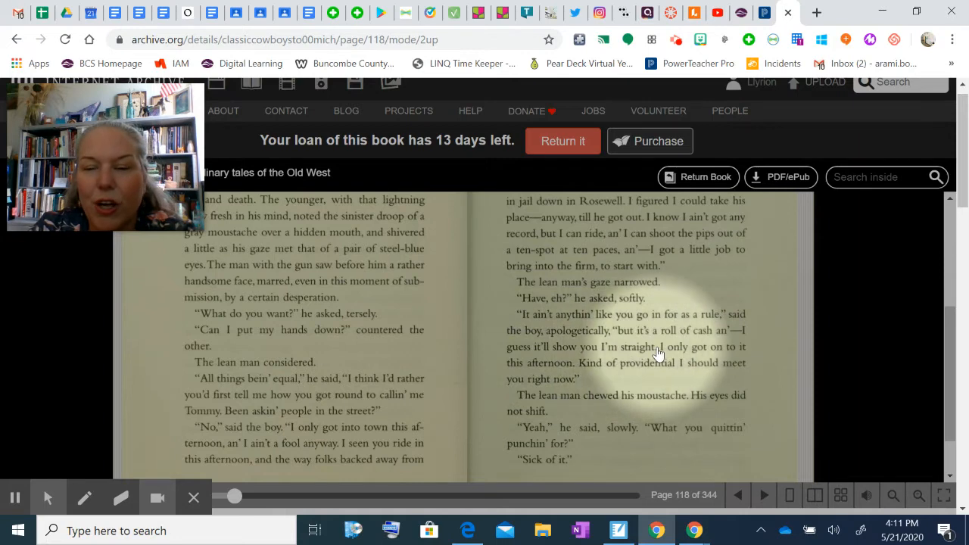
mouse_move(590, 372)
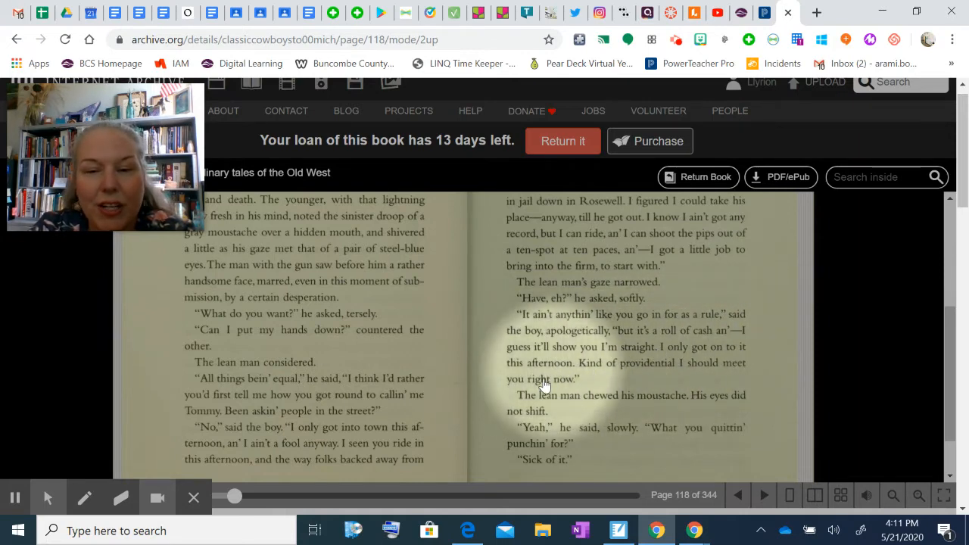
mouse_move(624, 404)
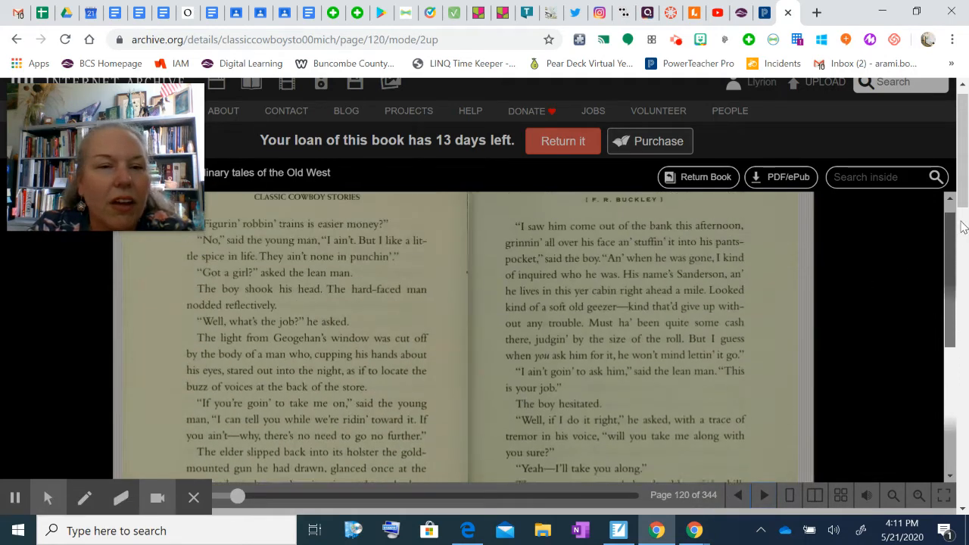
scroll(down, 3)
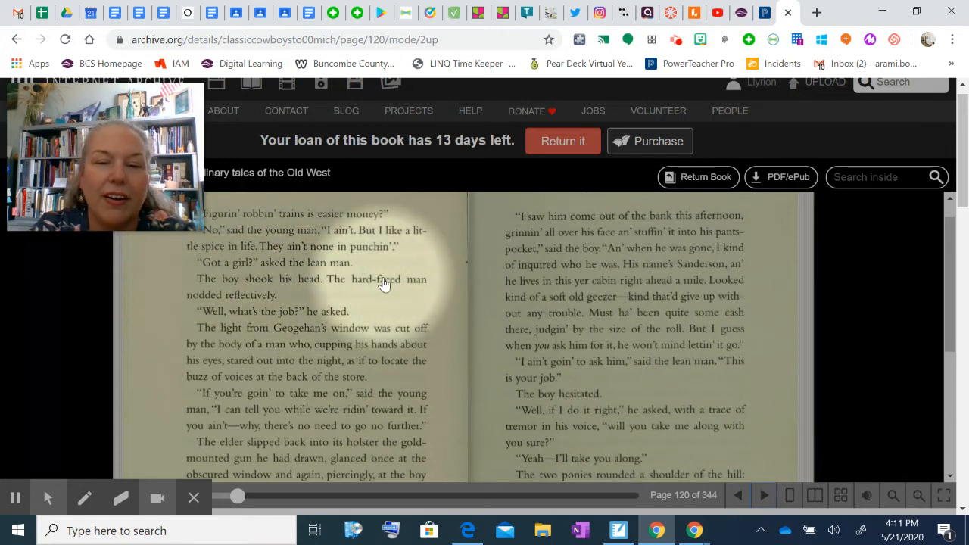
mouse_move(257, 321)
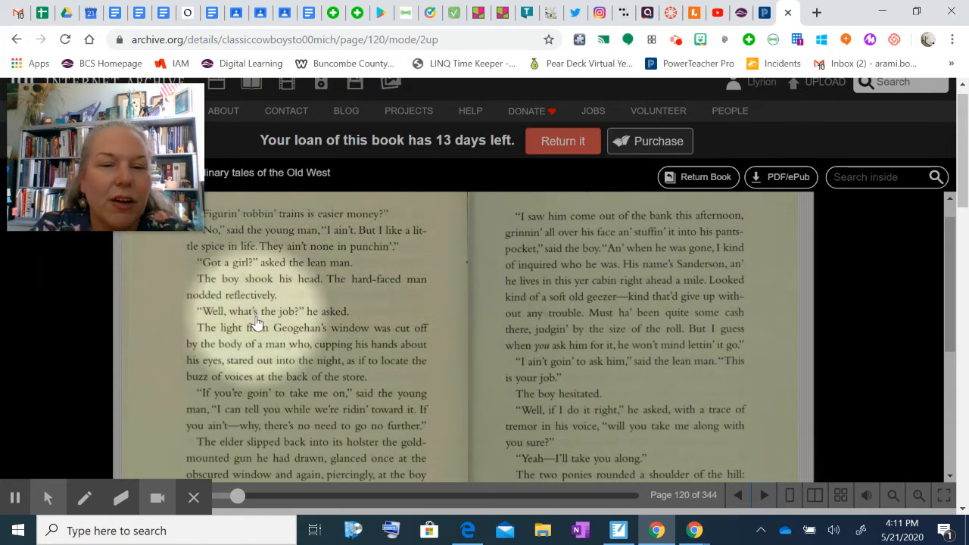
mouse_move(265, 336)
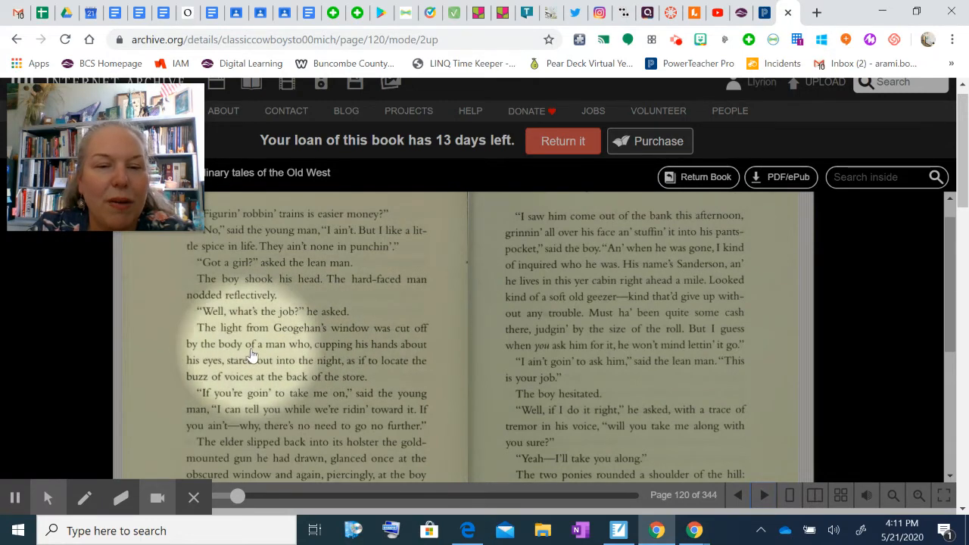
mouse_move(250, 371)
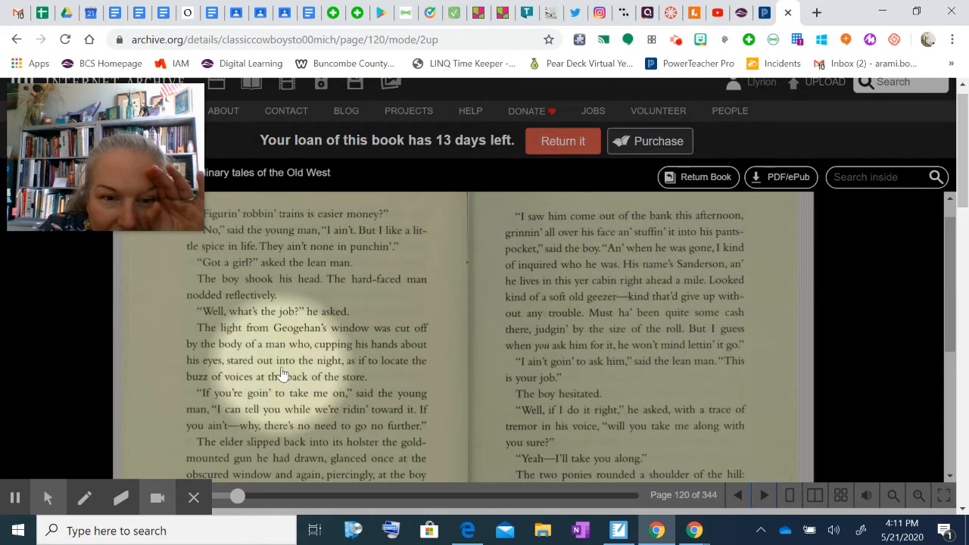
mouse_move(346, 386)
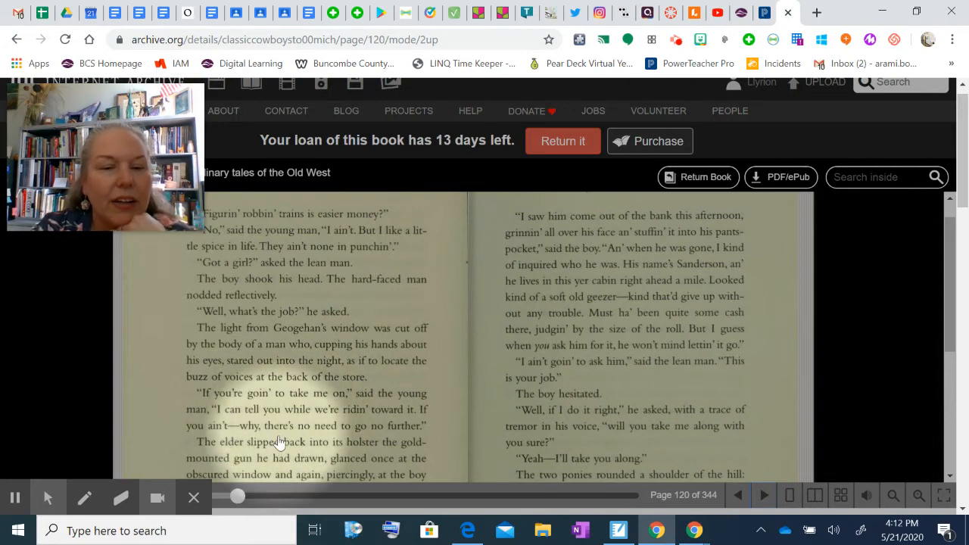
scroll(down, 3)
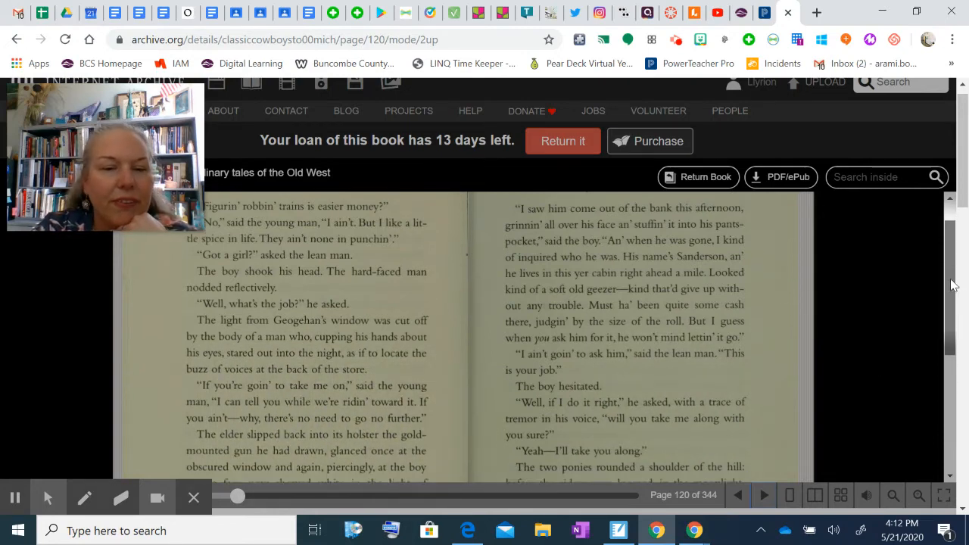
scroll(down, 3)
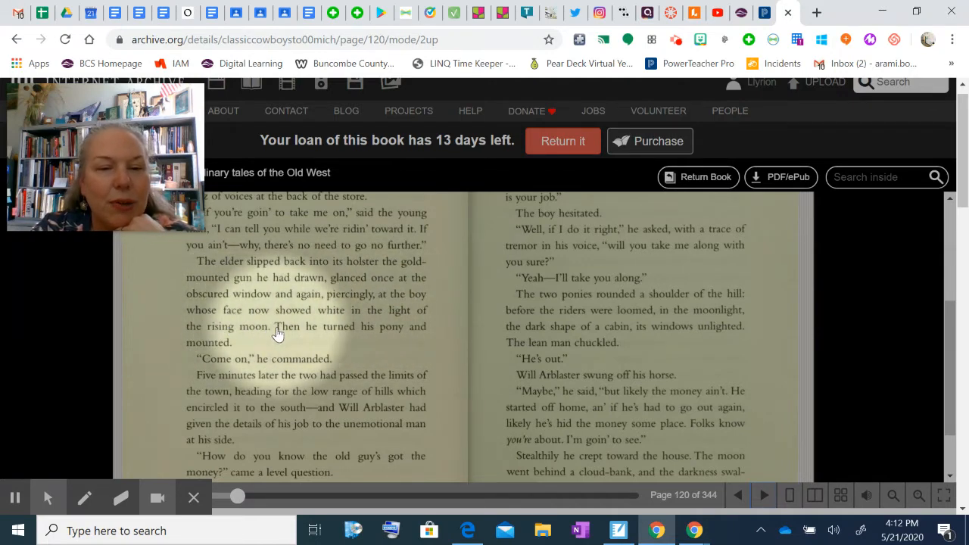
mouse_move(273, 378)
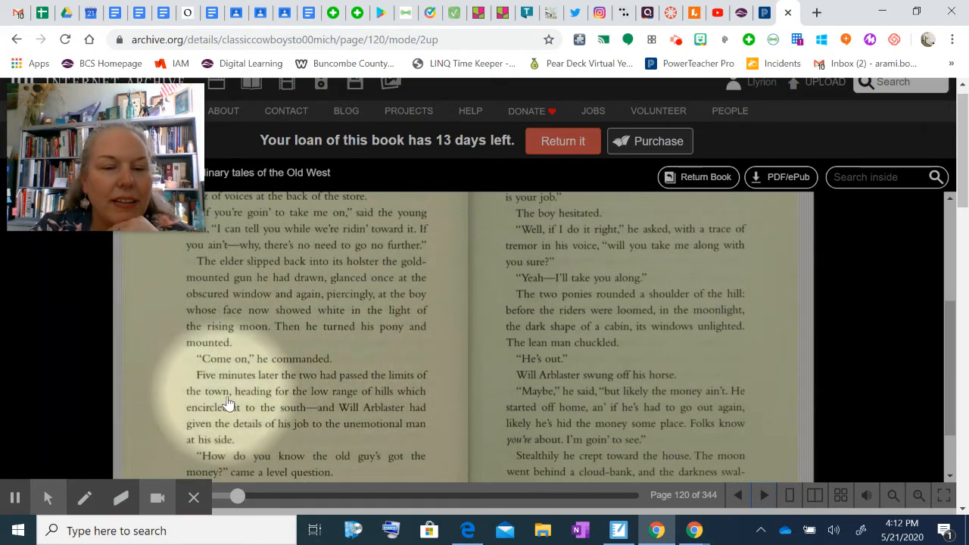
mouse_move(212, 433)
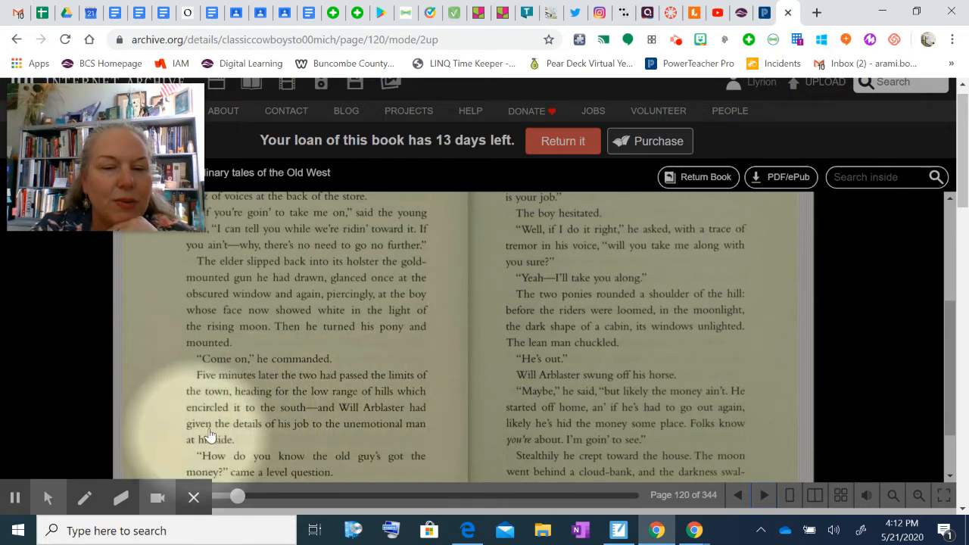
mouse_move(371, 412)
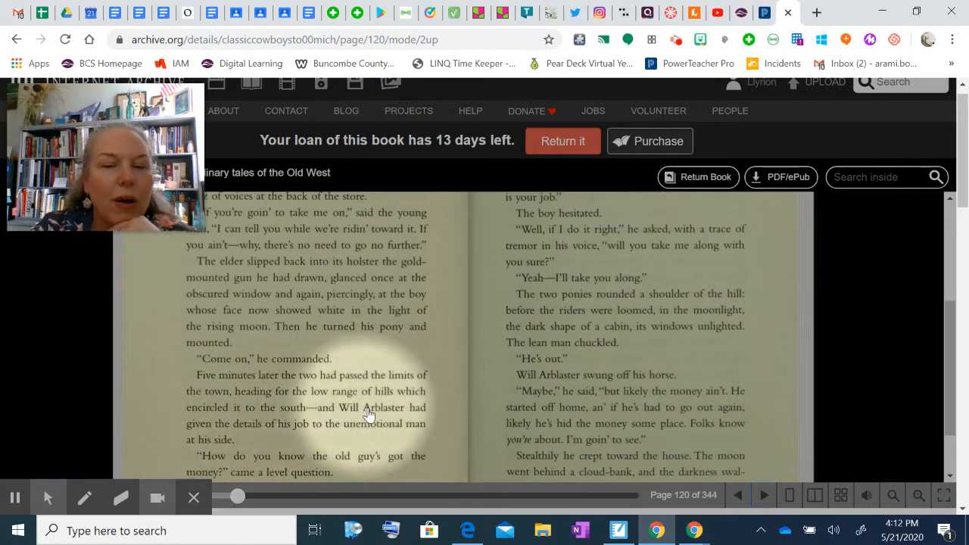
mouse_move(367, 430)
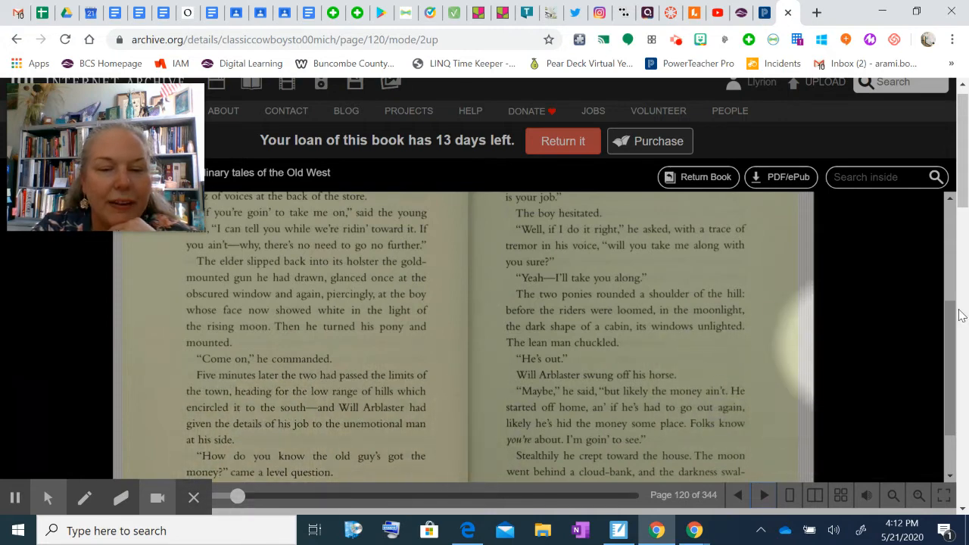
scroll(down, 3)
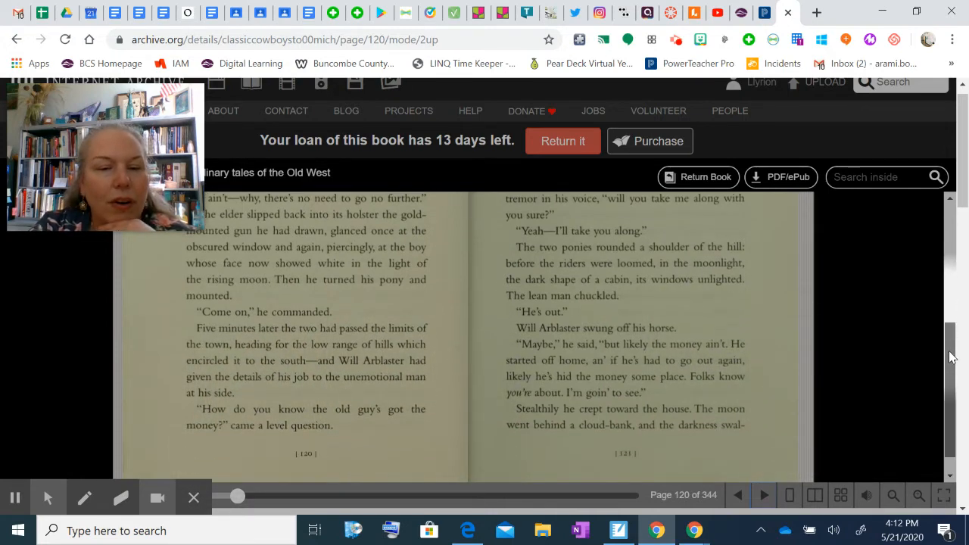
scroll(up, 3)
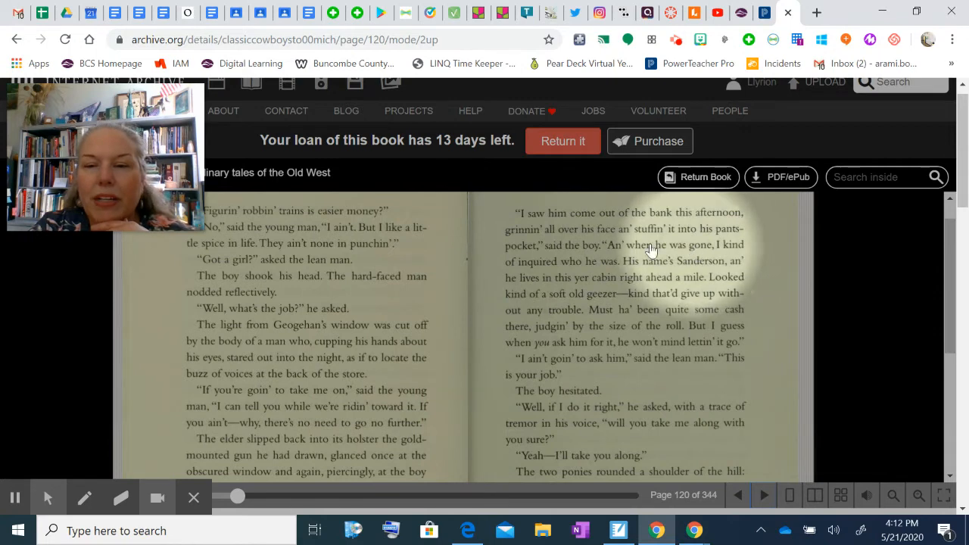
mouse_move(672, 266)
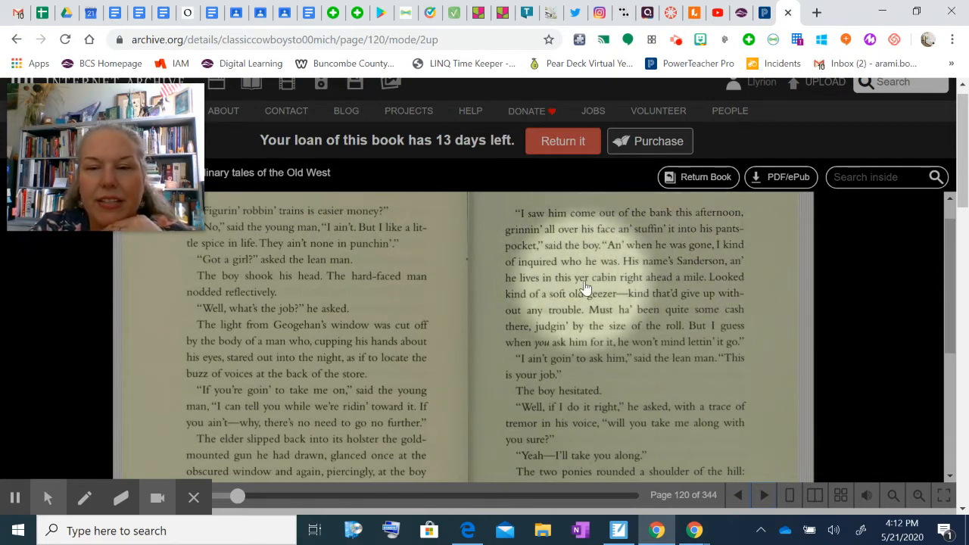
mouse_move(563, 294)
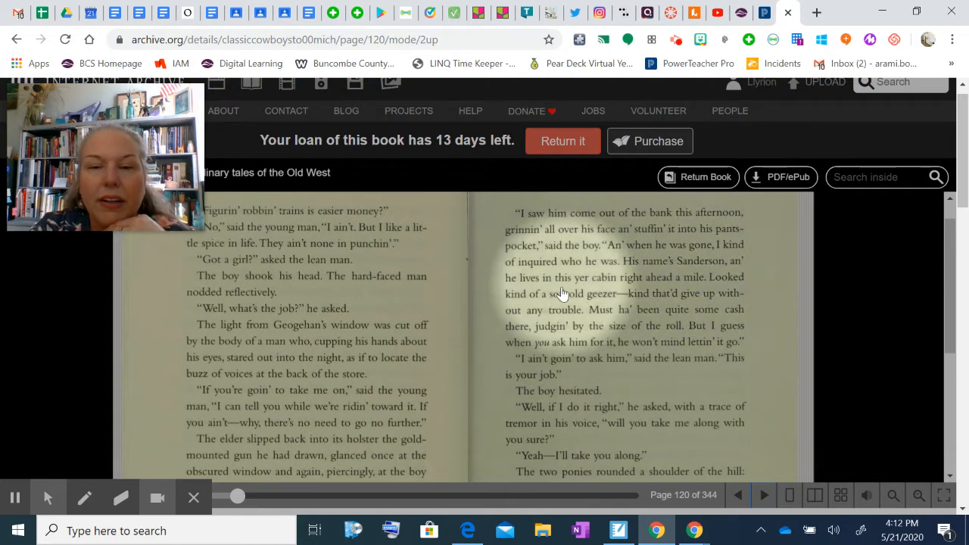
mouse_move(609, 306)
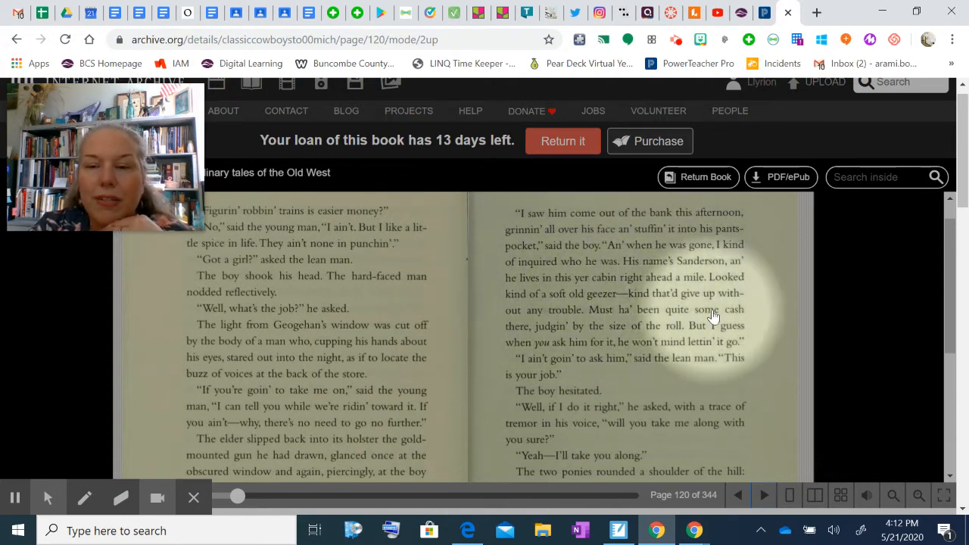
mouse_move(672, 336)
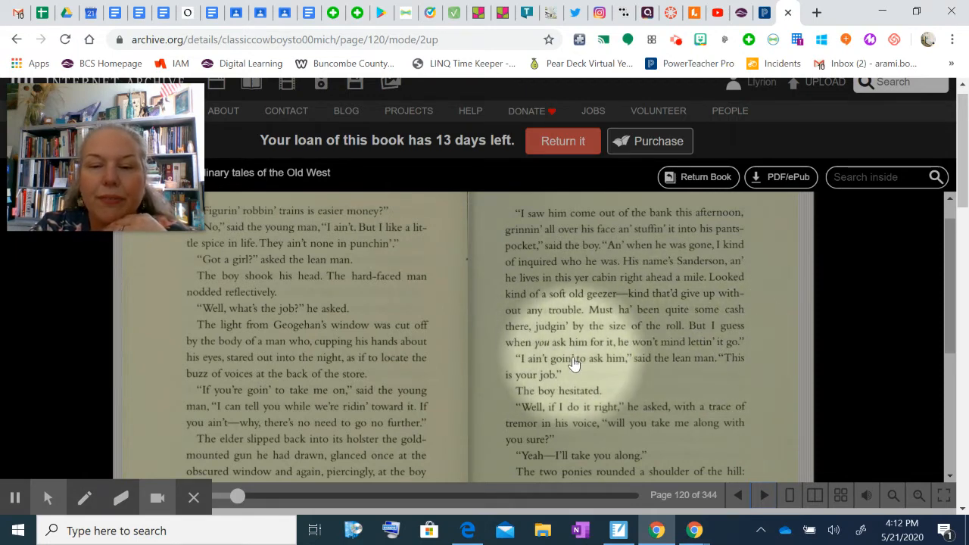
mouse_move(624, 372)
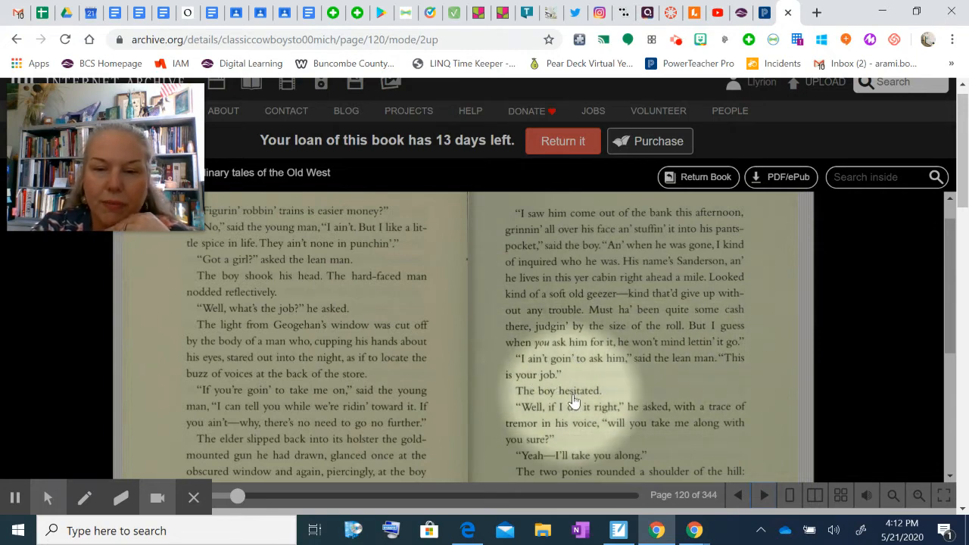
mouse_move(583, 415)
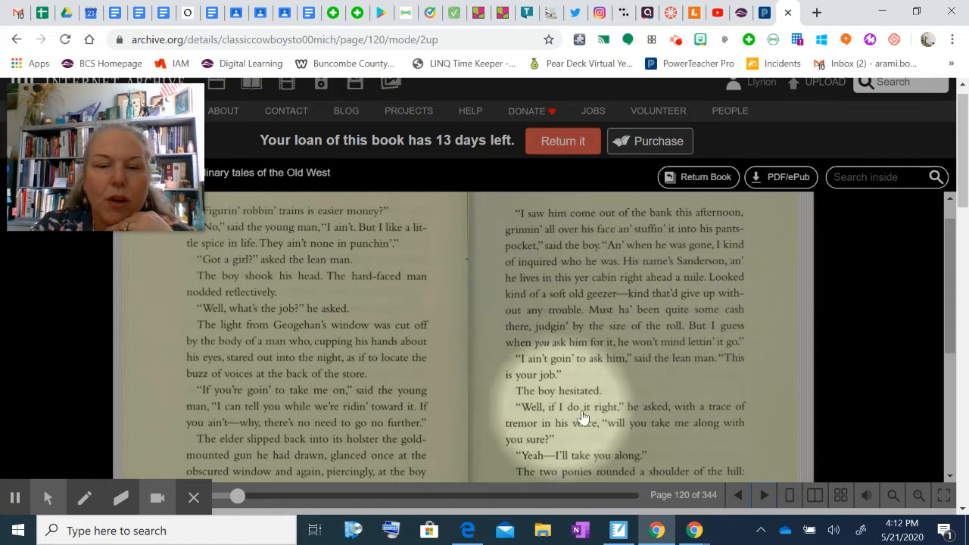
mouse_move(643, 436)
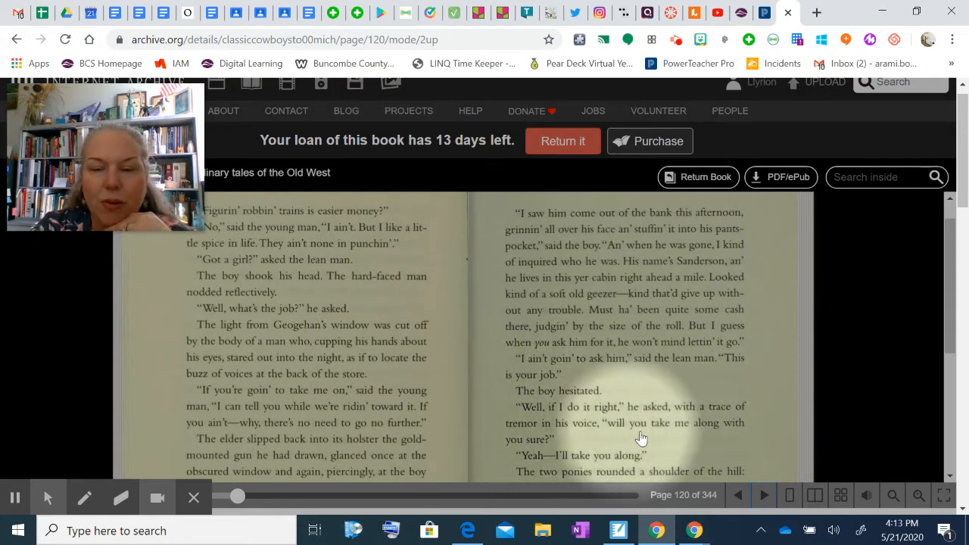
mouse_move(563, 461)
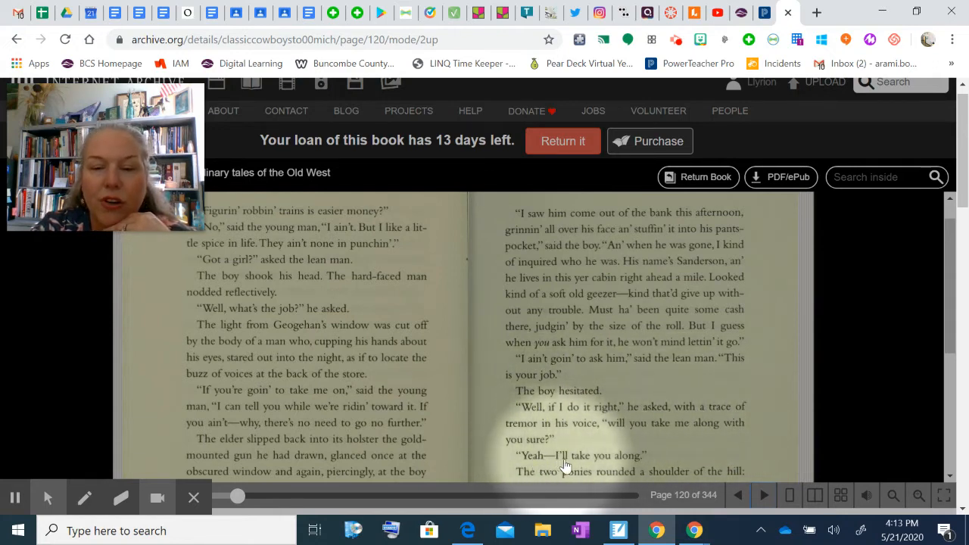
mouse_move(936, 340)
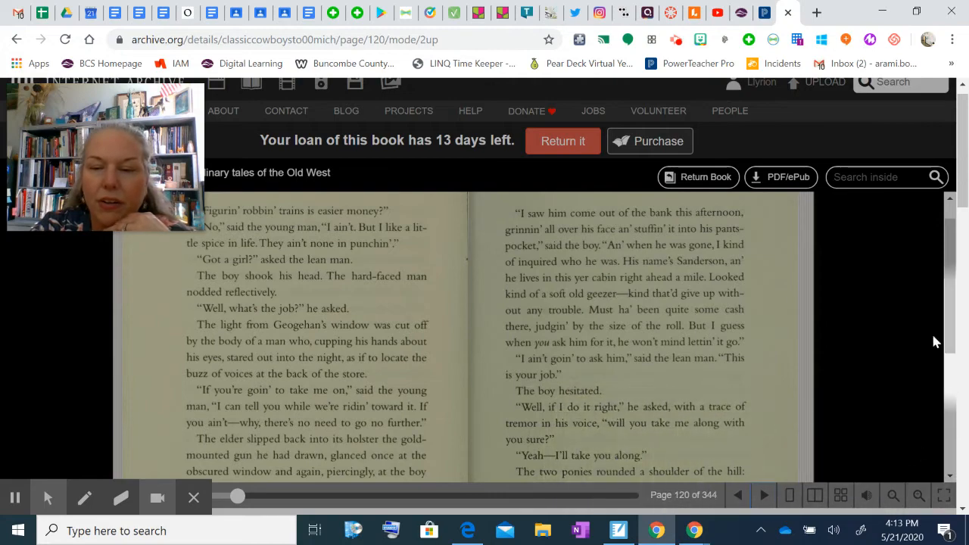
- Scroll the page 120 spread to its bottom, reaching the boys creeping toward the house
scroll(down, 3)
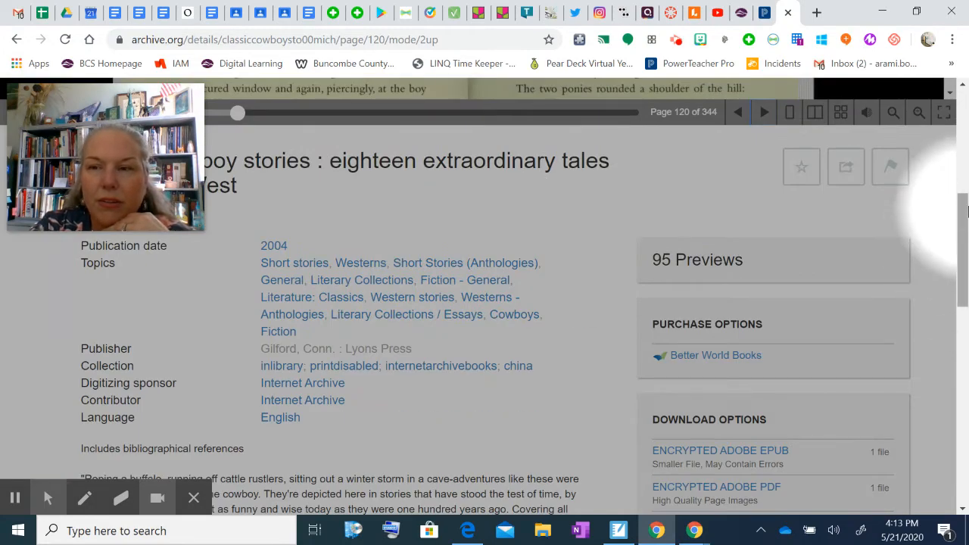
scroll(up, 3)
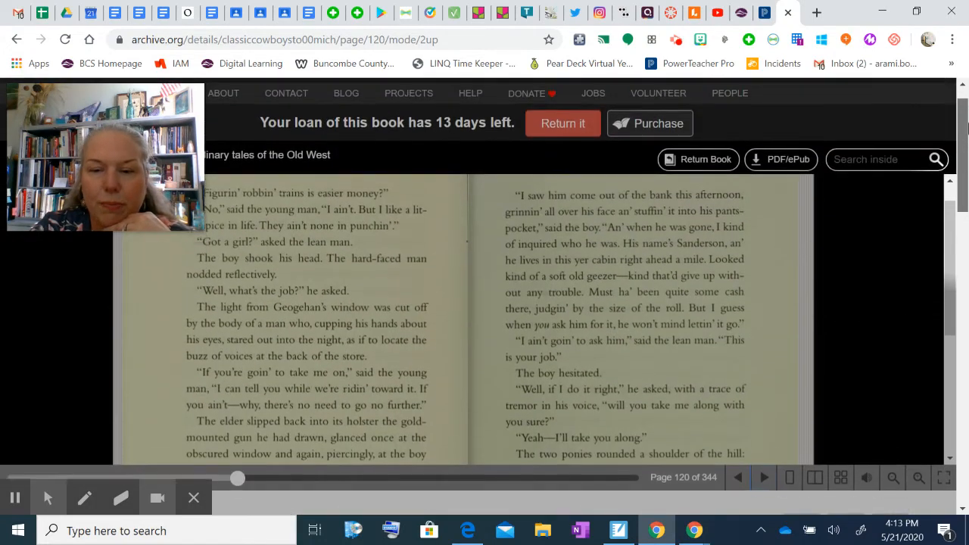
scroll(down, 3)
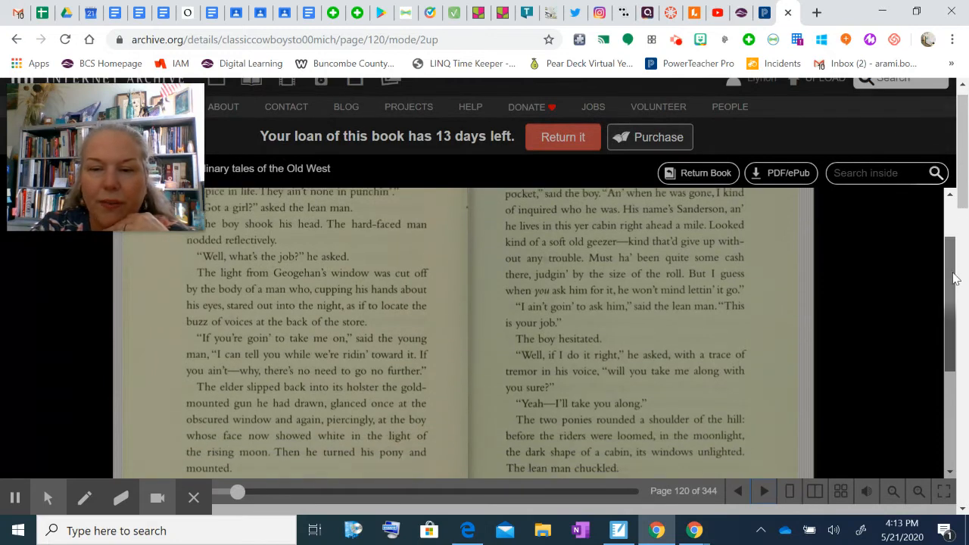
scroll(down, 3)
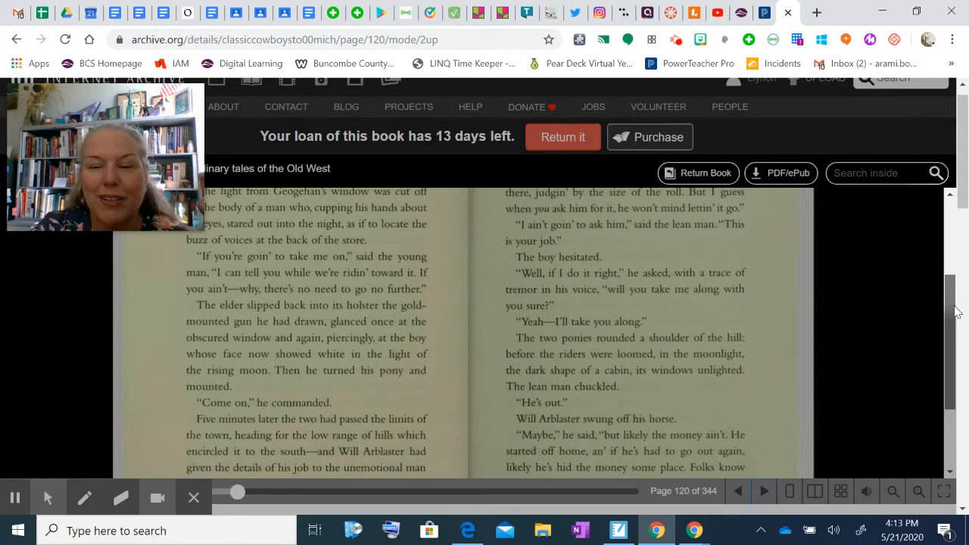
scroll(down, 3)
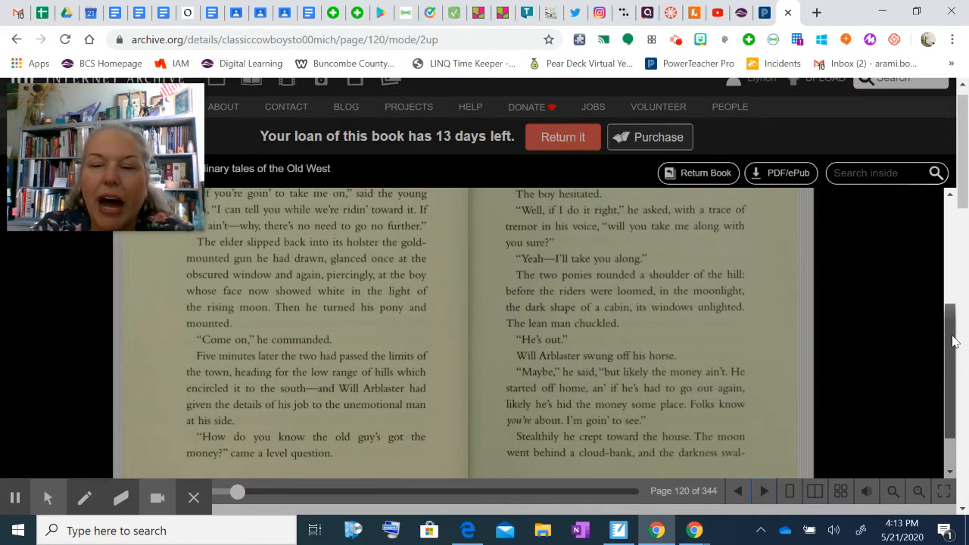
scroll(down, 3)
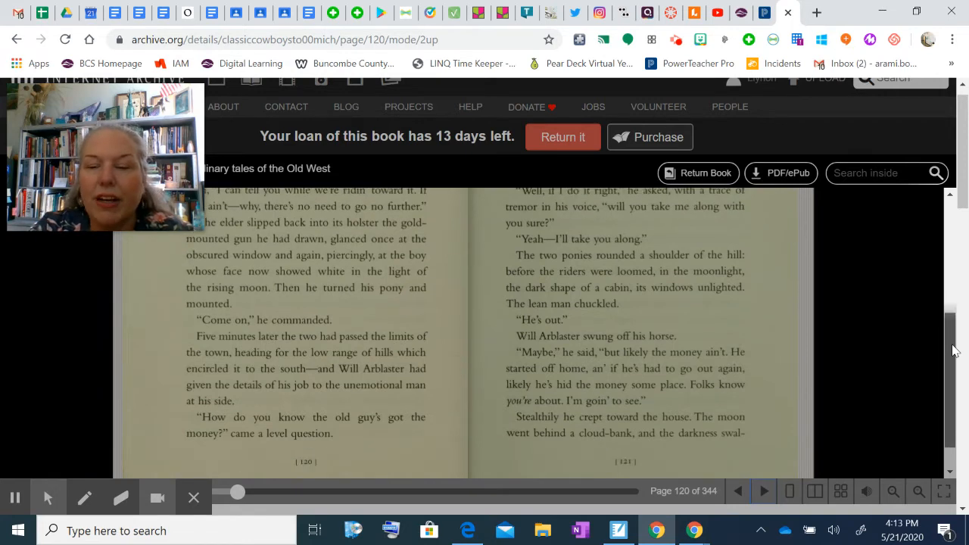
scroll(up, 3)
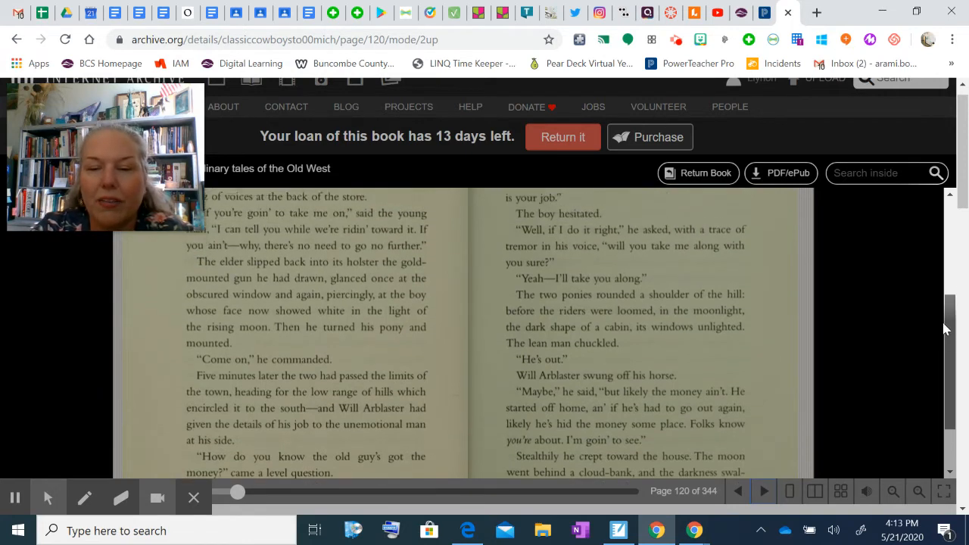
- Turn to the page 122 spread where a crash comes at the door
click(763, 491)
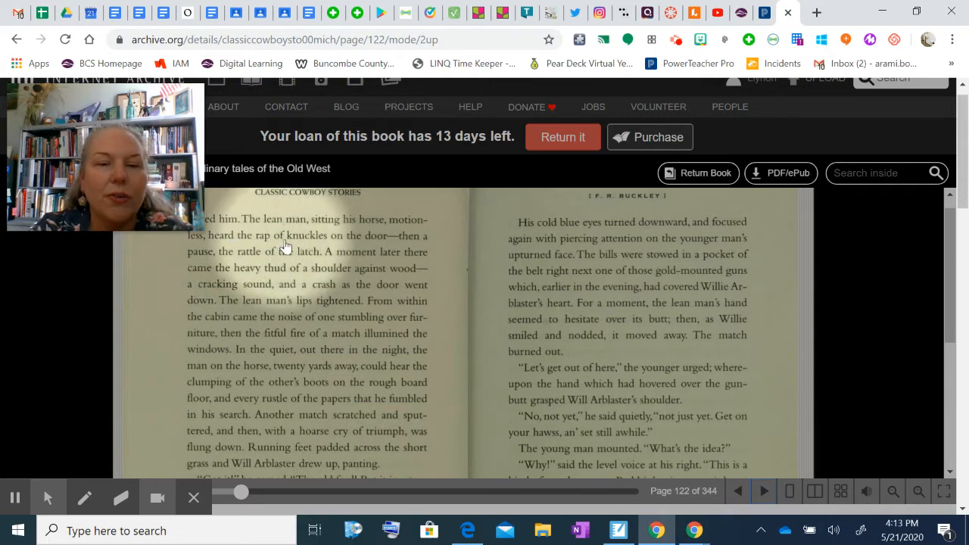
mouse_move(309, 257)
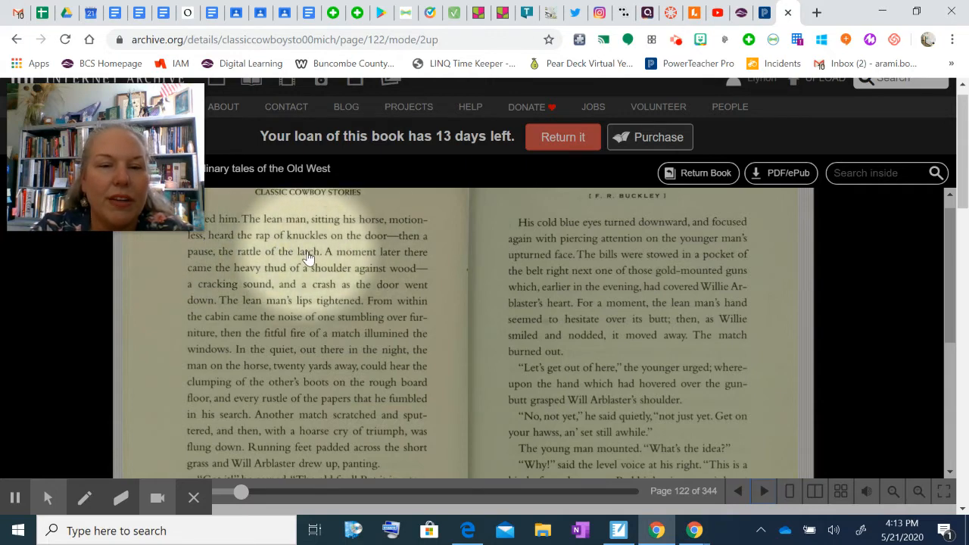
mouse_move(254, 284)
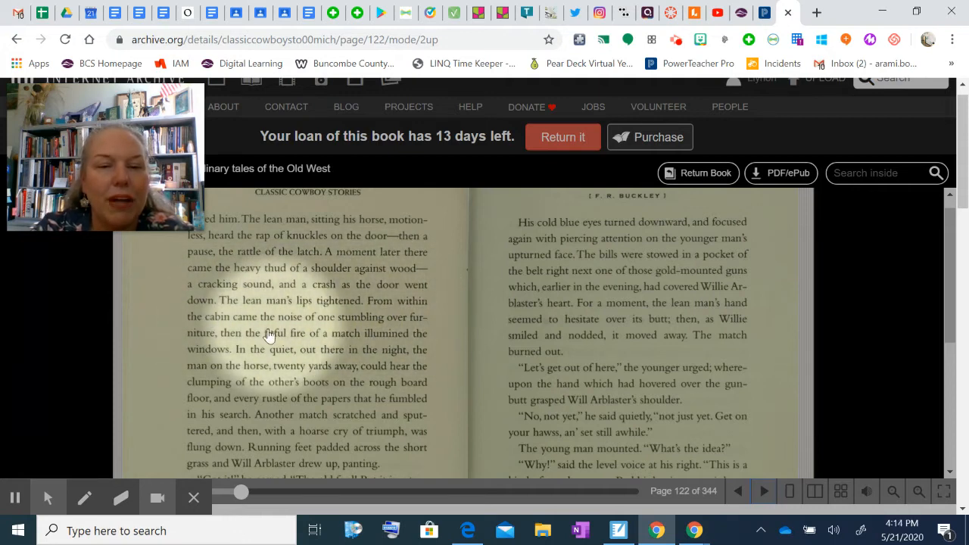
mouse_move(371, 343)
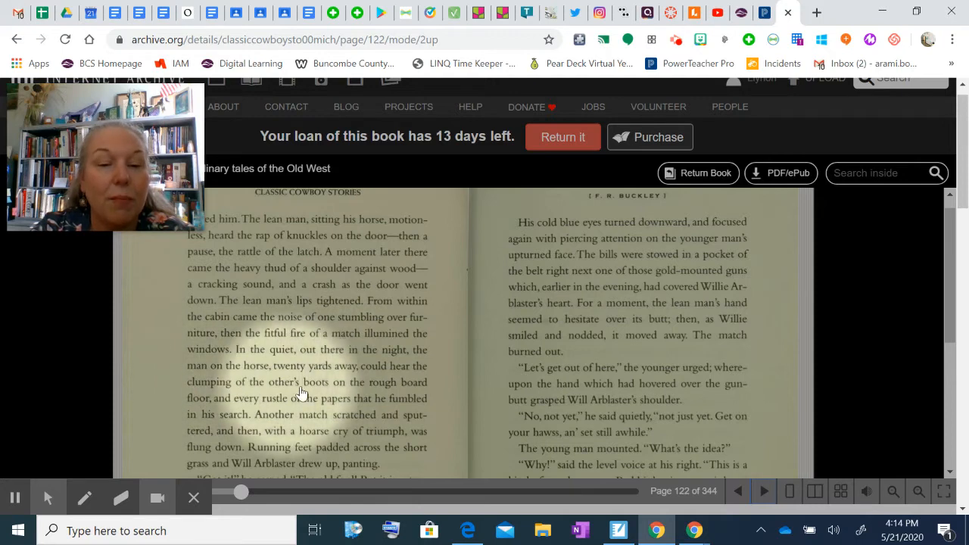
mouse_move(219, 408)
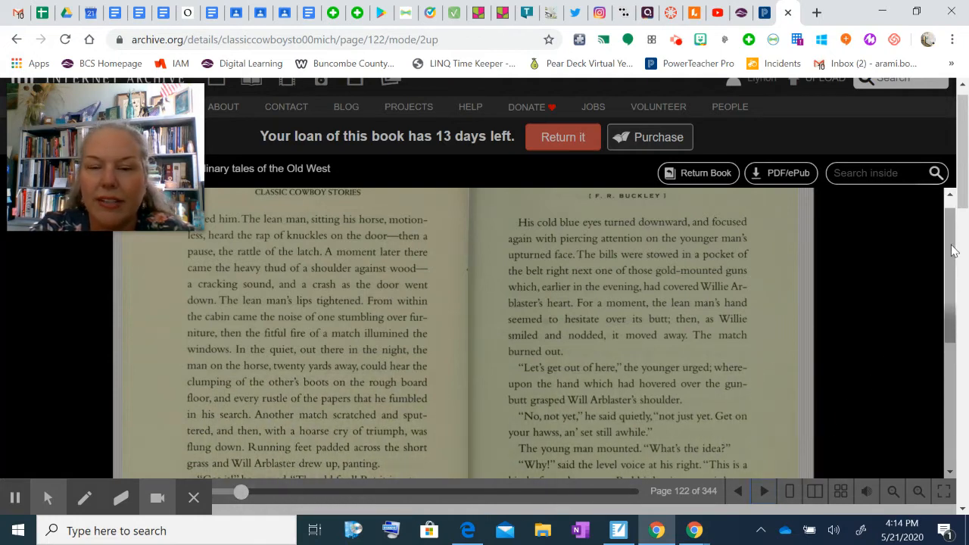
- Scroll the page 122 spread down to Will Arblaster's chuckle and the lean man's reply
scroll(down, 3)
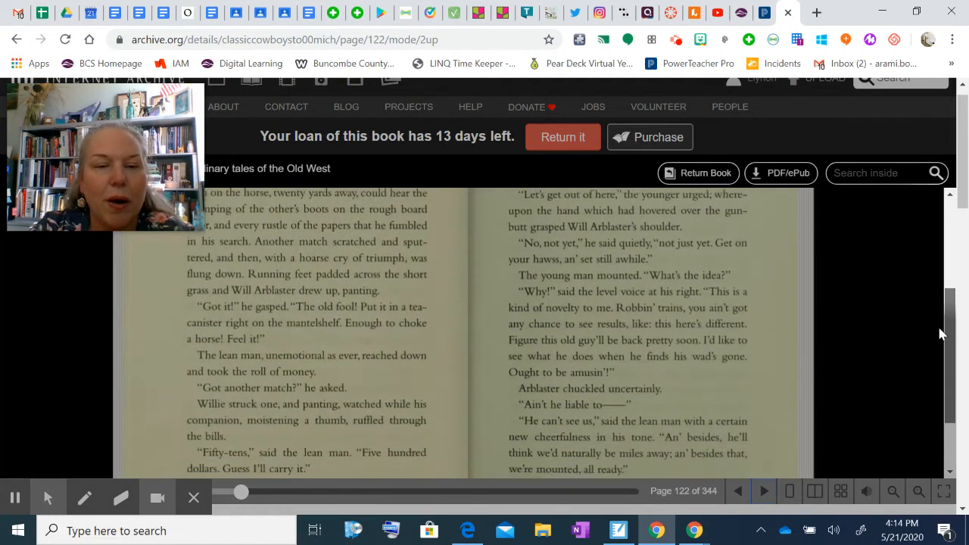
scroll(down, 3)
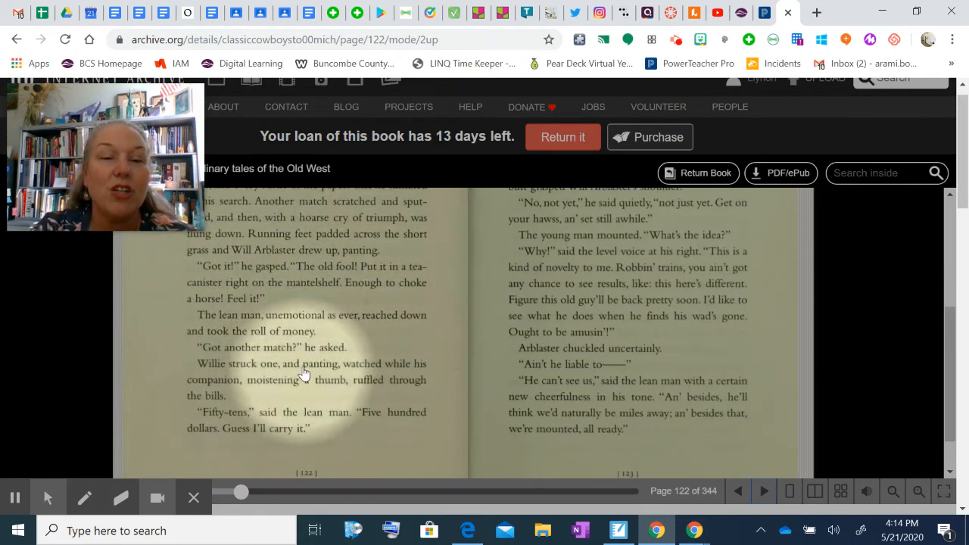
mouse_move(267, 330)
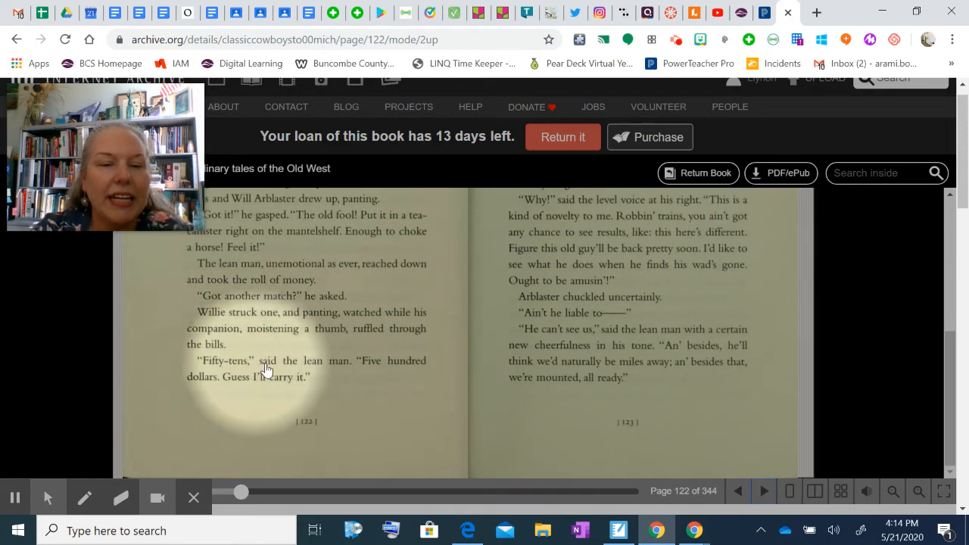
mouse_move(272, 385)
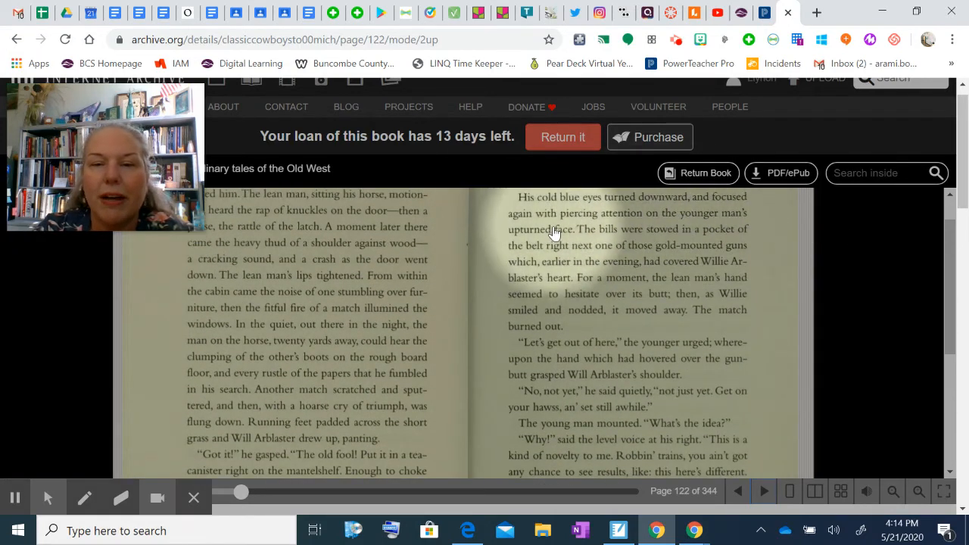
mouse_move(735, 237)
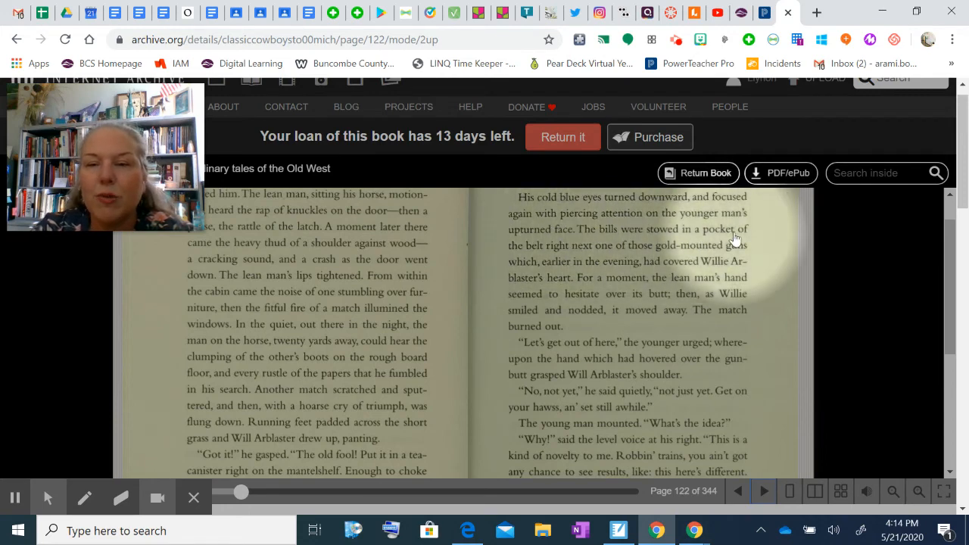
mouse_move(702, 252)
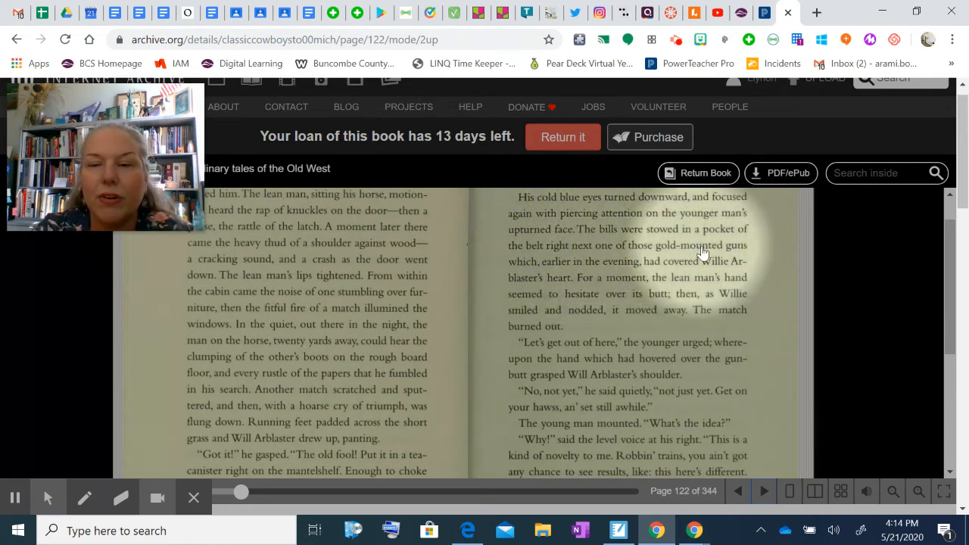
mouse_move(696, 265)
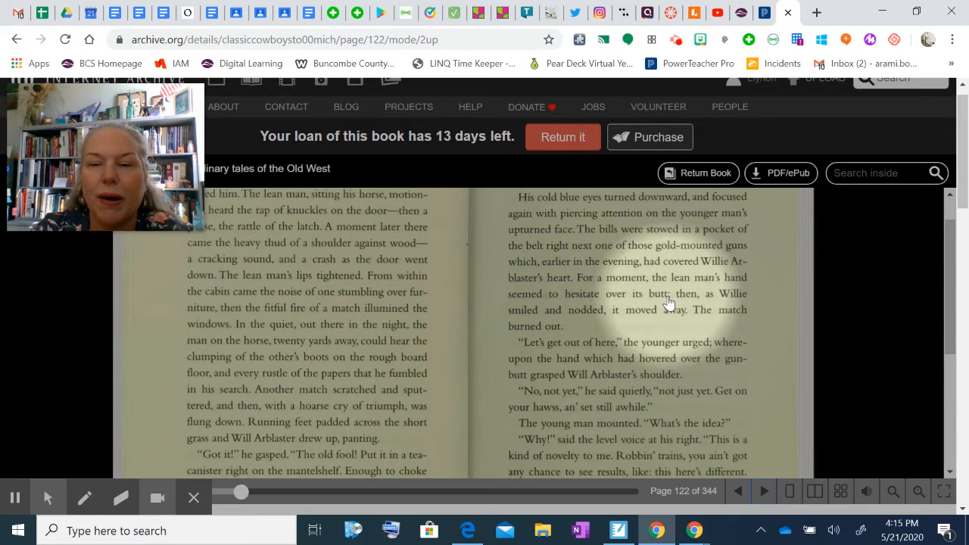
mouse_move(664, 314)
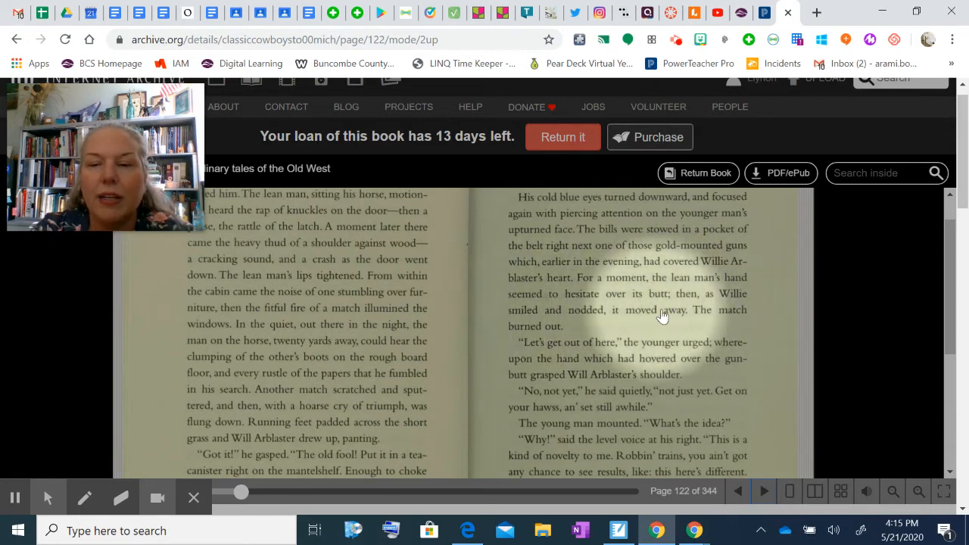
mouse_move(558, 361)
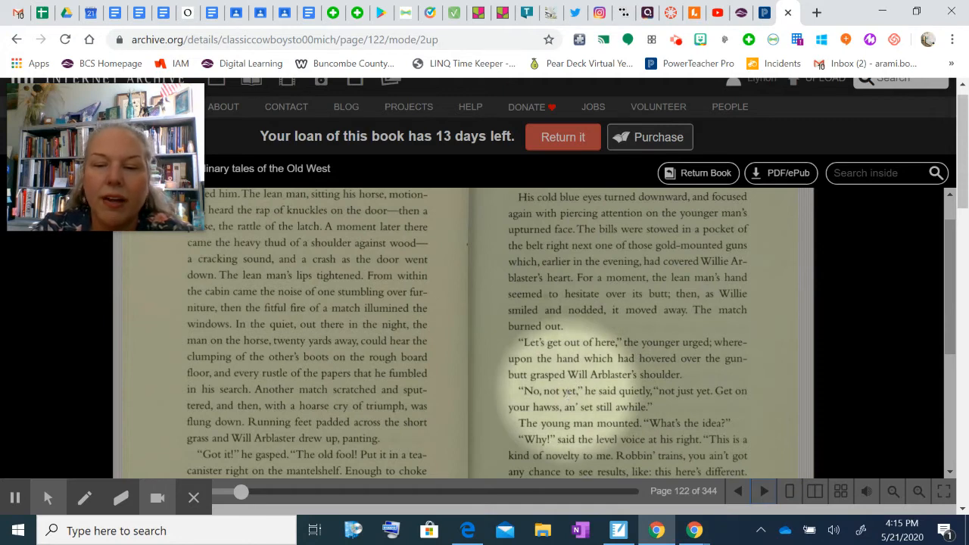
mouse_move(689, 400)
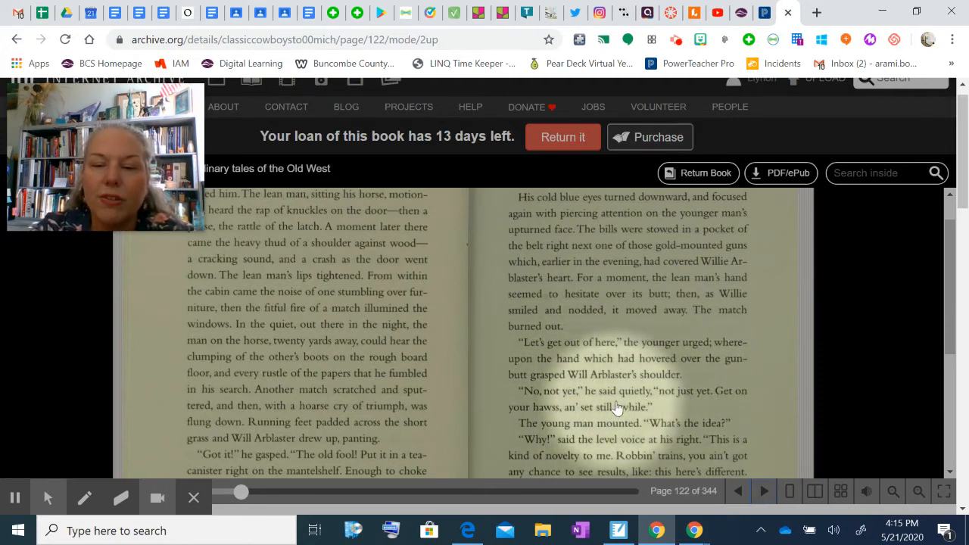
mouse_move(597, 432)
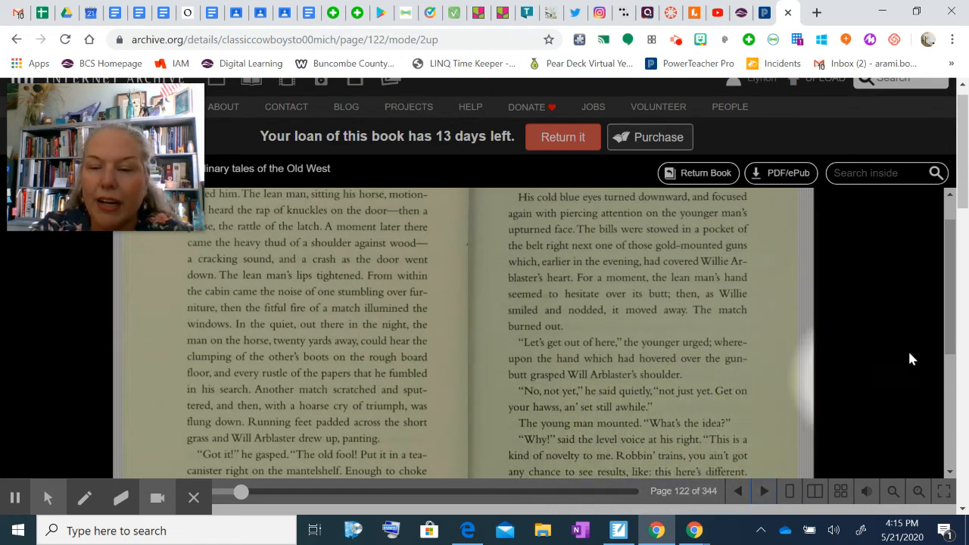
scroll(down, 3)
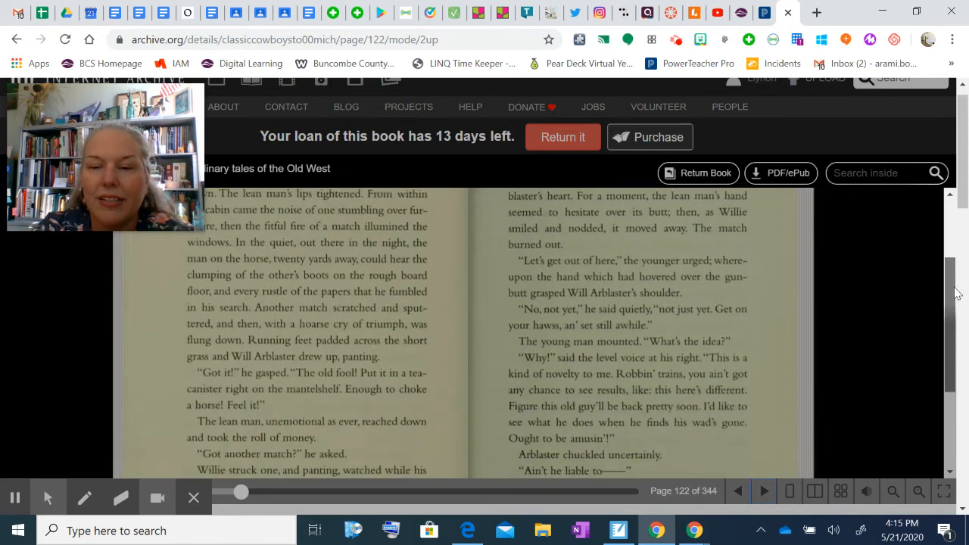
scroll(down, 3)
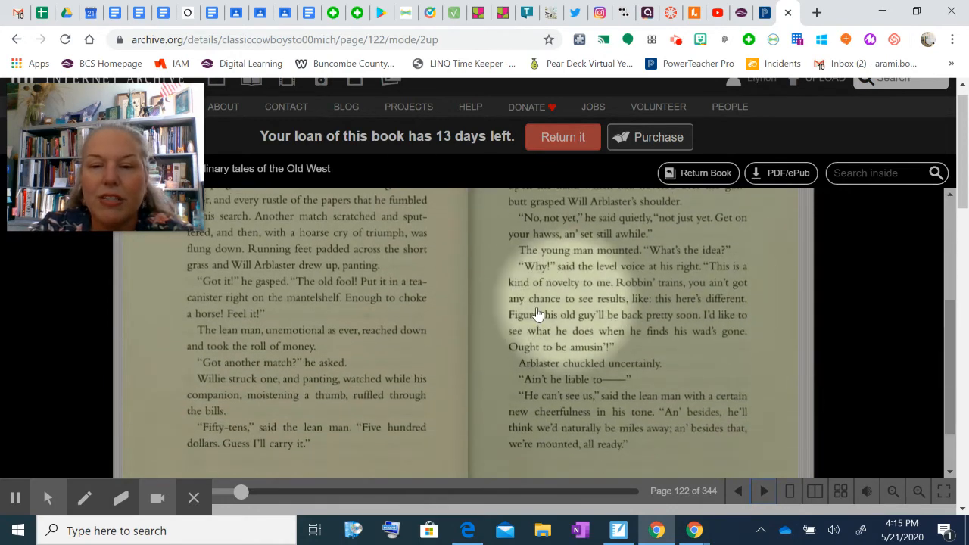
mouse_move(694, 318)
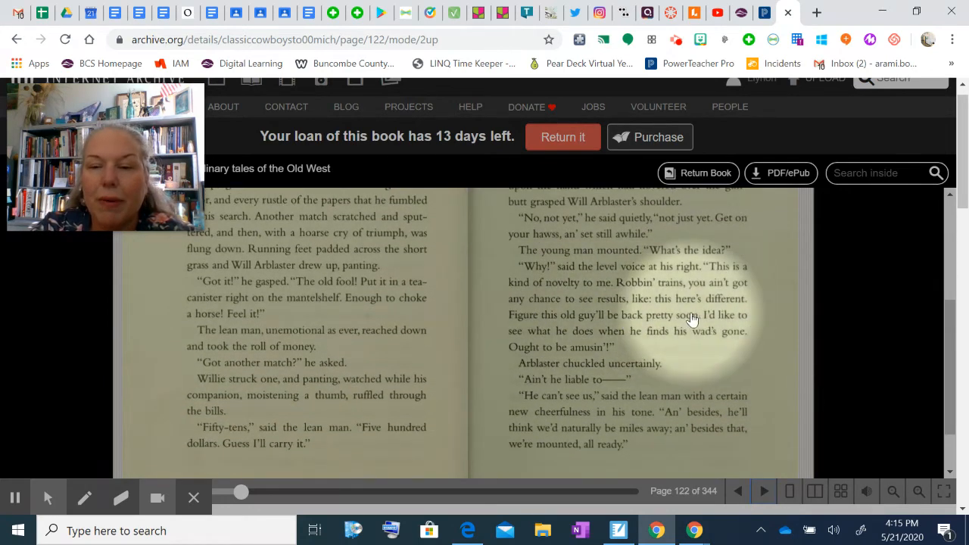
mouse_move(689, 336)
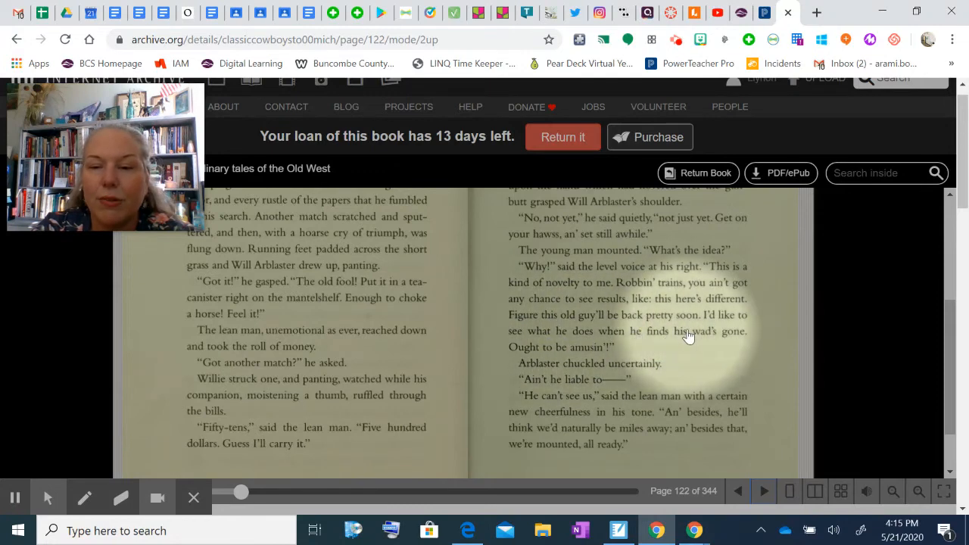
mouse_move(593, 354)
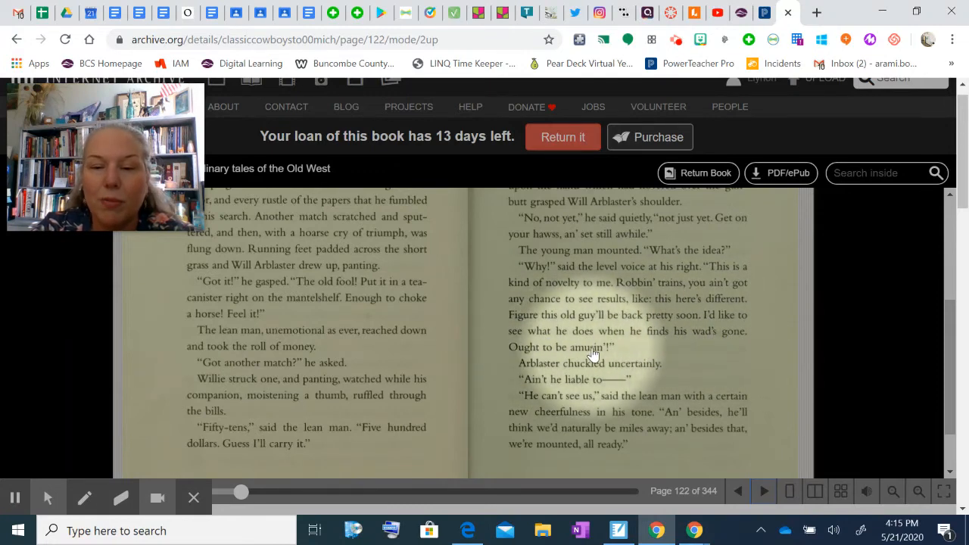
mouse_move(590, 371)
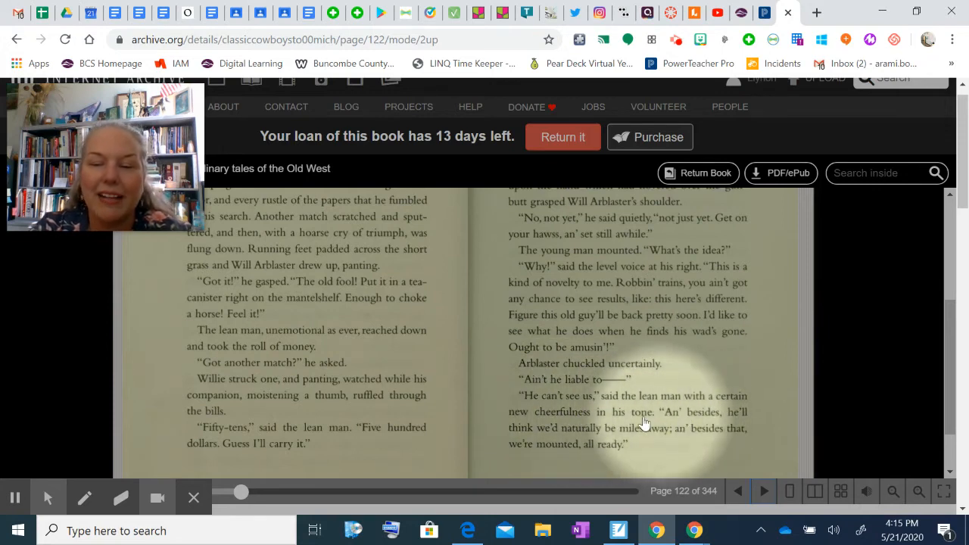
mouse_move(674, 434)
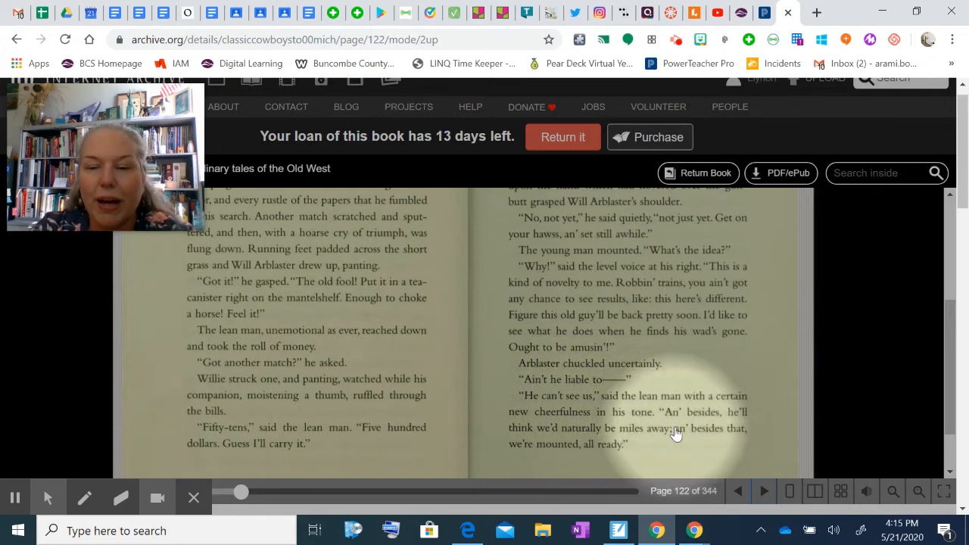
mouse_move(948, 371)
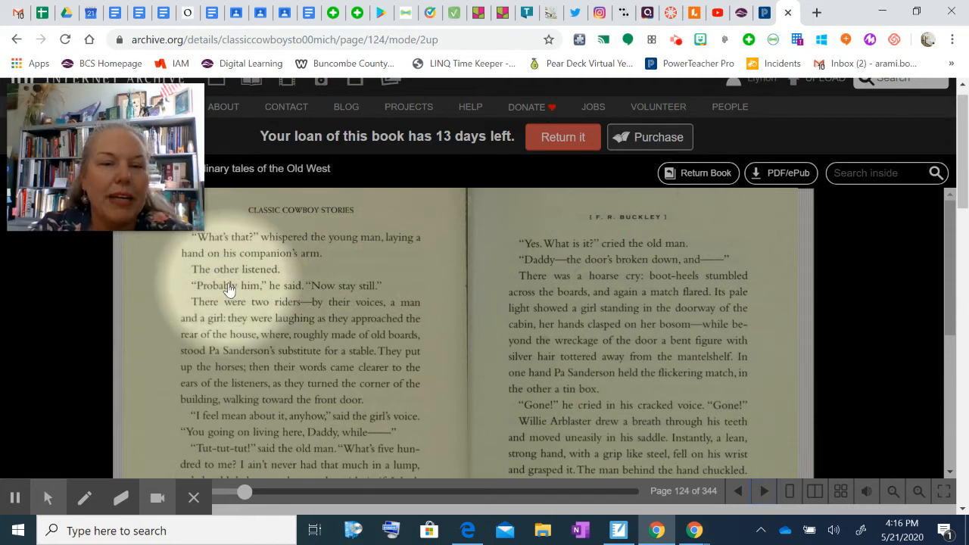
mouse_move(224, 311)
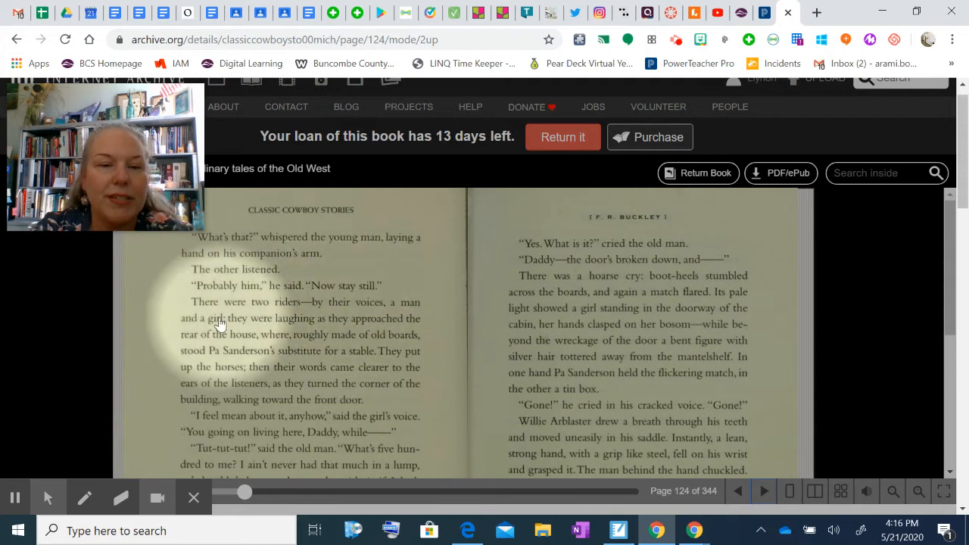
mouse_move(271, 331)
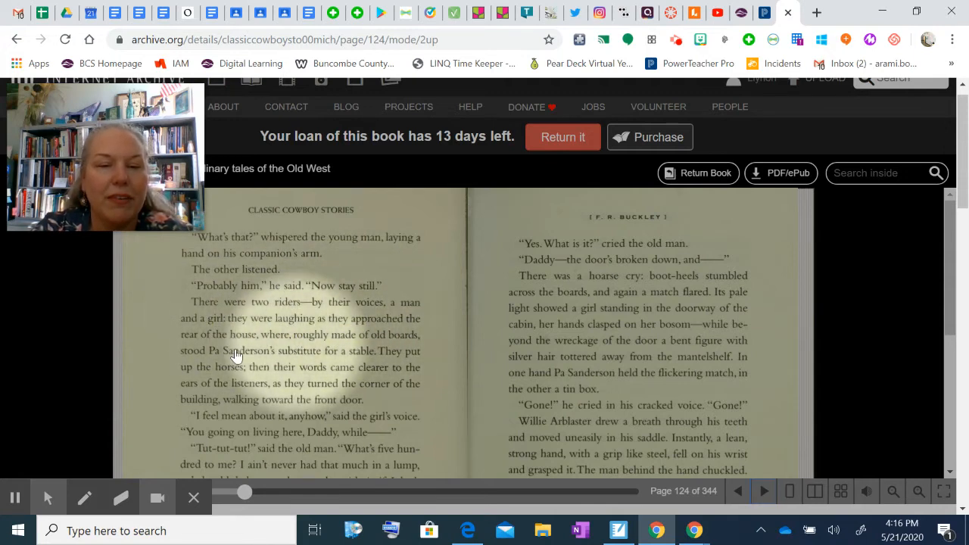
mouse_move(356, 358)
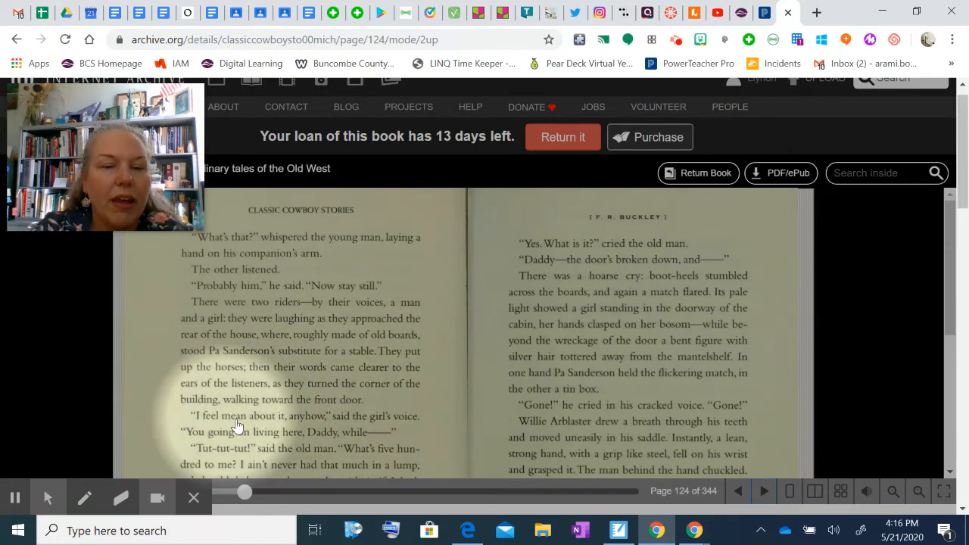
mouse_move(226, 448)
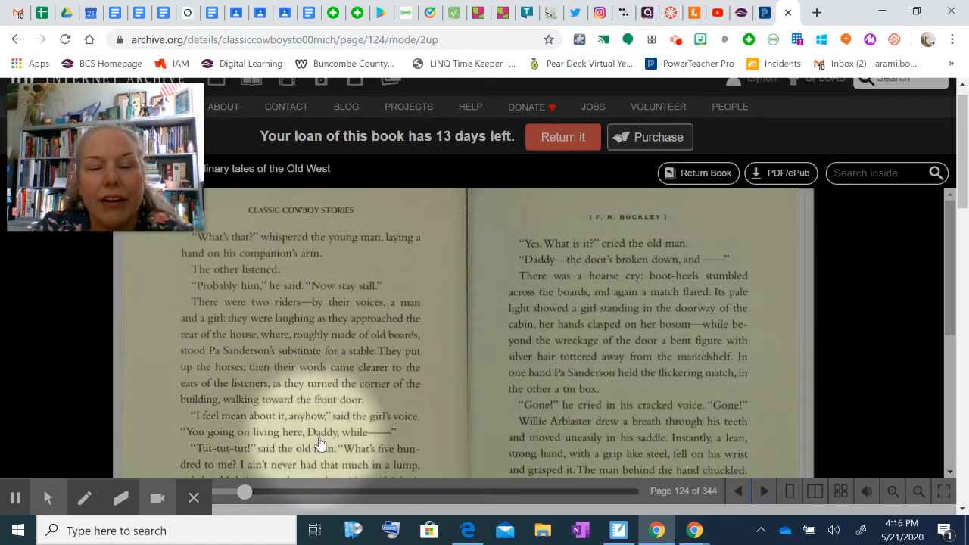
mouse_move(901, 326)
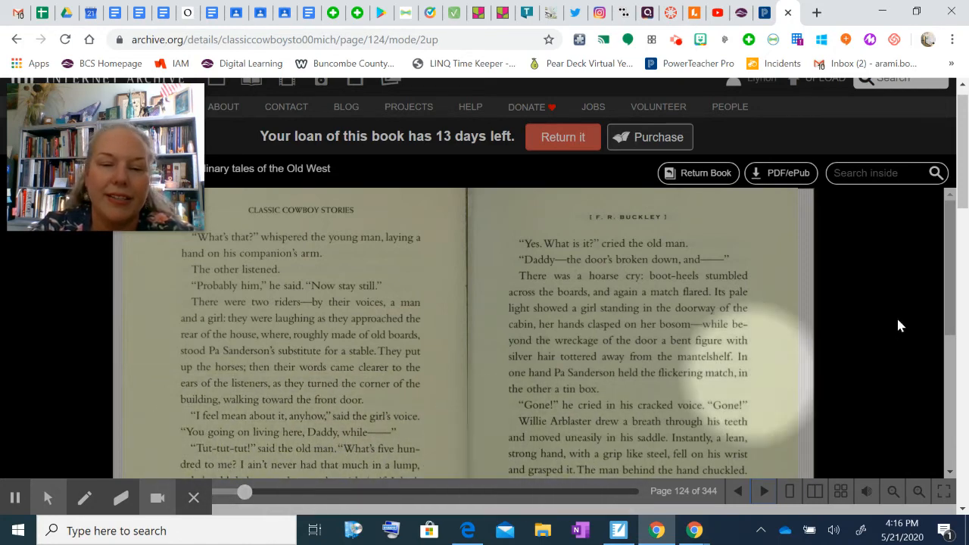
- Scroll through the lower half of the page 124 spread, then return to the old man's cry at the top
scroll(down, 3)
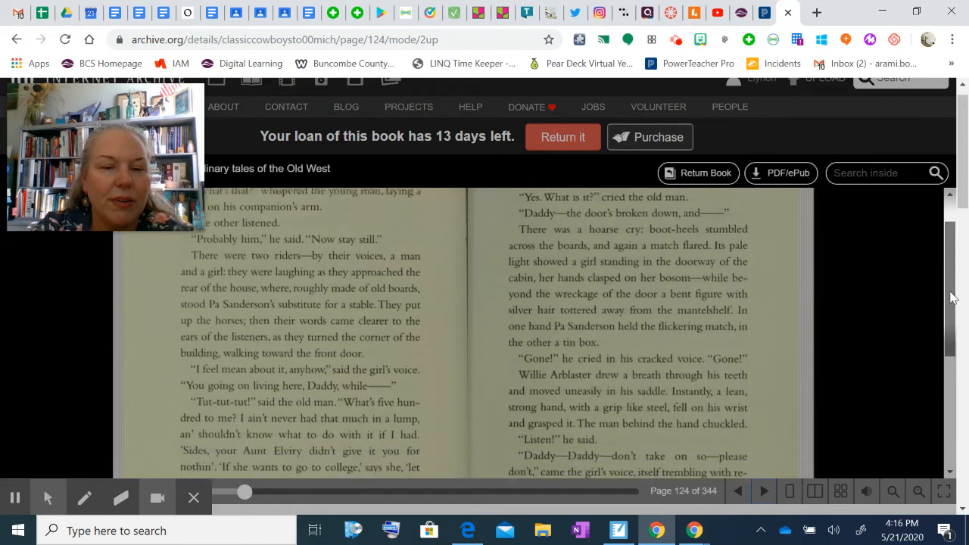
scroll(down, 3)
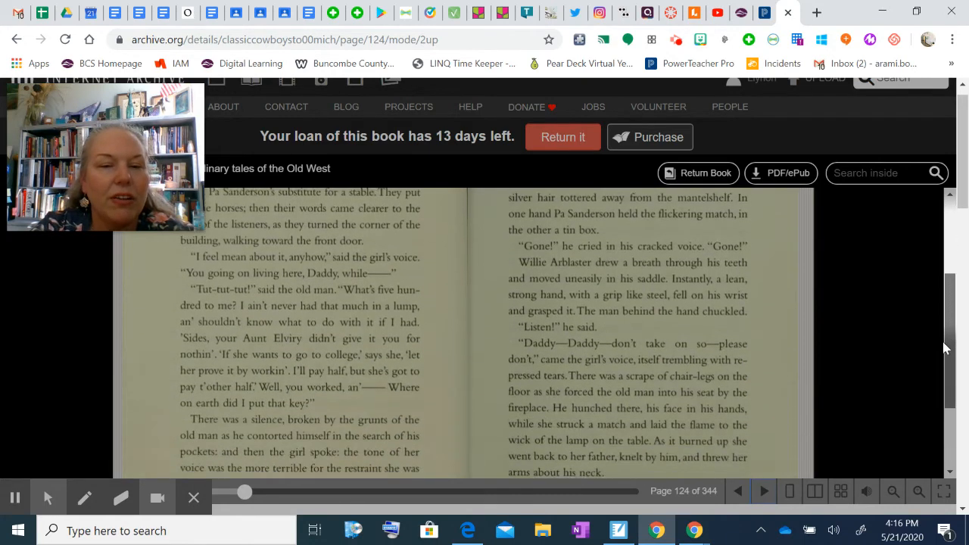
scroll(down, 3)
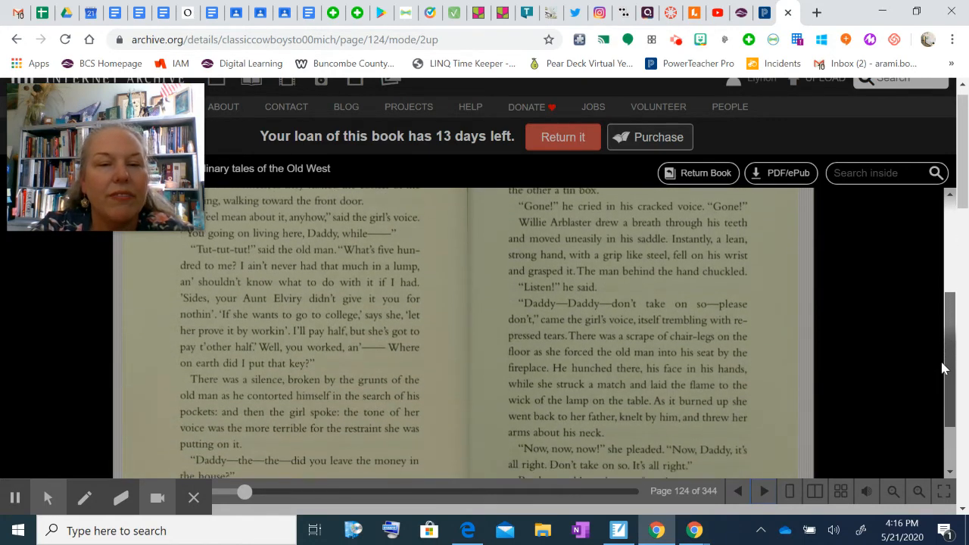
scroll(down, 3)
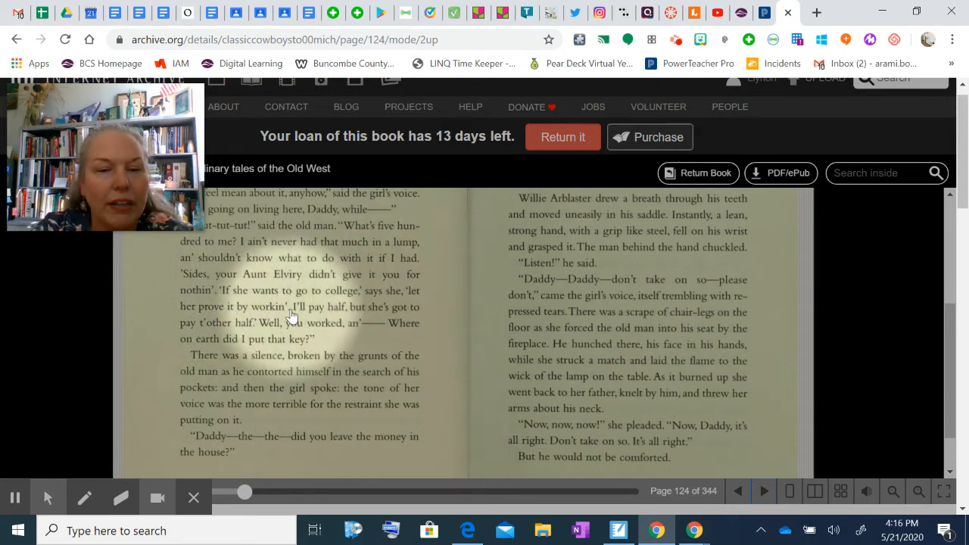
mouse_move(242, 332)
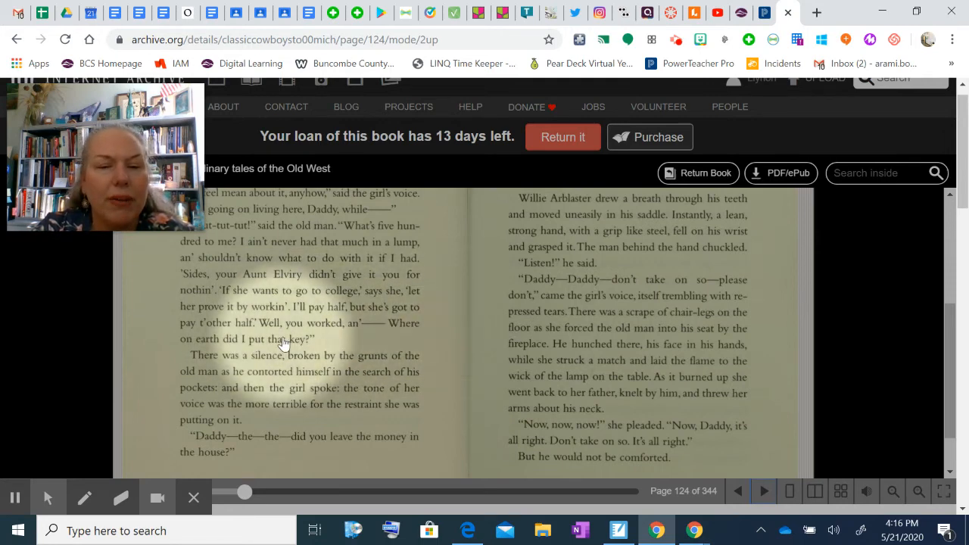
mouse_move(254, 371)
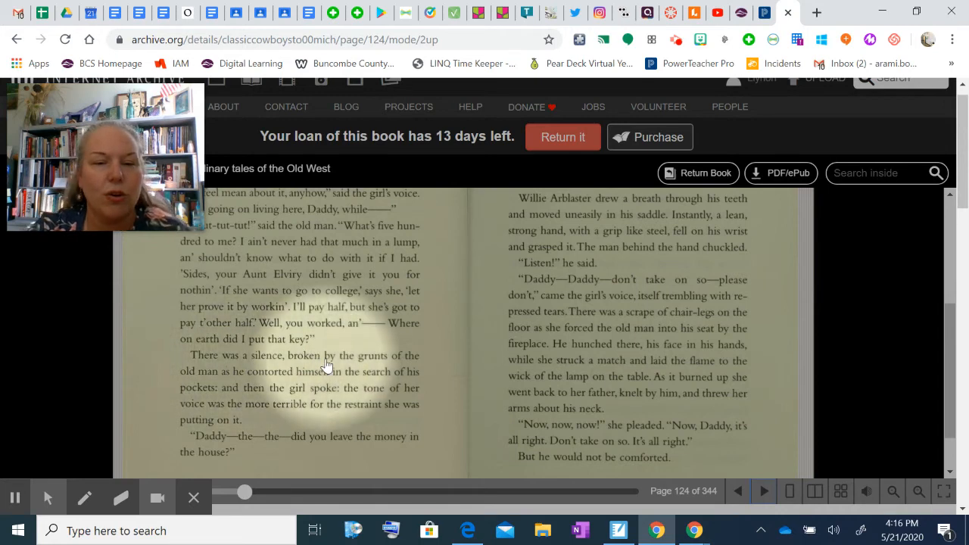
mouse_move(332, 388)
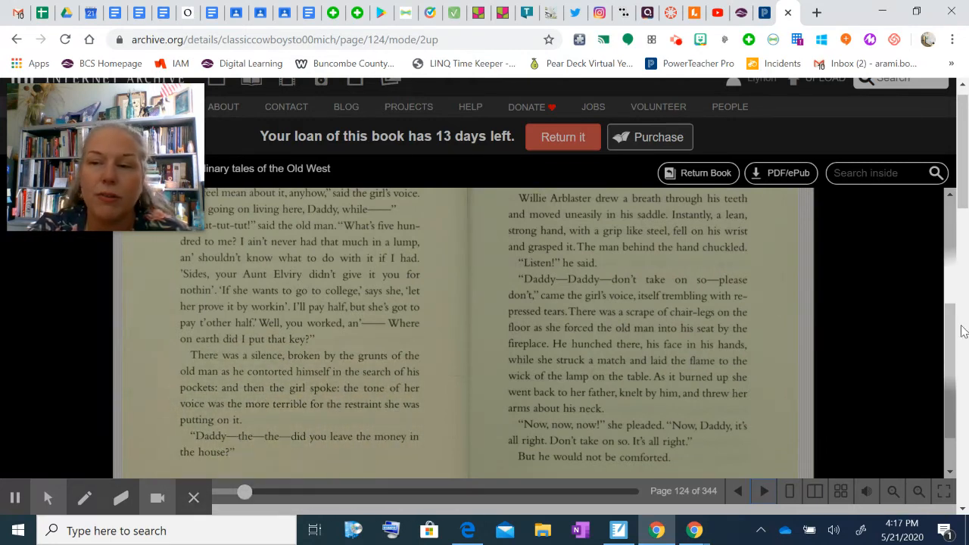
scroll(up, 3)
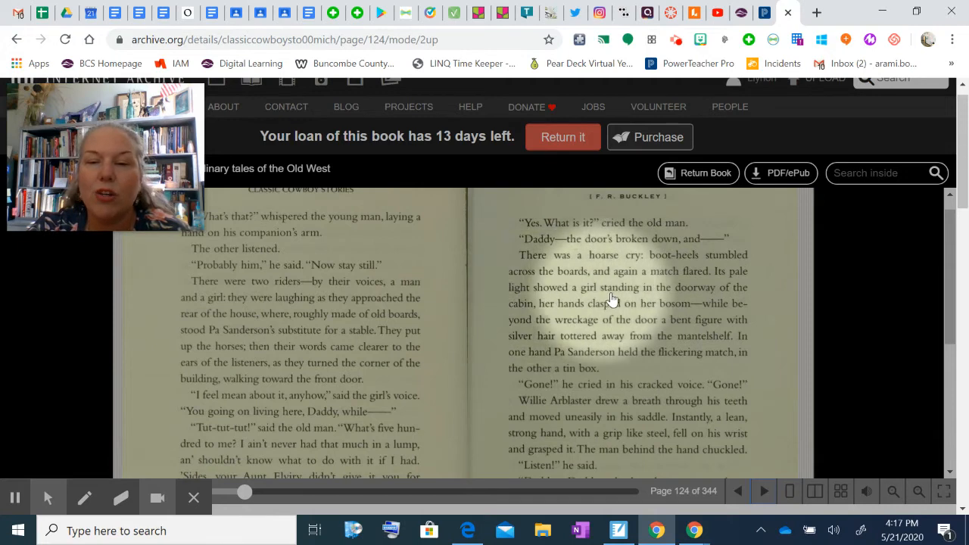
mouse_move(572, 312)
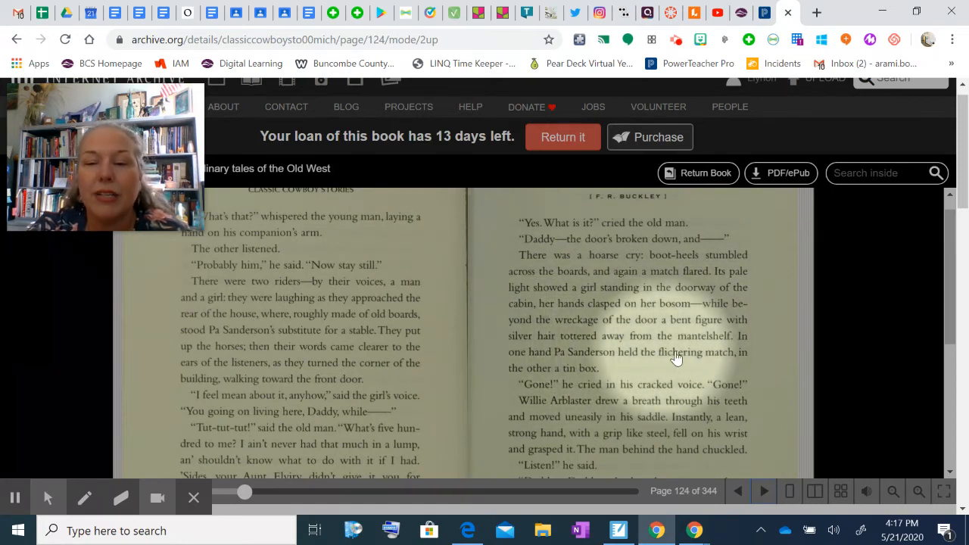
mouse_move(603, 372)
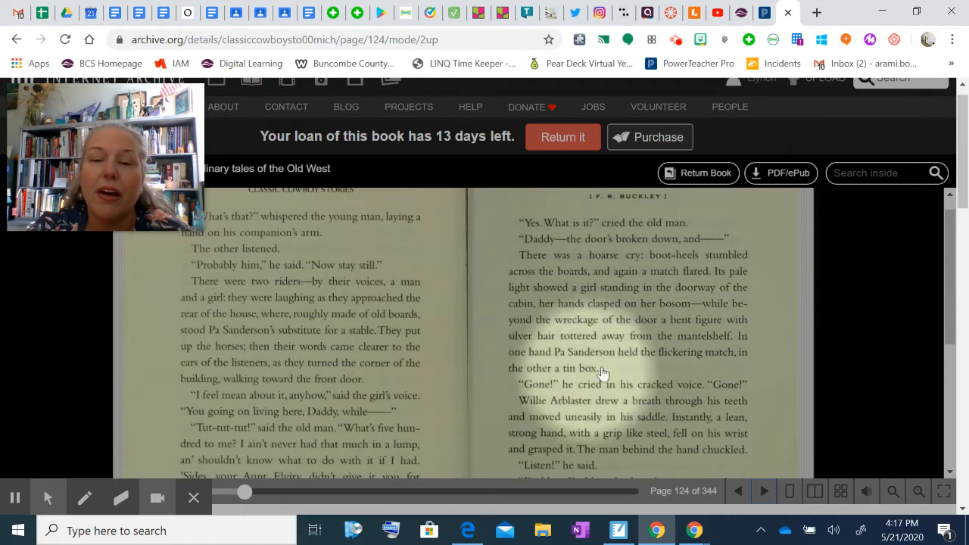
mouse_move(589, 391)
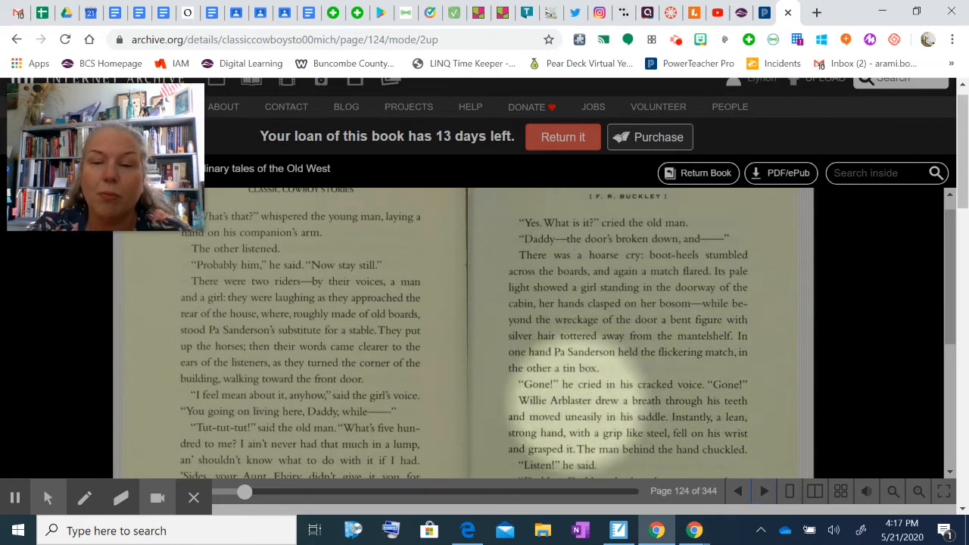
mouse_move(612, 427)
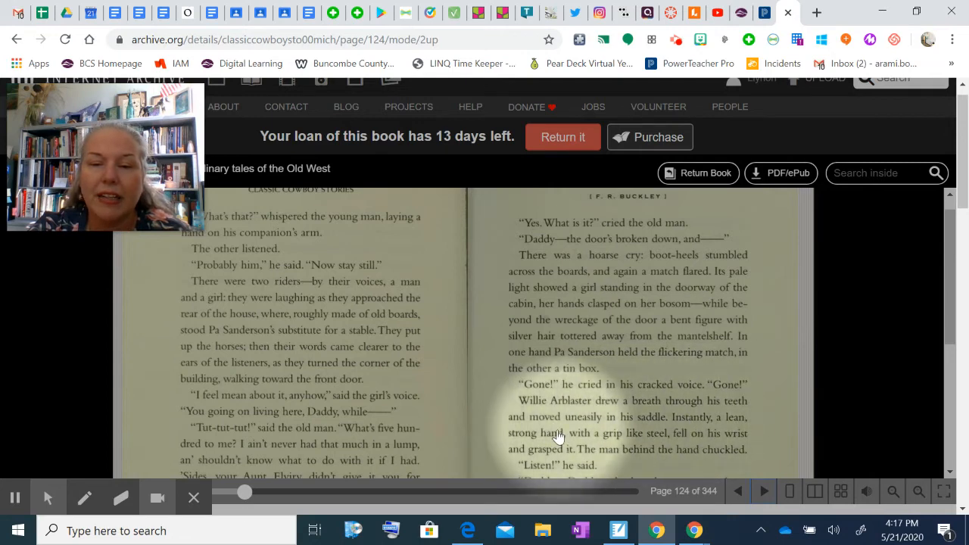
mouse_move(710, 441)
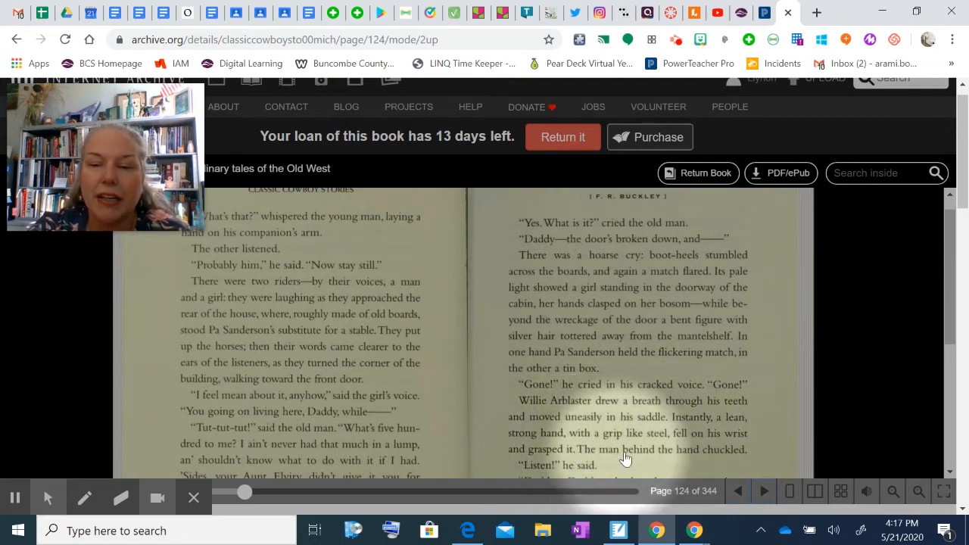
scroll(down, 3)
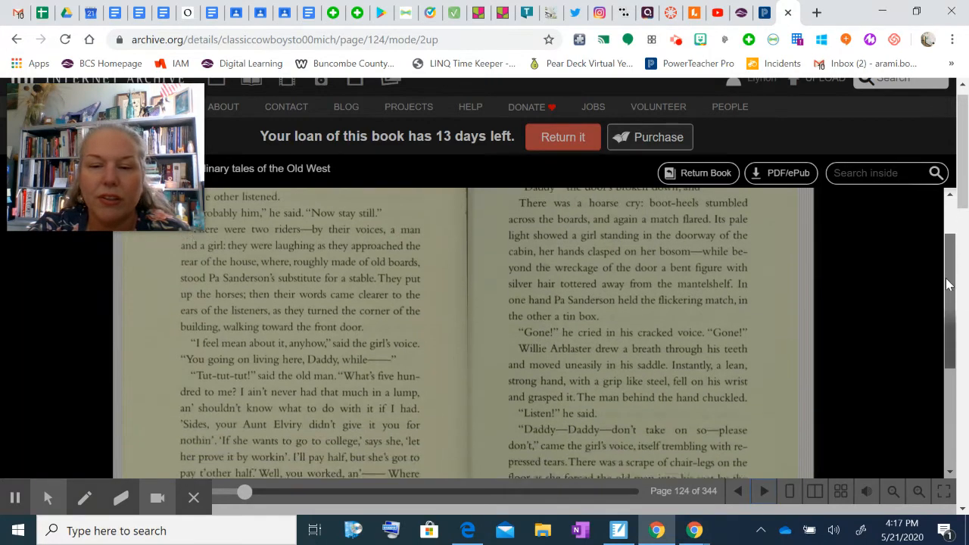
scroll(down, 3)
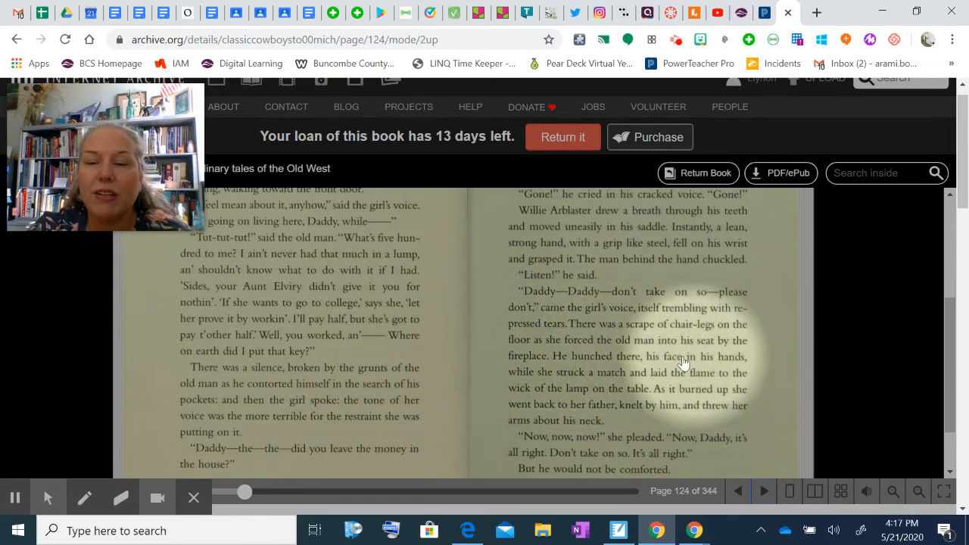
mouse_move(611, 388)
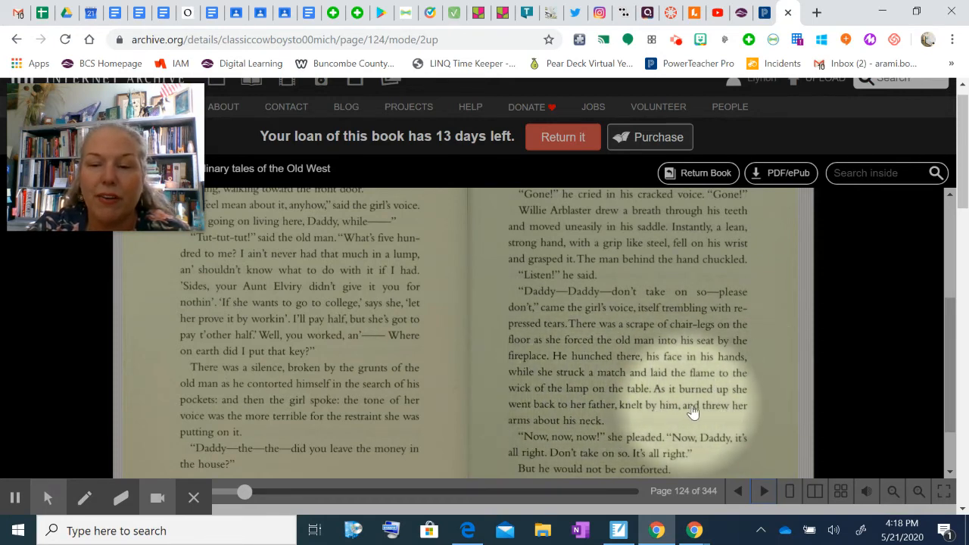
mouse_move(597, 440)
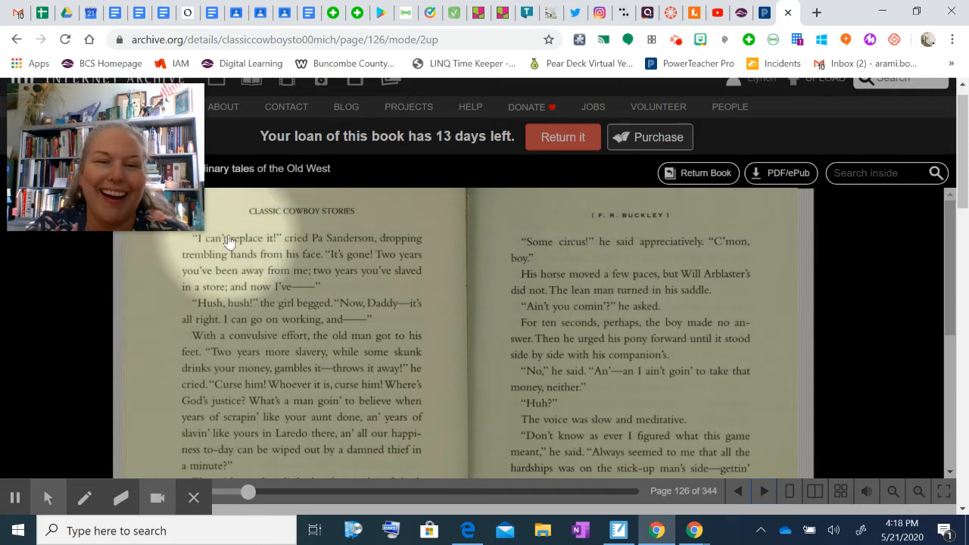
mouse_move(339, 245)
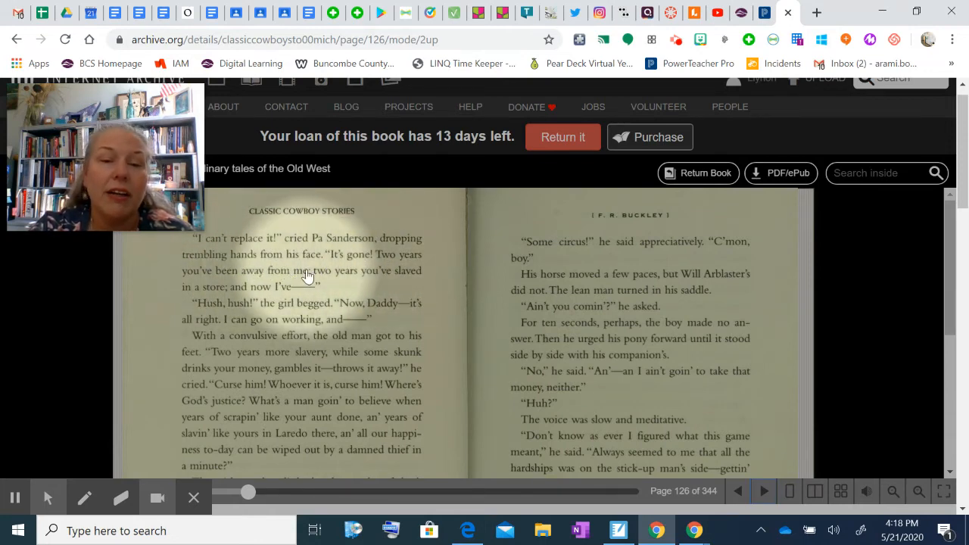
mouse_move(215, 297)
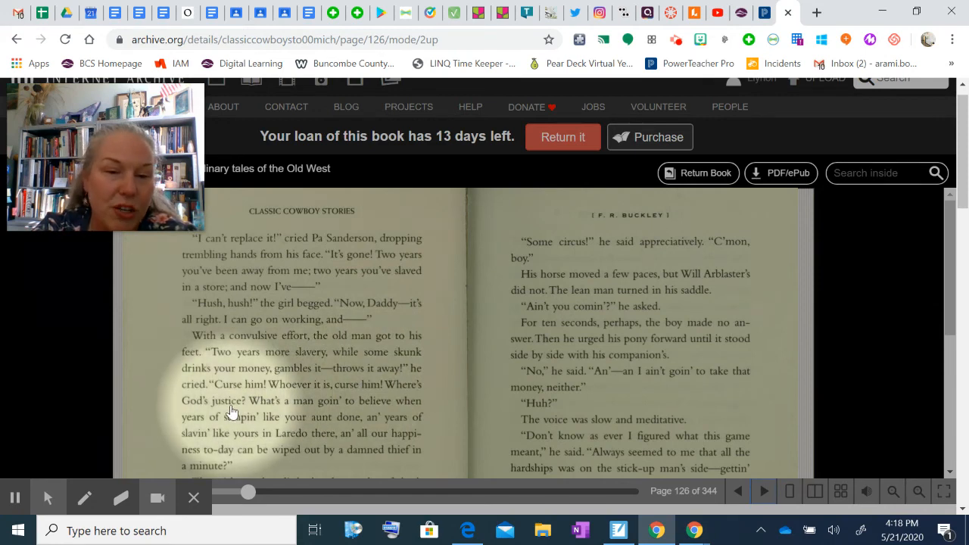
mouse_move(248, 425)
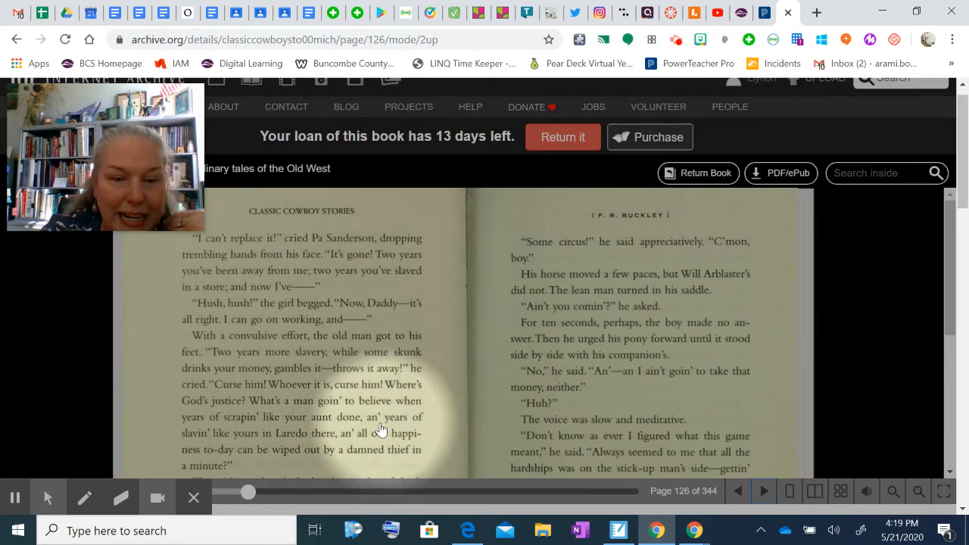
scroll(down, 3)
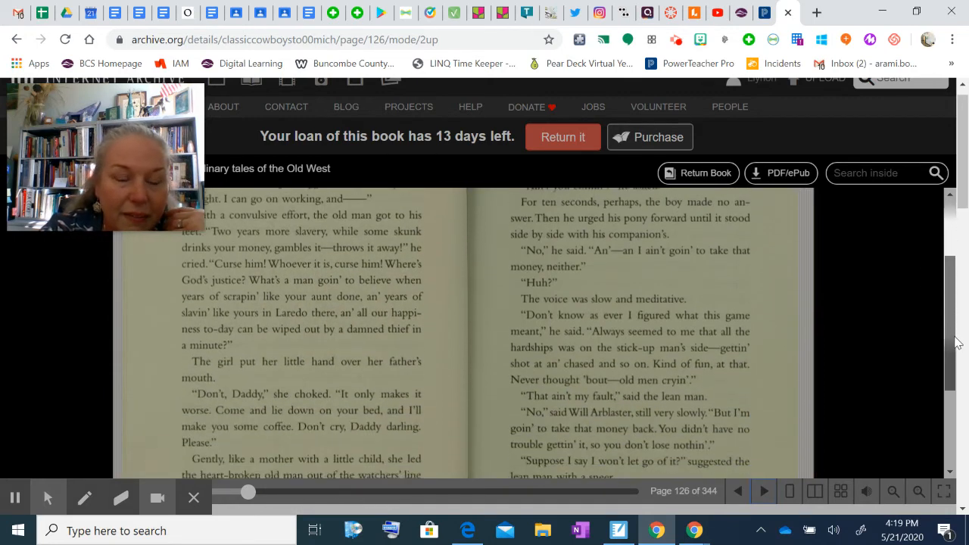
scroll(down, 3)
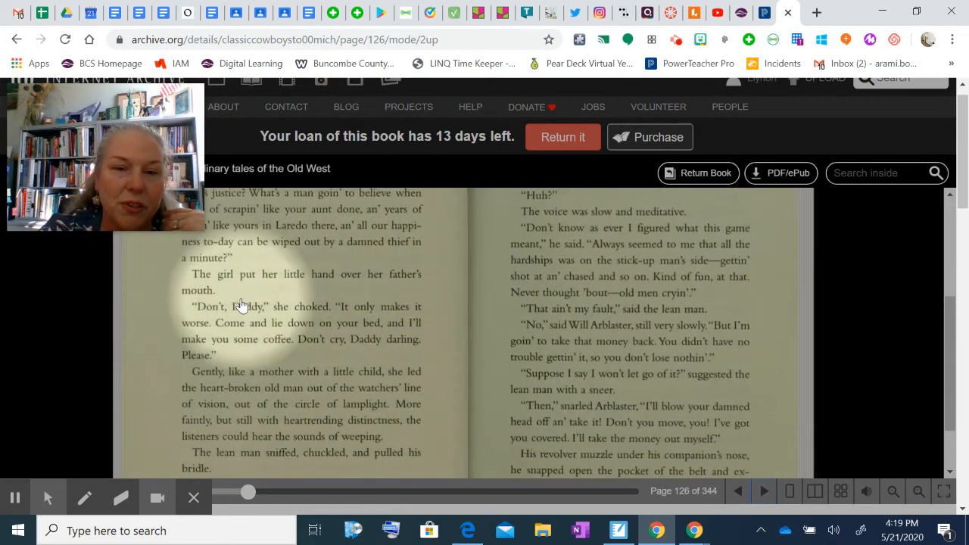
mouse_move(412, 312)
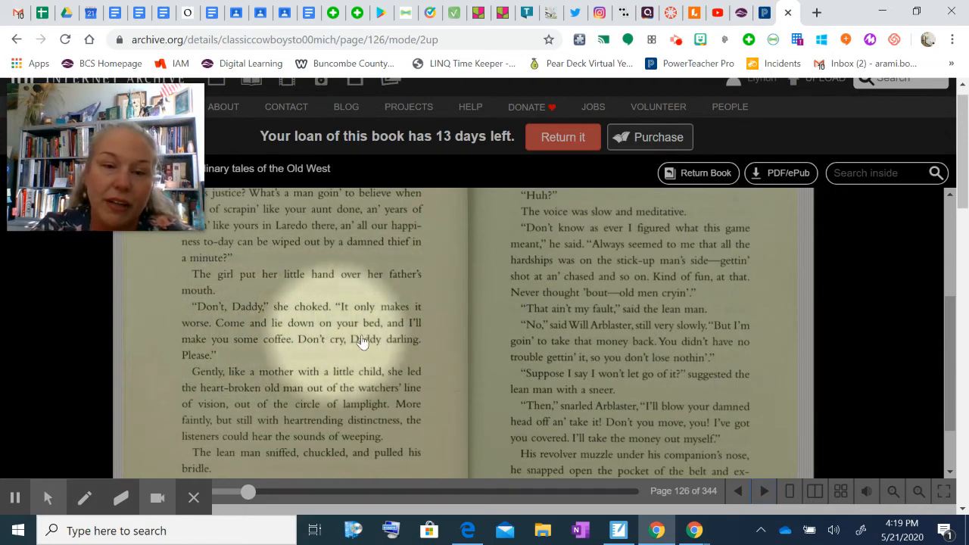
mouse_move(234, 386)
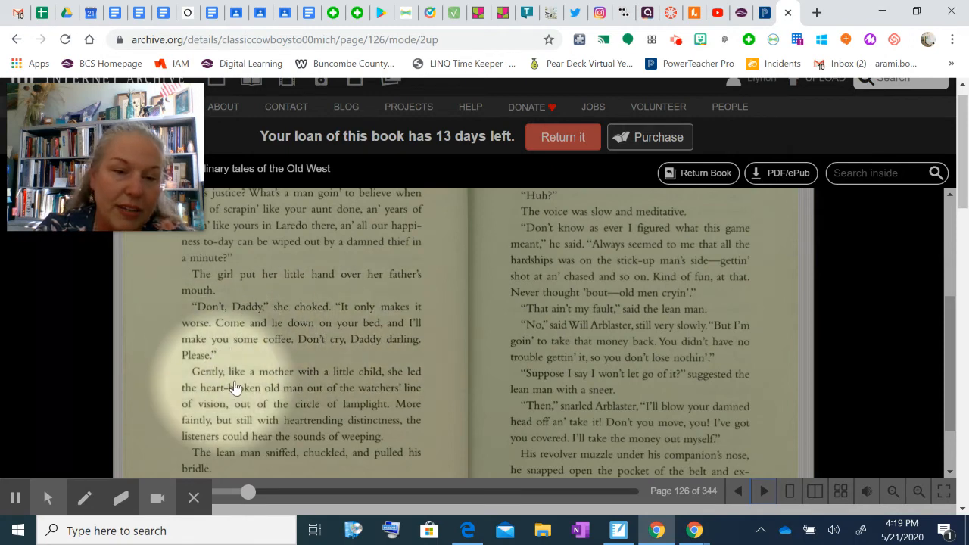
mouse_move(200, 412)
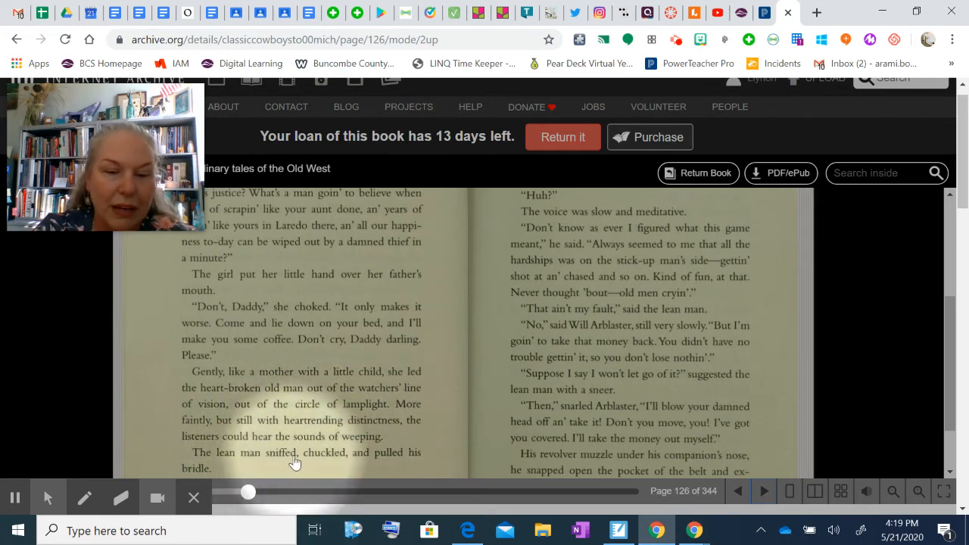
scroll(down, 3)
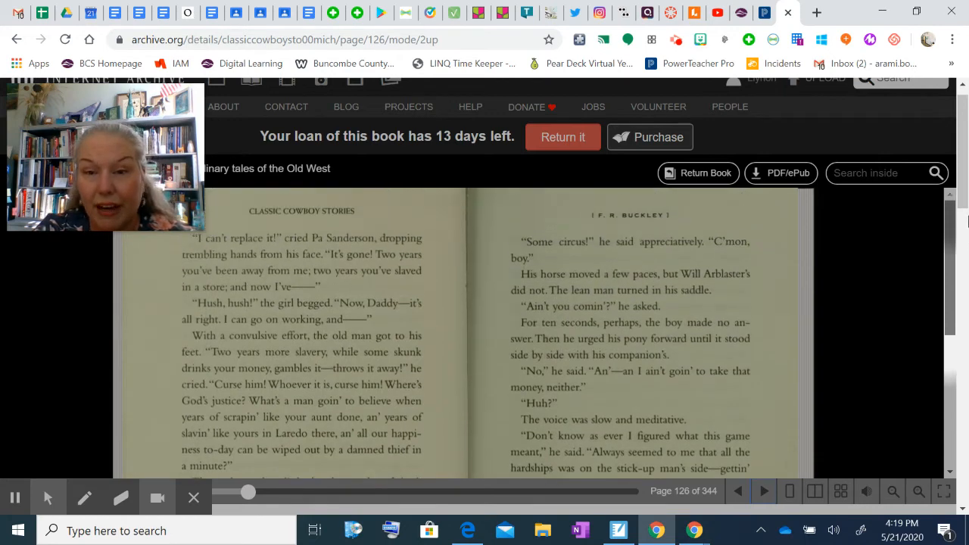
scroll(down, 3)
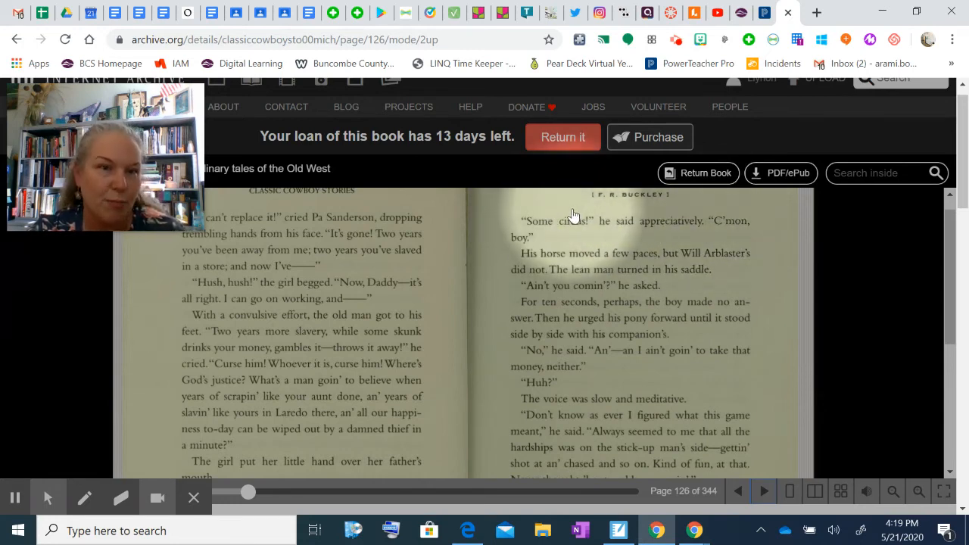
mouse_move(562, 237)
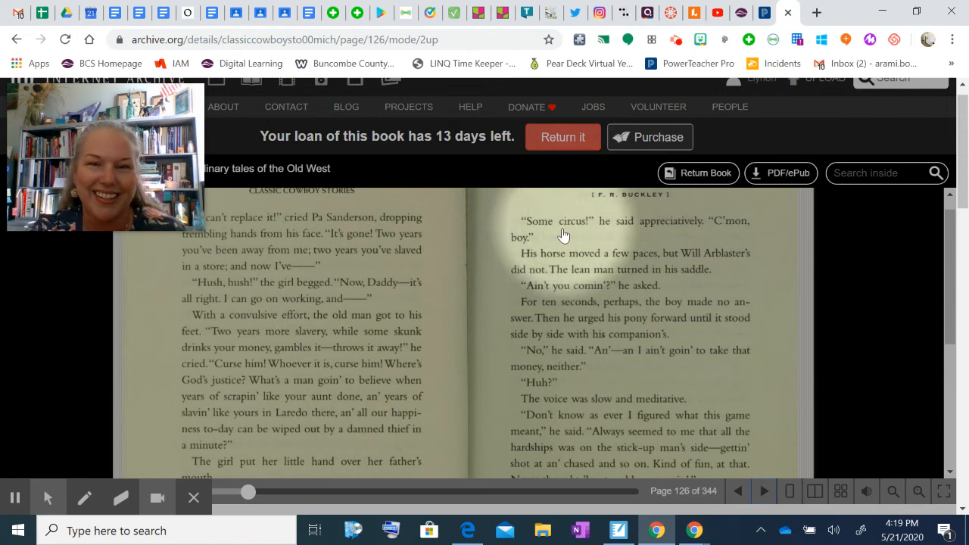
mouse_move(597, 230)
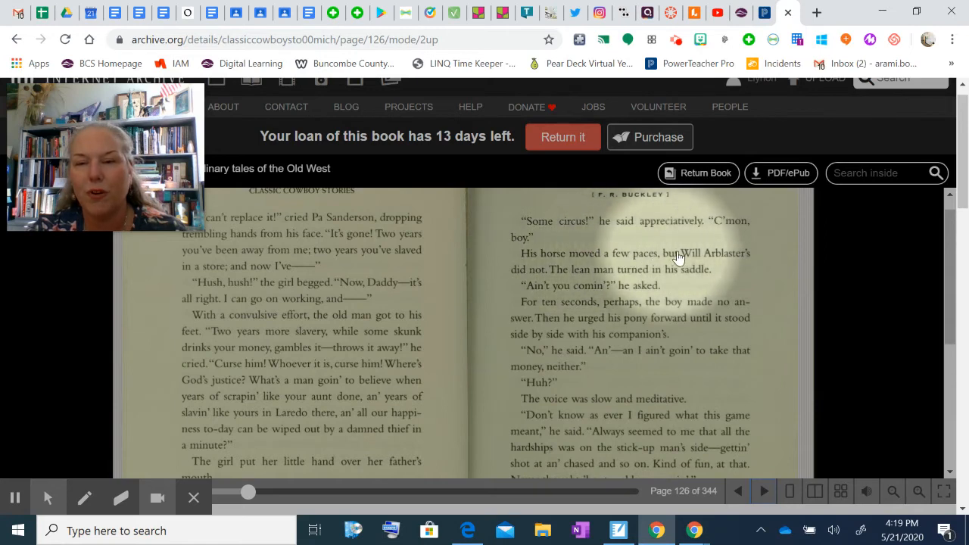
mouse_move(574, 278)
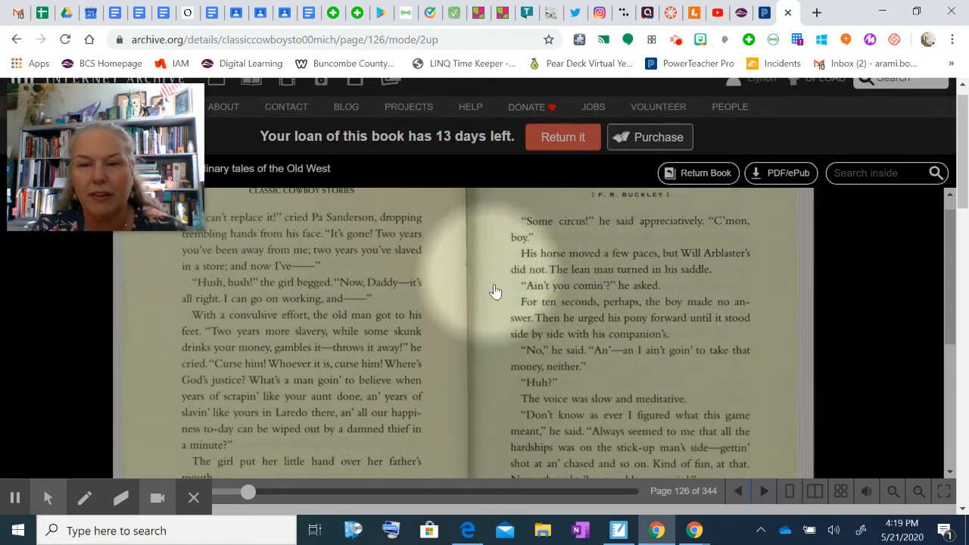
mouse_move(568, 312)
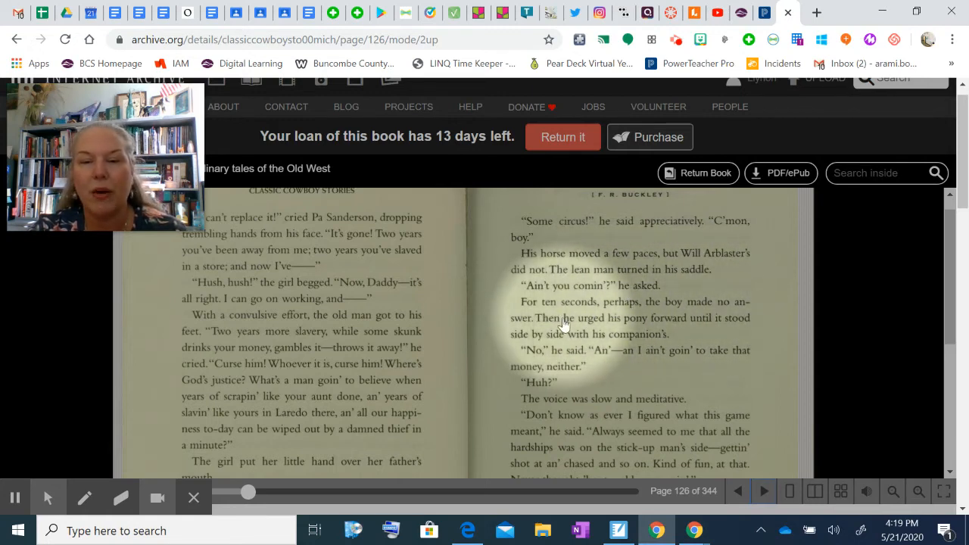
mouse_move(695, 321)
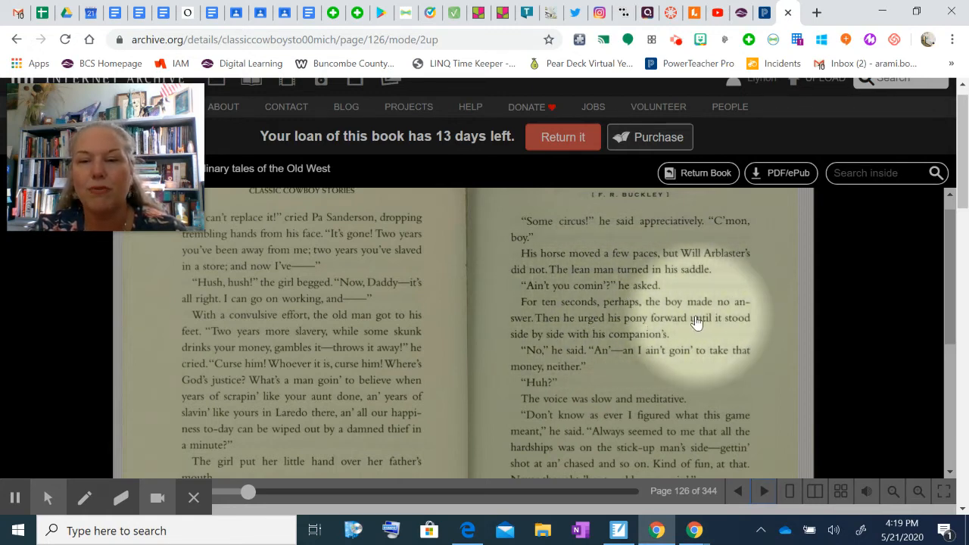
mouse_move(618, 341)
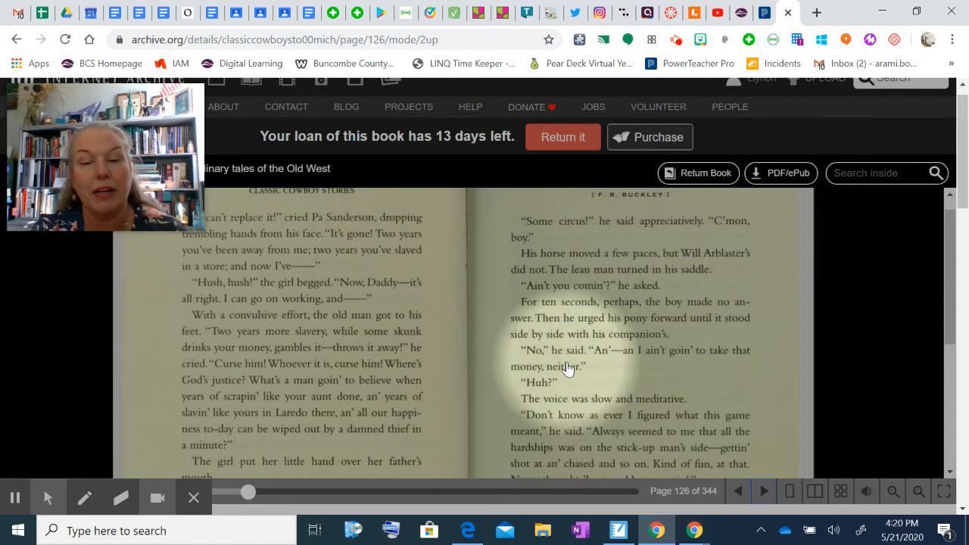
mouse_move(563, 406)
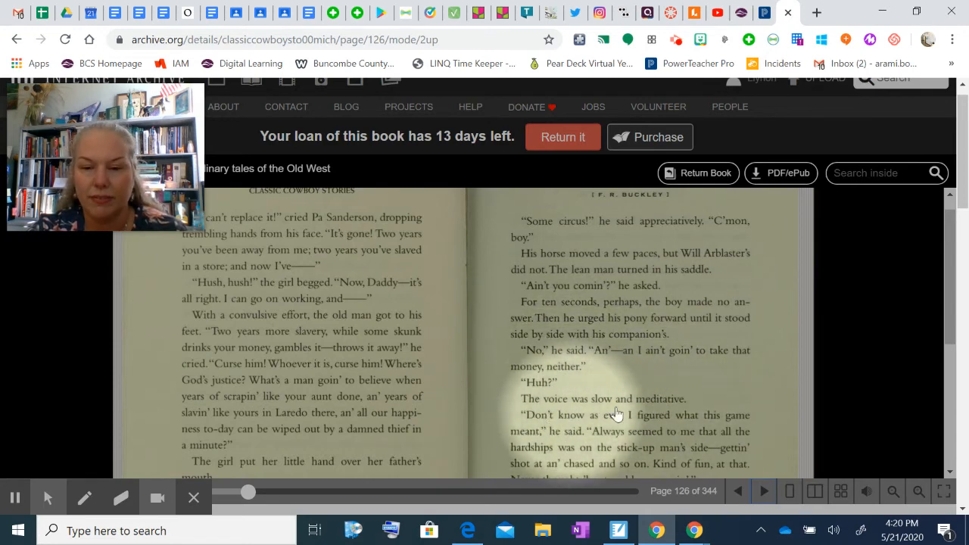
scroll(down, 3)
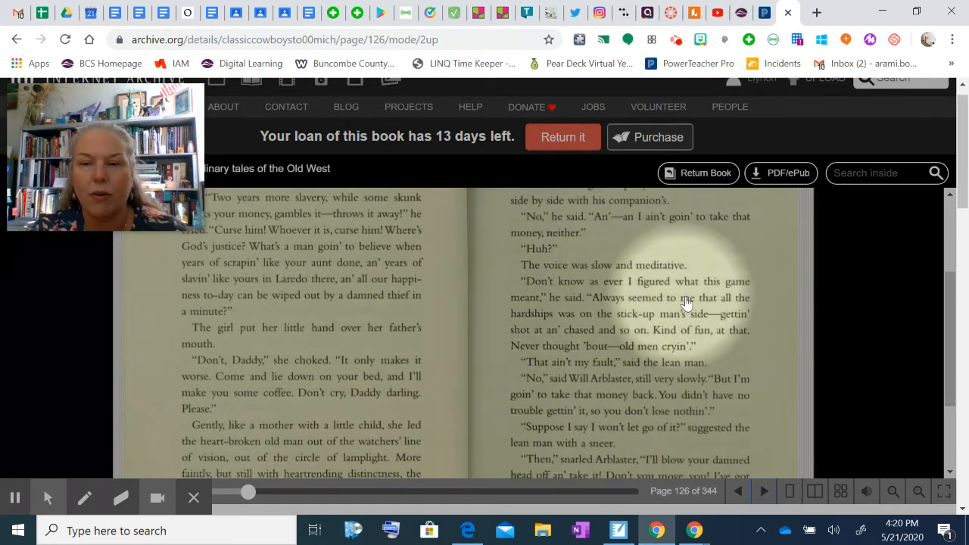
mouse_move(693, 321)
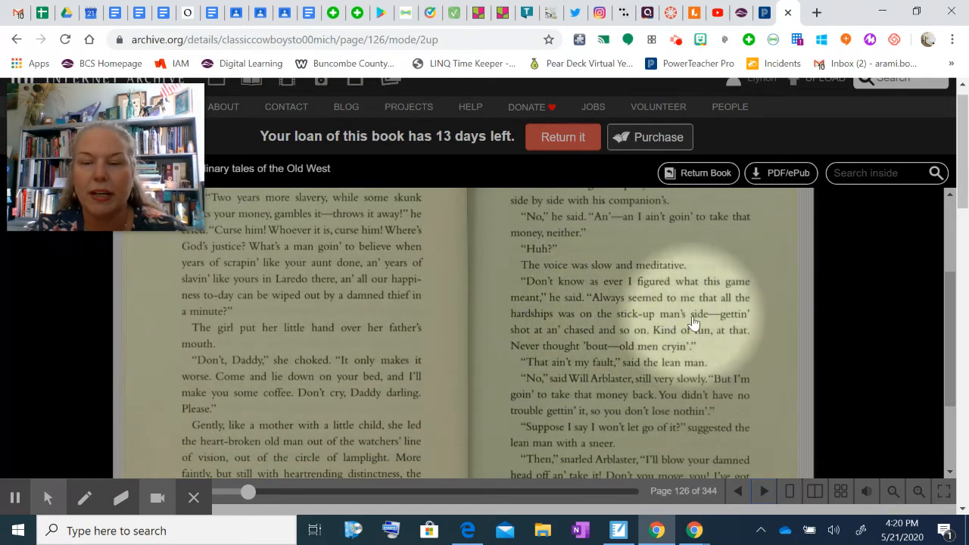
mouse_move(639, 334)
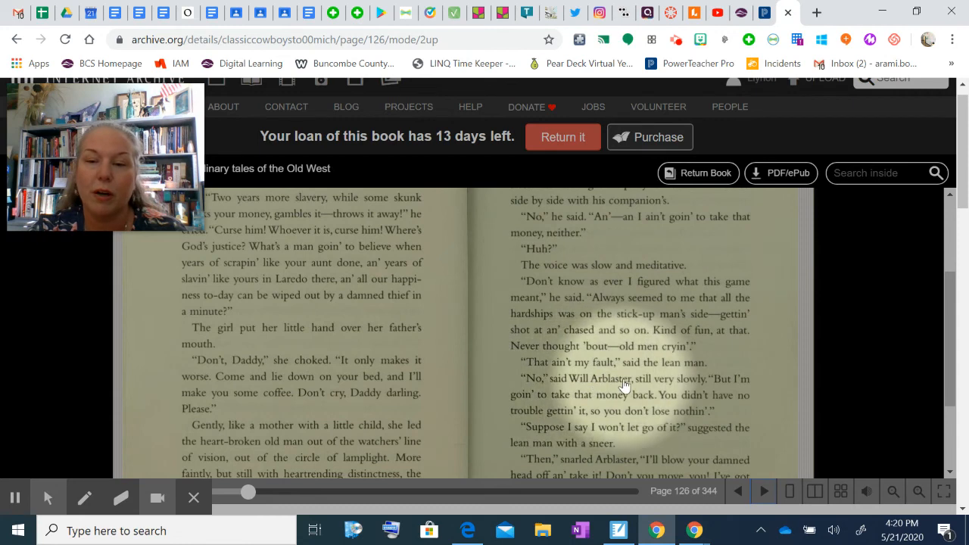
mouse_move(509, 397)
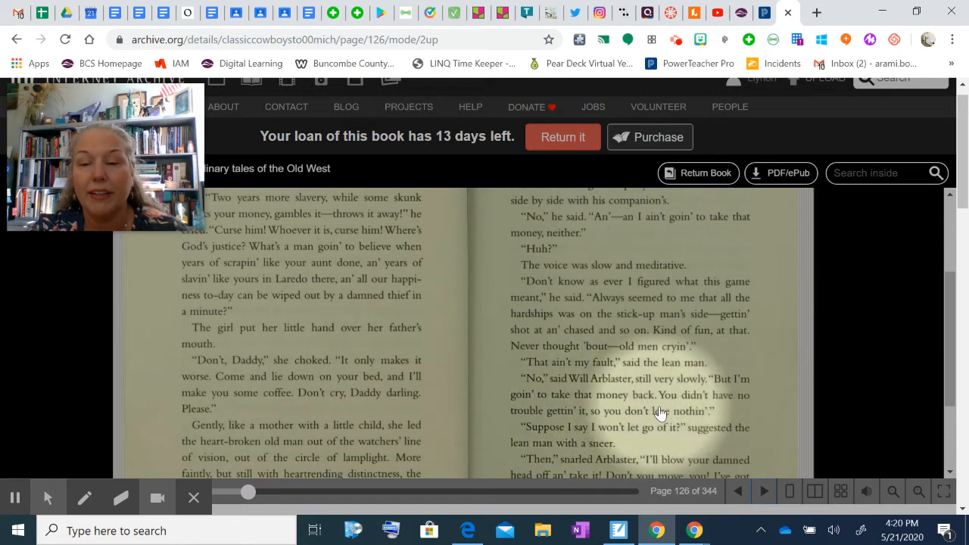
scroll(down, 3)
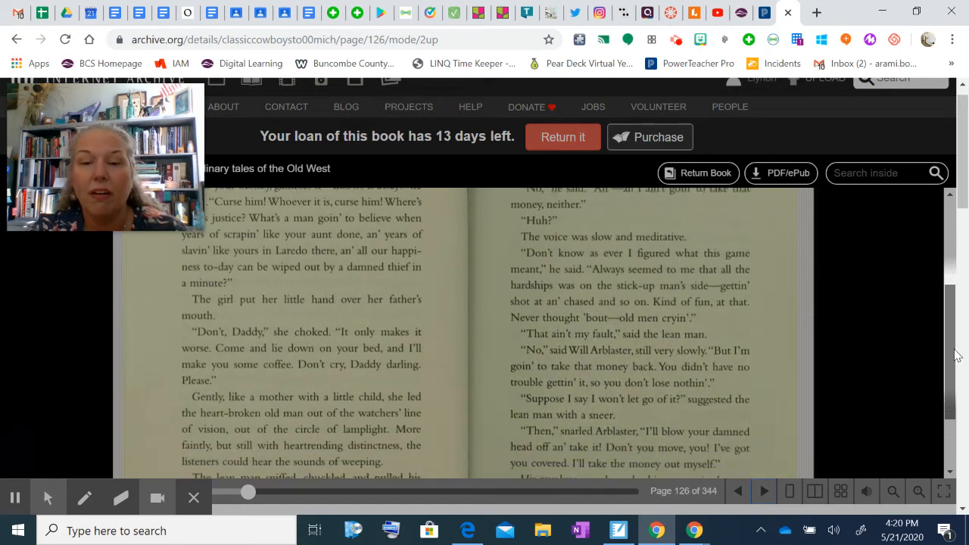
scroll(down, 3)
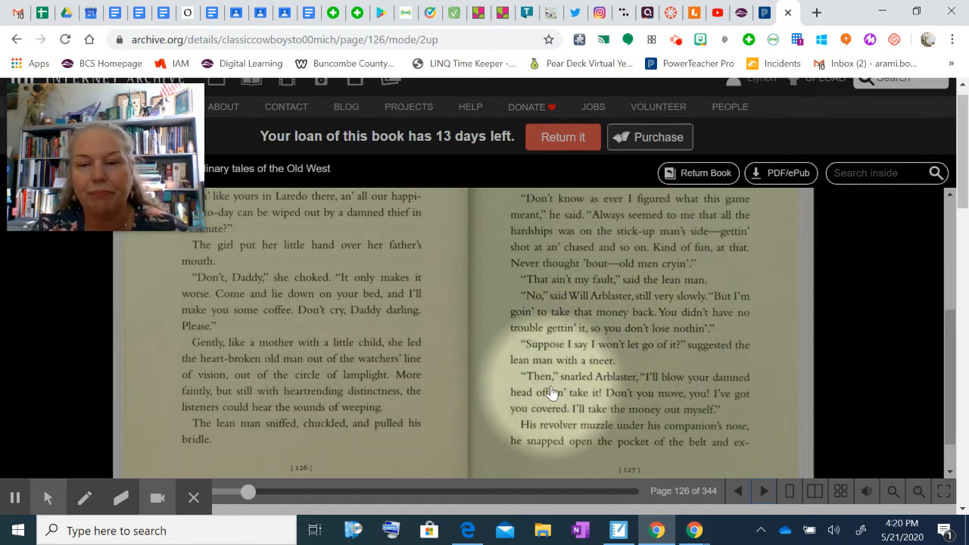
mouse_move(700, 381)
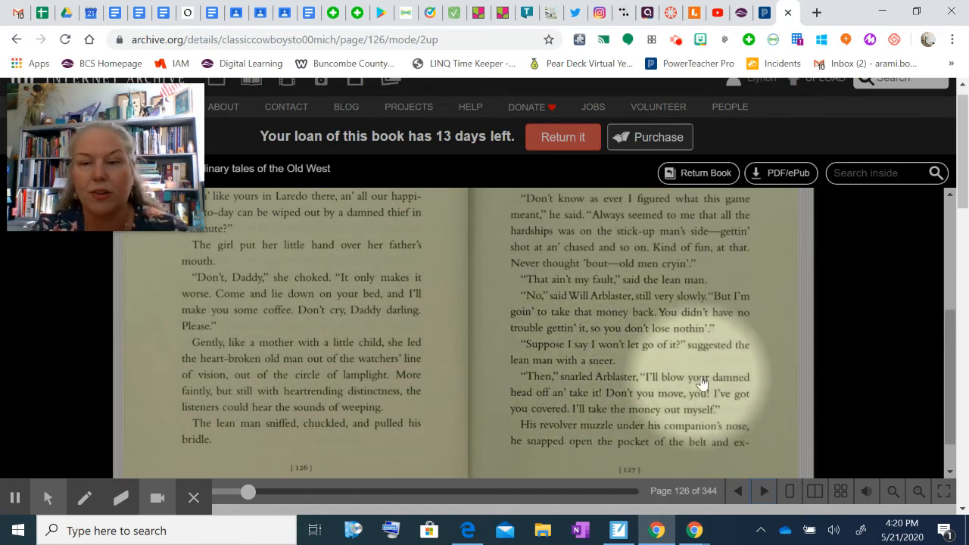
mouse_move(663, 394)
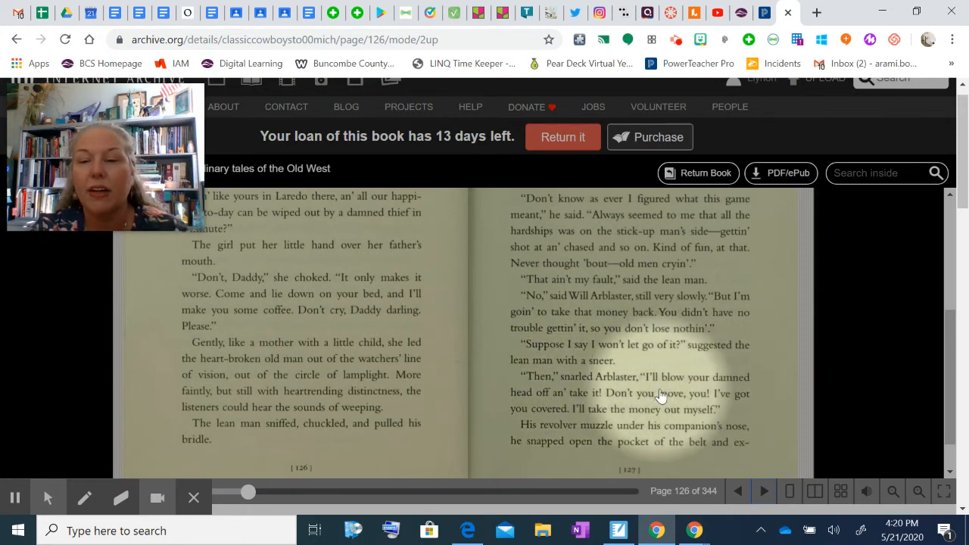
mouse_move(590, 415)
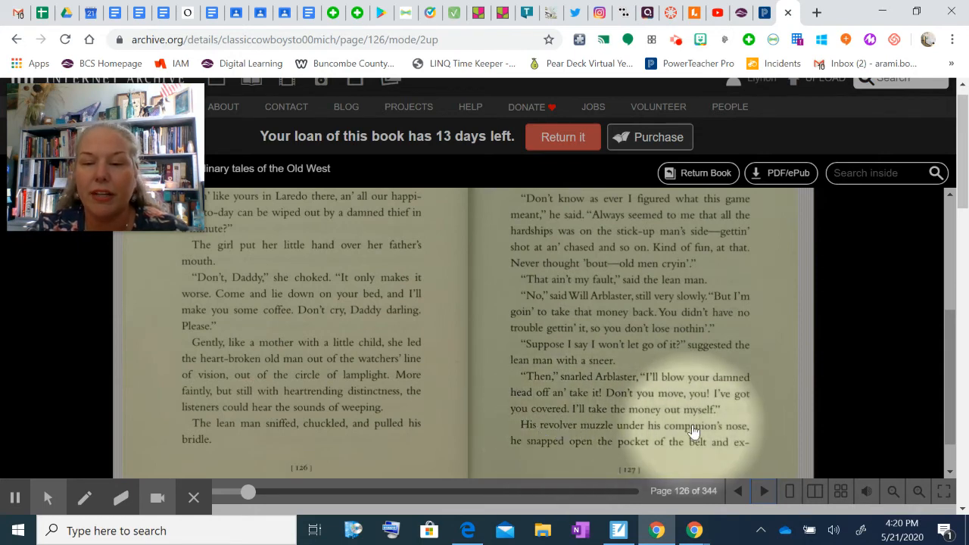
mouse_move(542, 467)
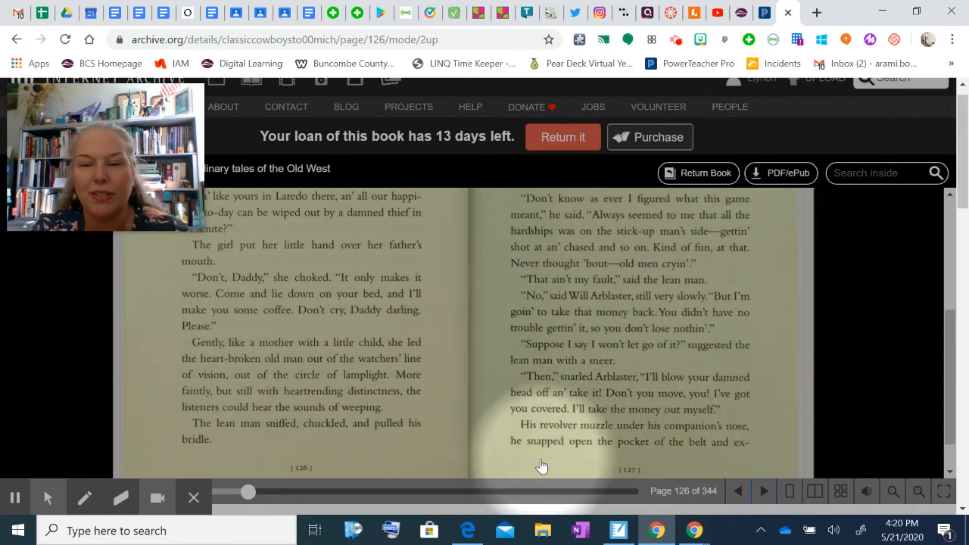
mouse_move(579, 441)
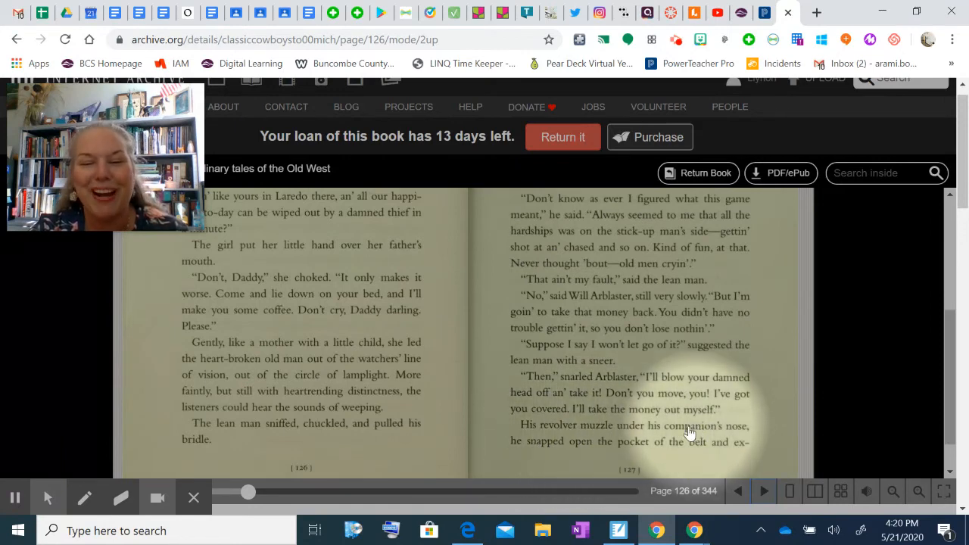
mouse_move(766, 457)
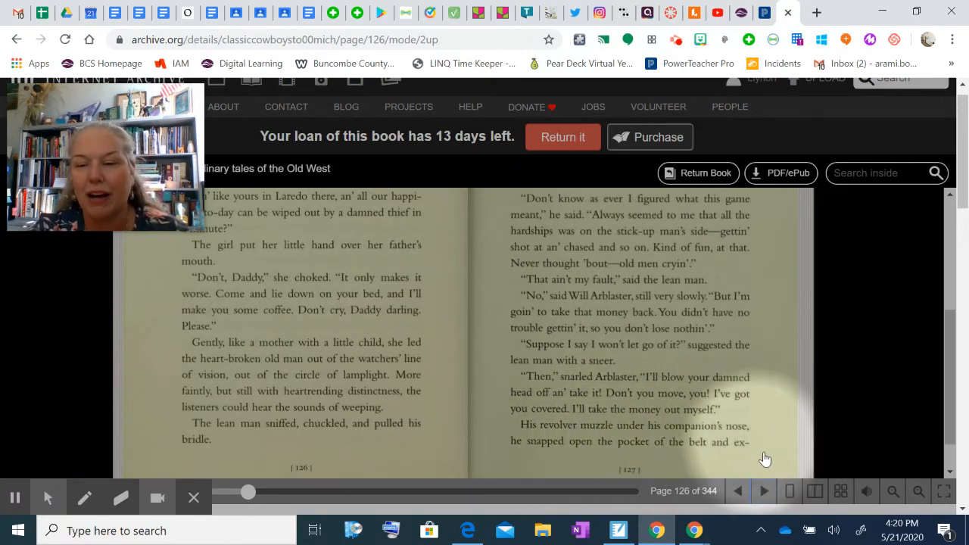
- Turn to the page 128 spread and scroll to the boy asking if he's Pecos Tommy
click(763, 491)
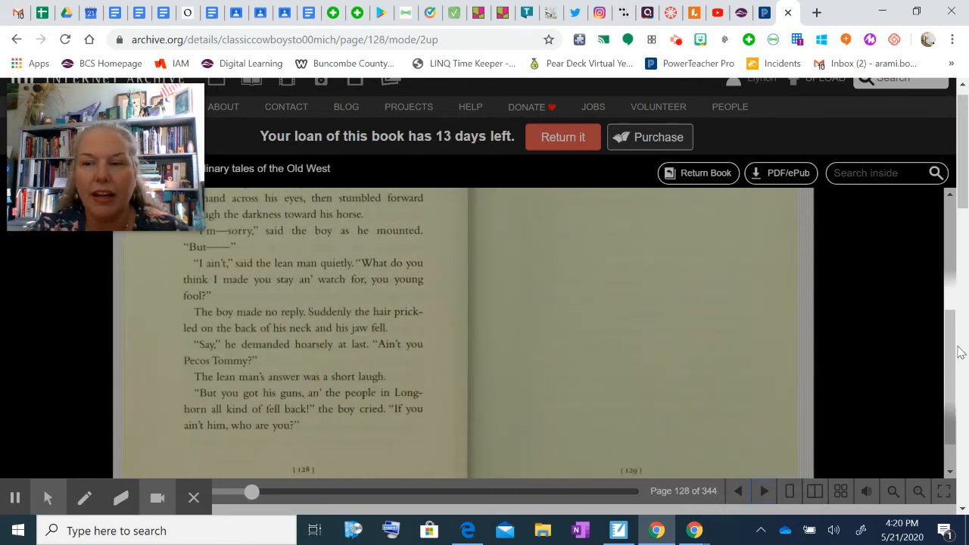
scroll(up, 3)
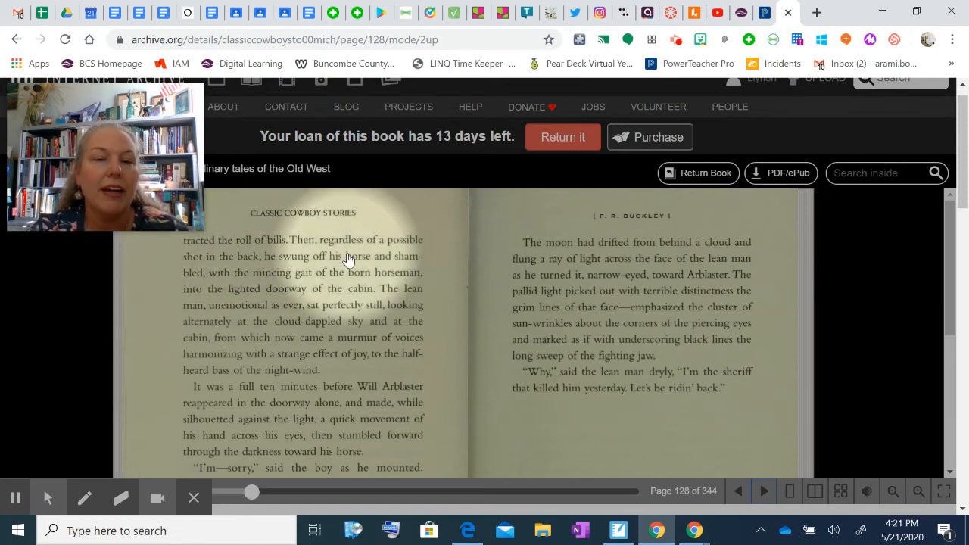
mouse_move(330, 279)
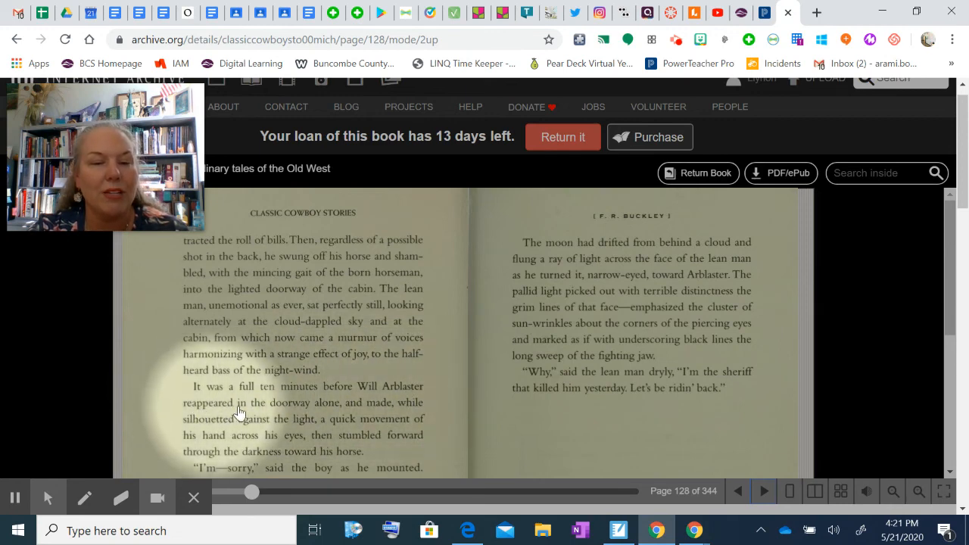
mouse_move(364, 405)
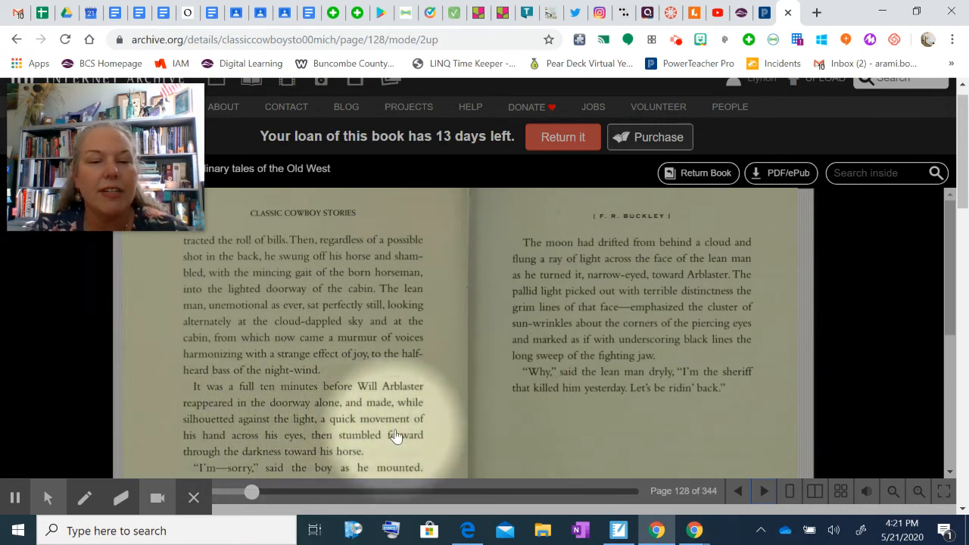
scroll(down, 3)
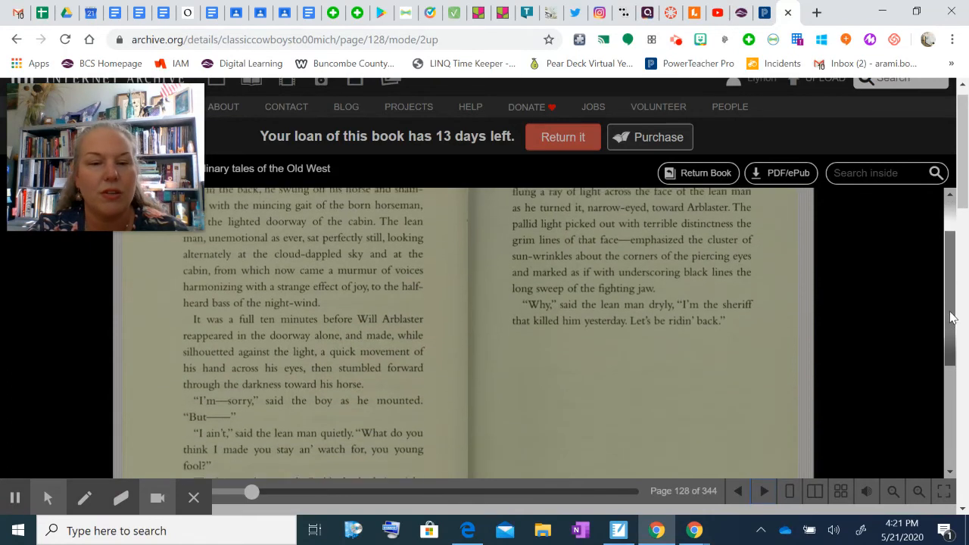
scroll(down, 3)
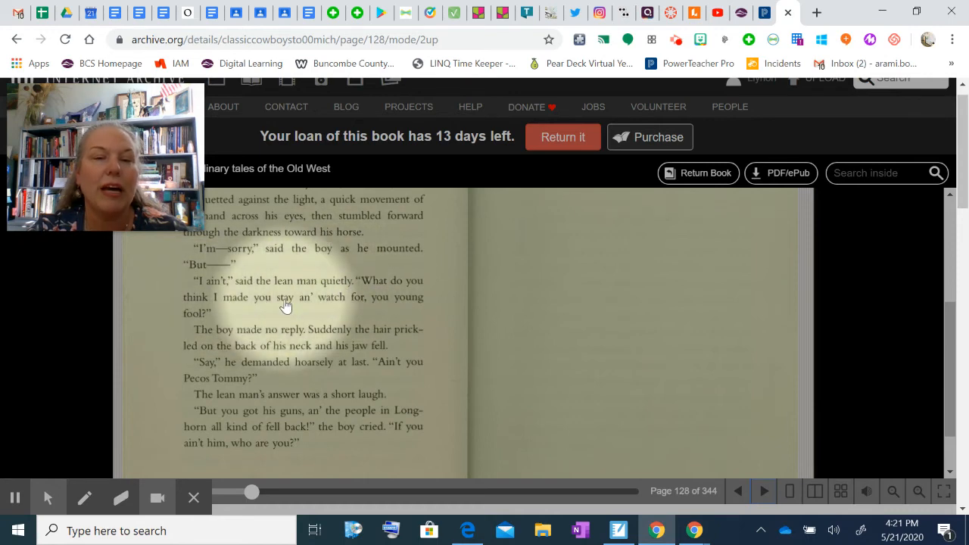
mouse_move(198, 332)
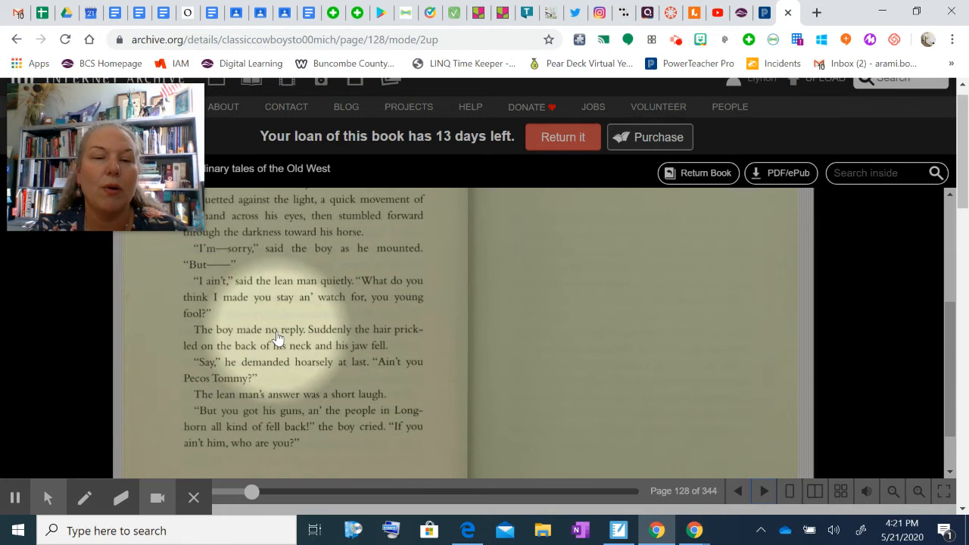
mouse_move(311, 352)
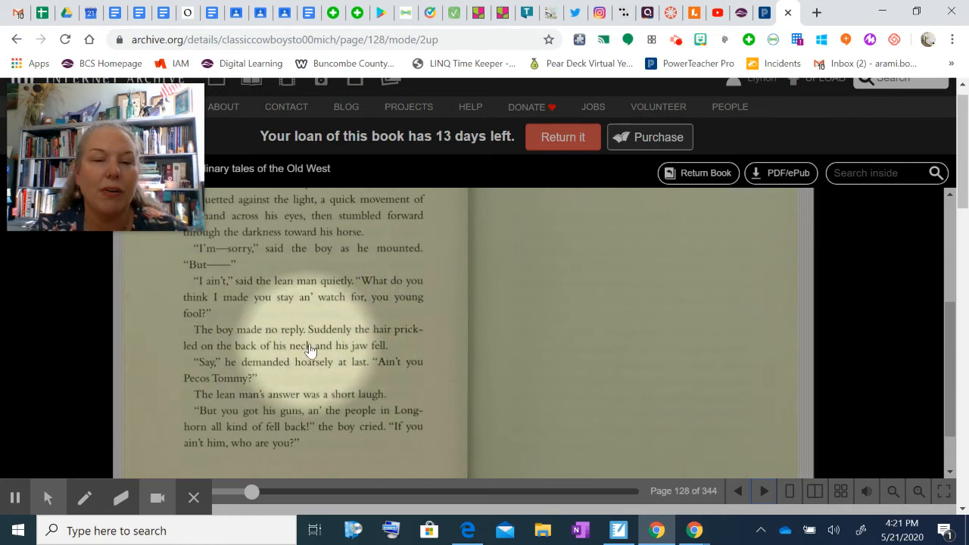
mouse_move(215, 384)
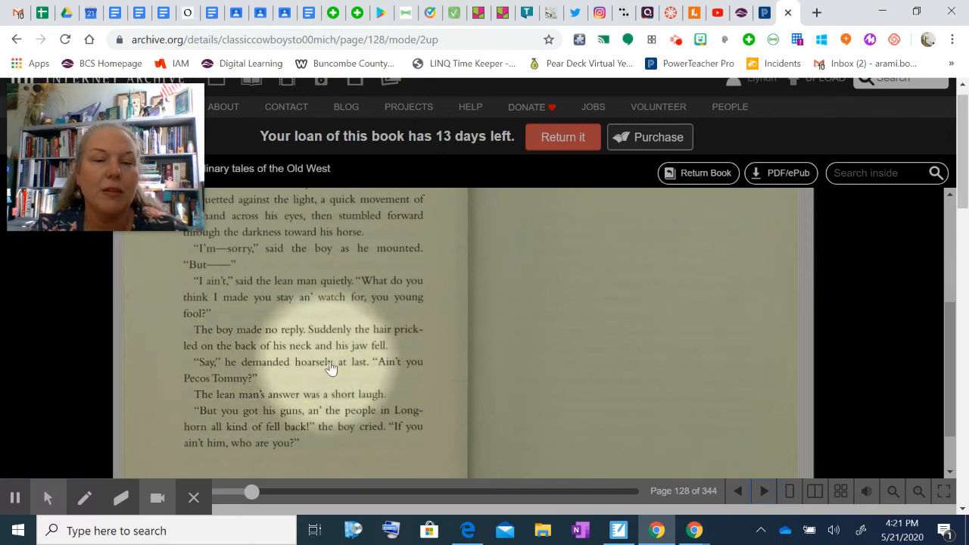
mouse_move(212, 391)
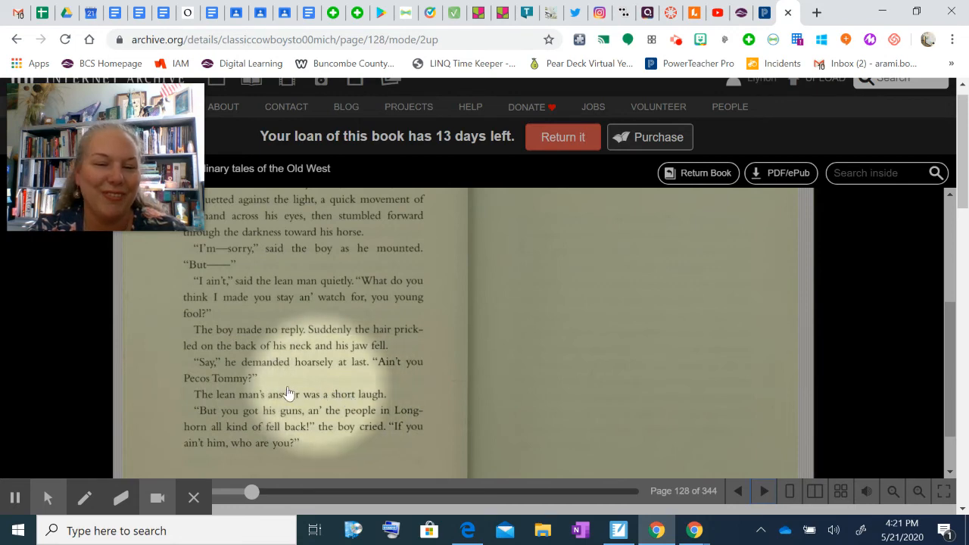
mouse_move(367, 415)
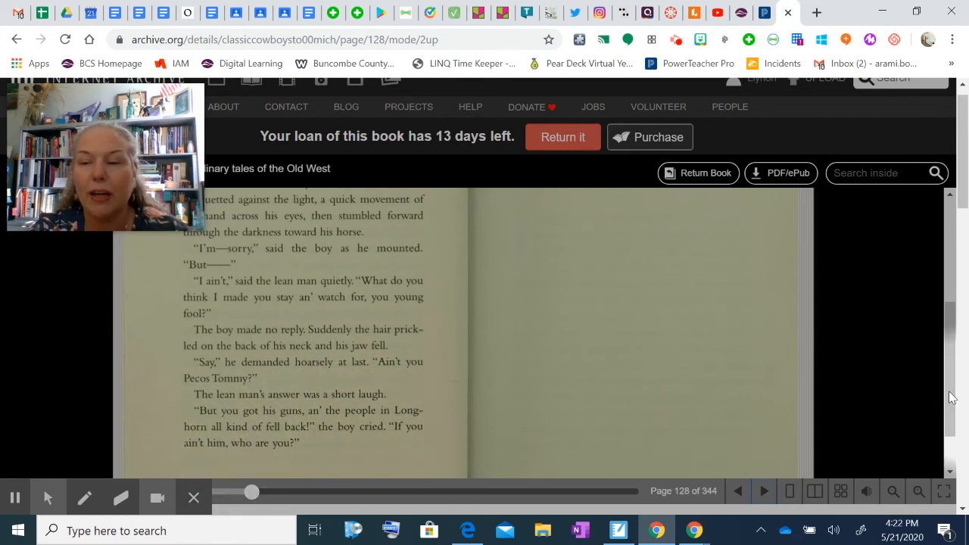
scroll(up, 3)
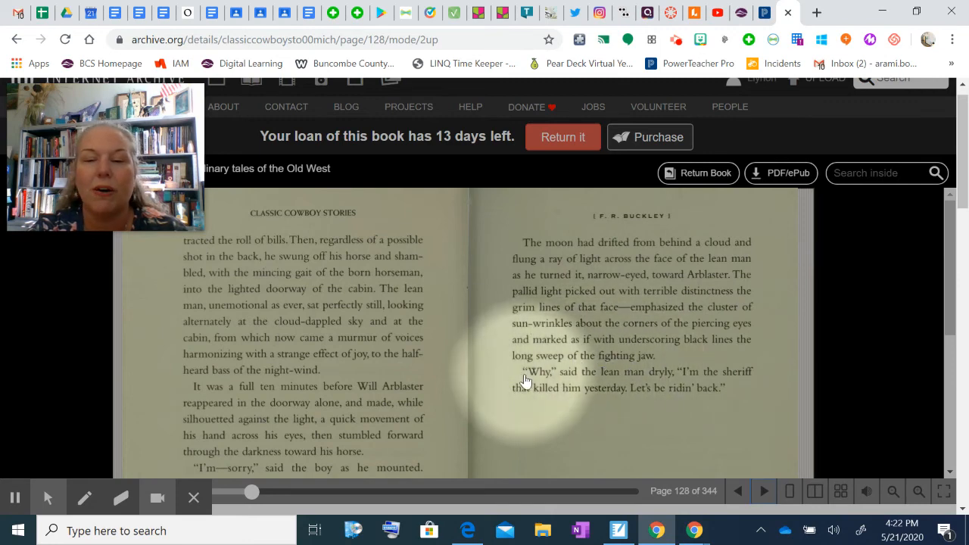
mouse_move(645, 375)
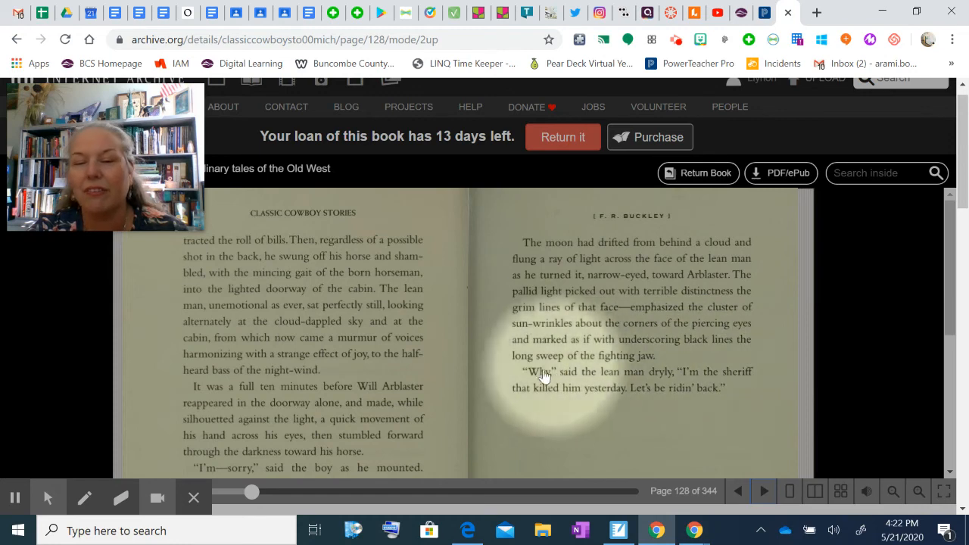
mouse_move(630, 392)
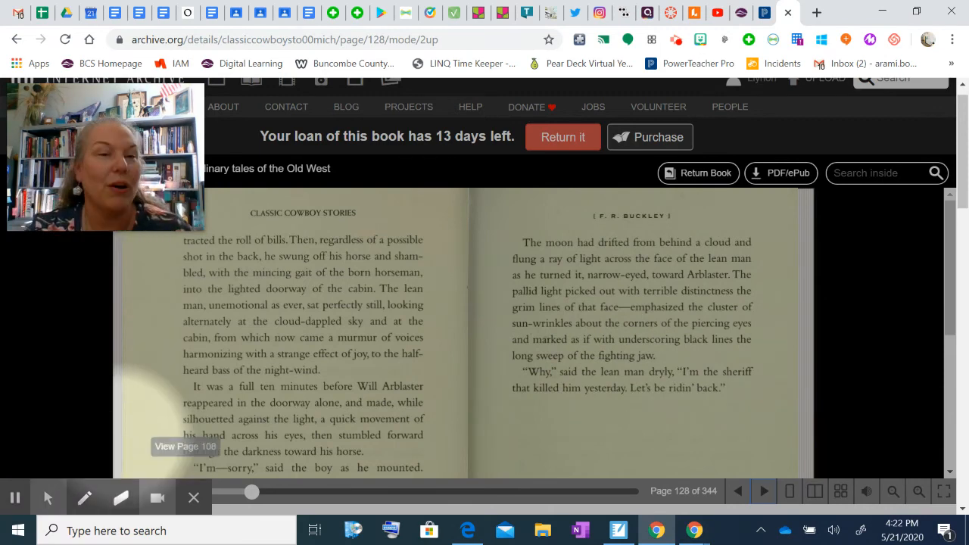
mouse_move(559, 366)
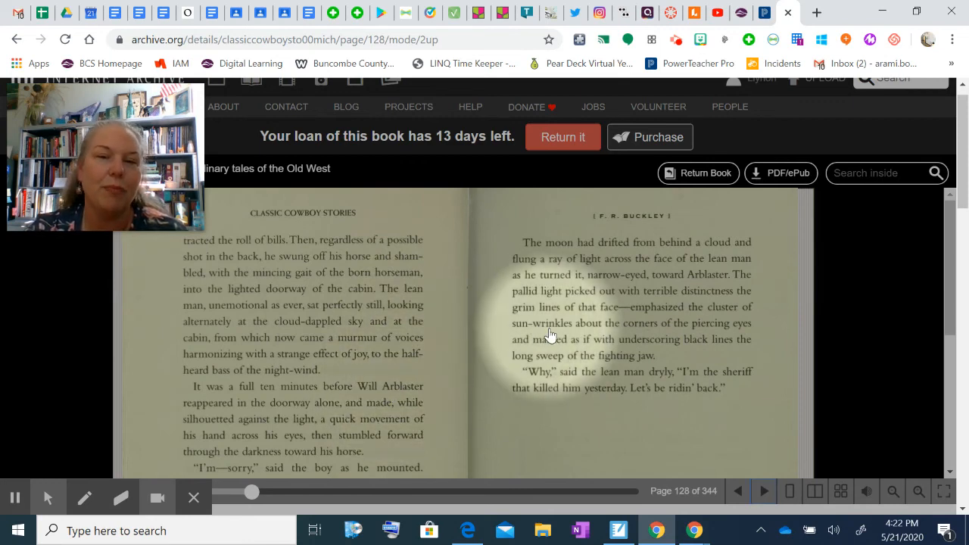
mouse_move(451, 303)
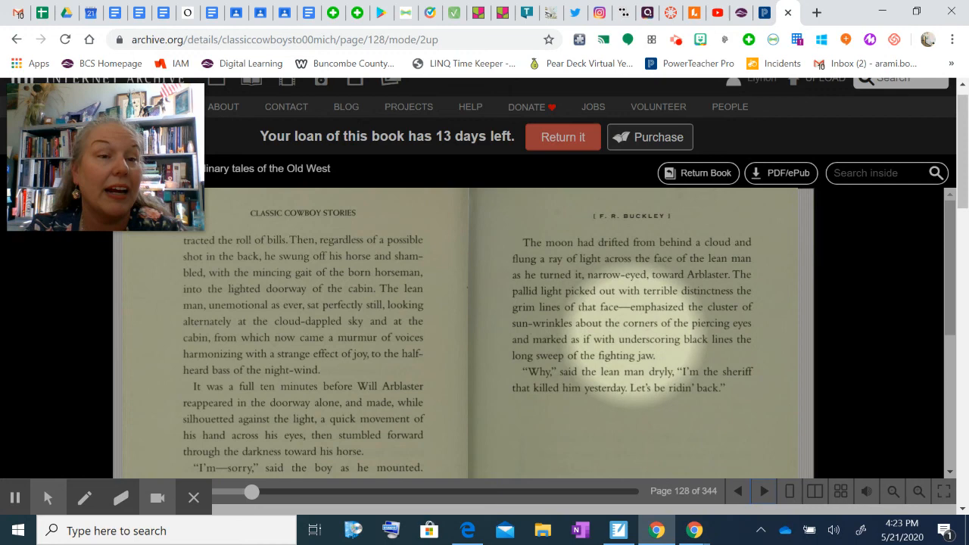
mouse_move(619, 321)
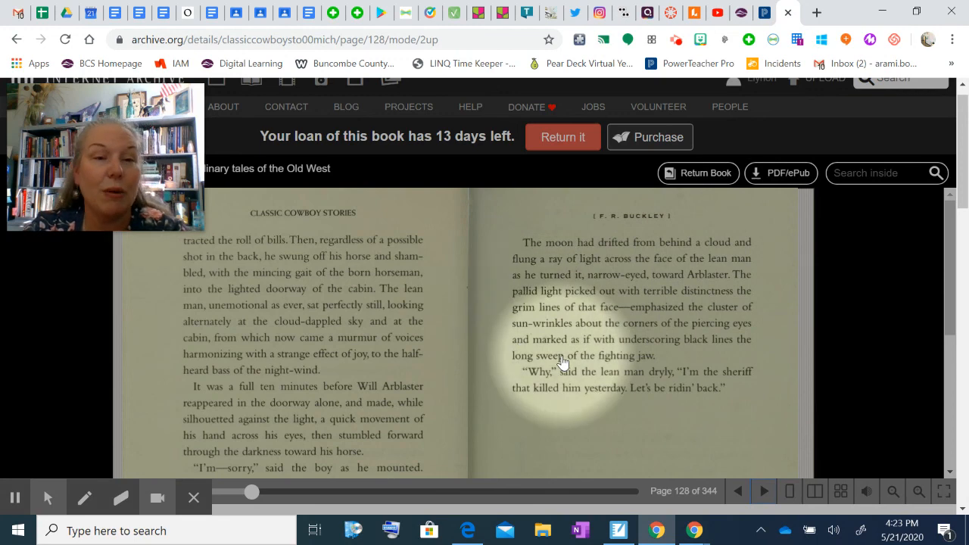
mouse_move(430, 306)
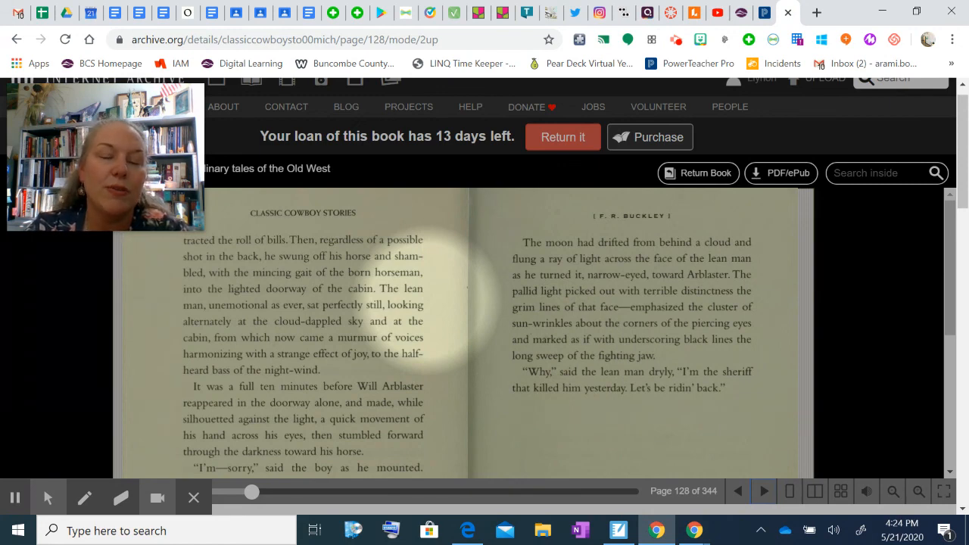
mouse_move(430, 309)
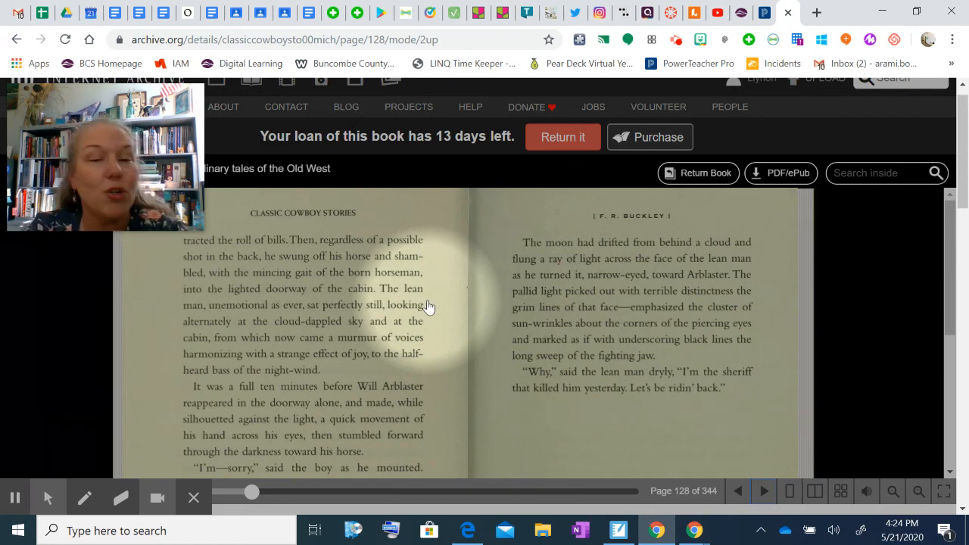
mouse_move(265, 446)
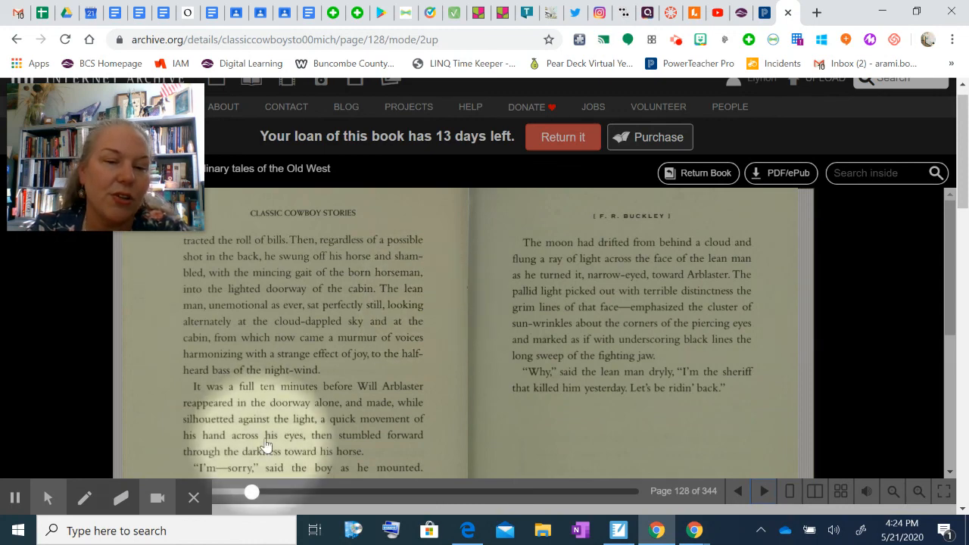
mouse_move(351, 300)
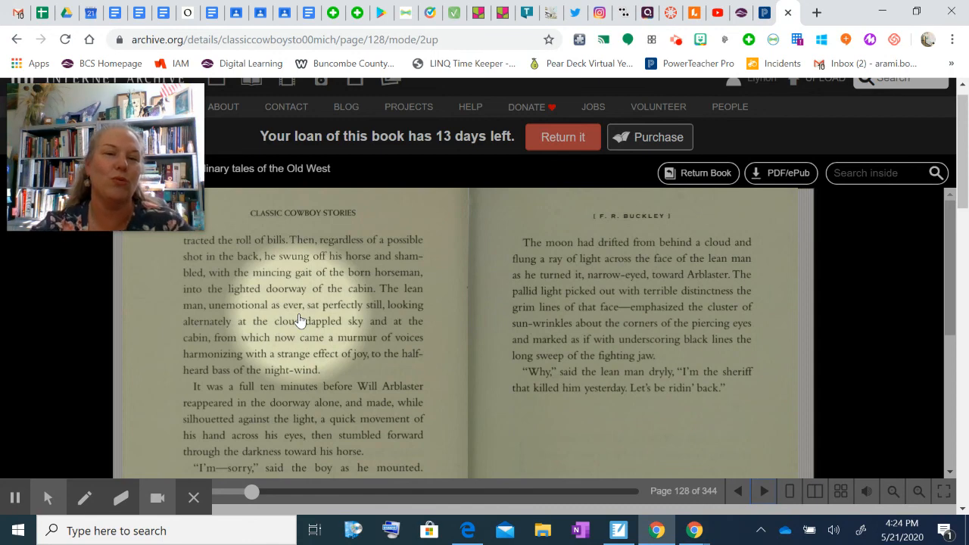
click(15, 496)
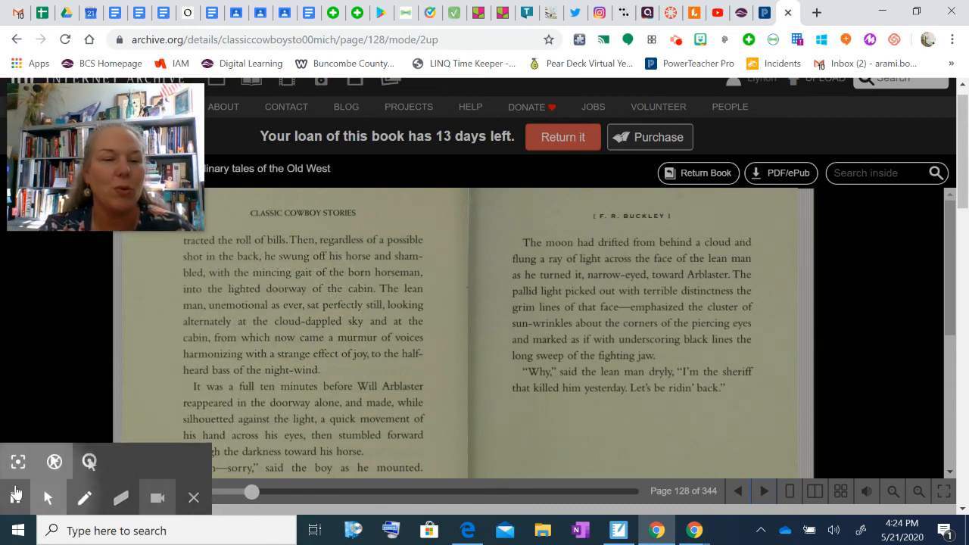